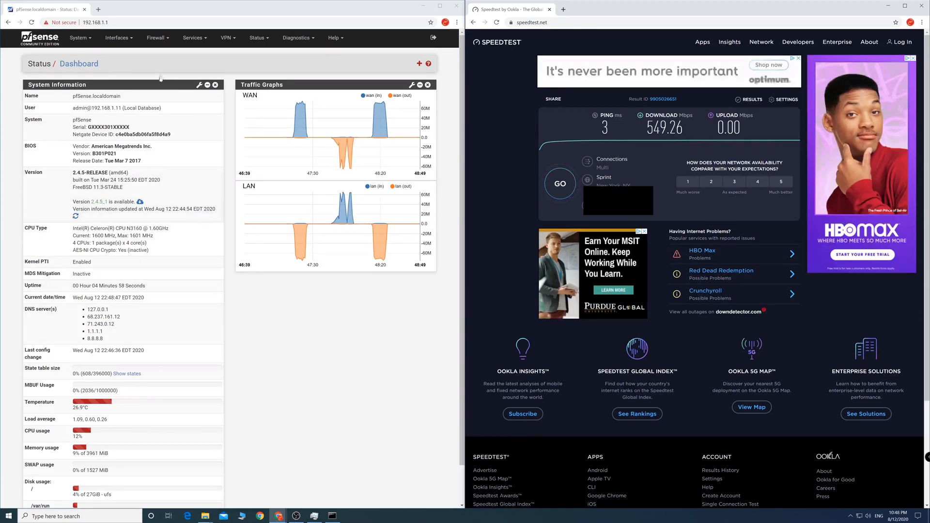
Step: Leave the pfSense dashboard and minimize the browser to show the Windows desktop
click(118, 38)
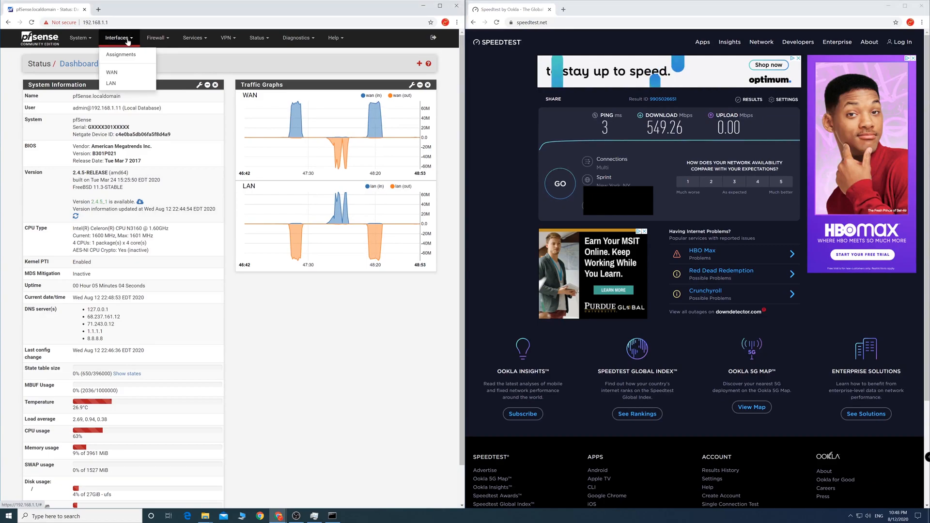
click(78, 38)
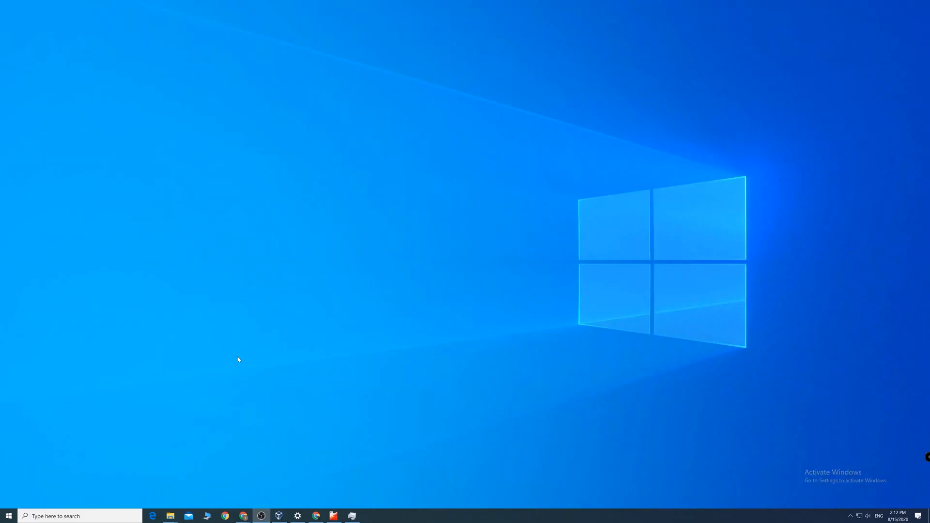
Step: Search 'virtualbox download', reach virtualbox.org Downloads and fetch the Windows hosts installer
click(224, 515)
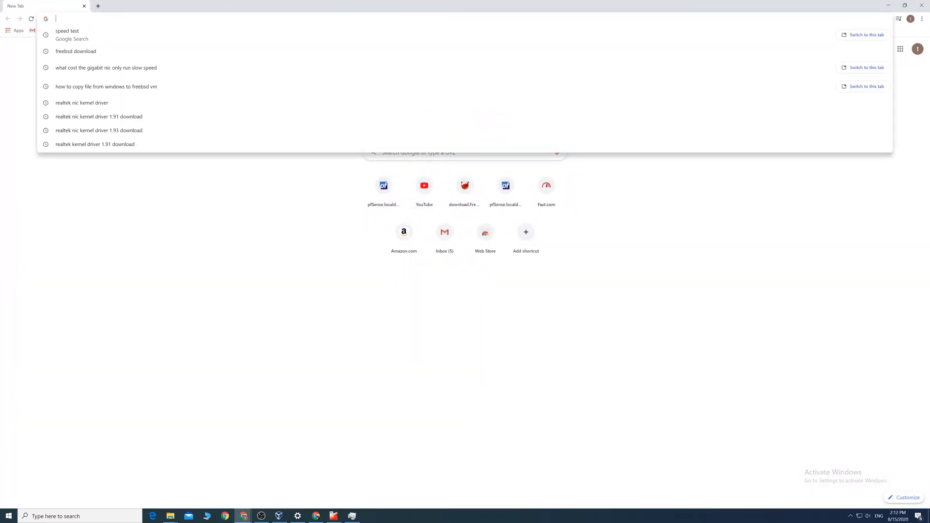
text(virtualbox download)
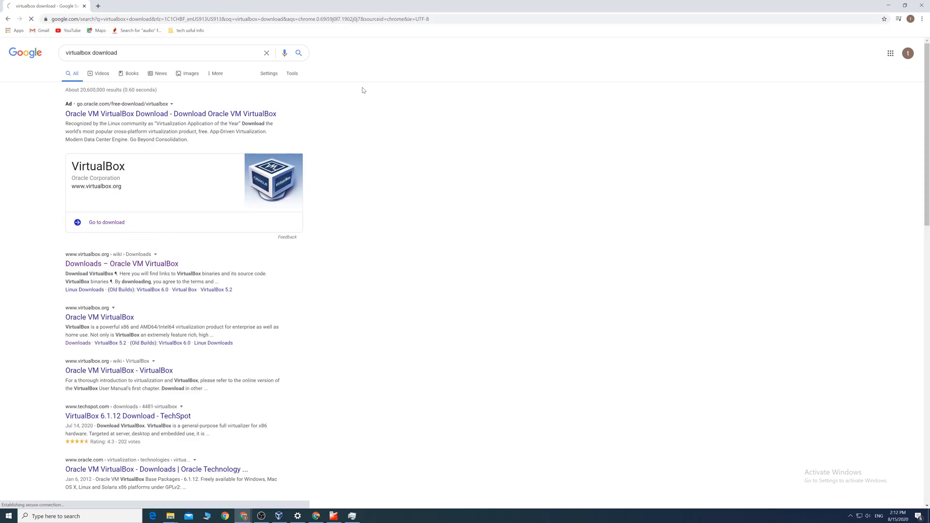
click(122, 264)
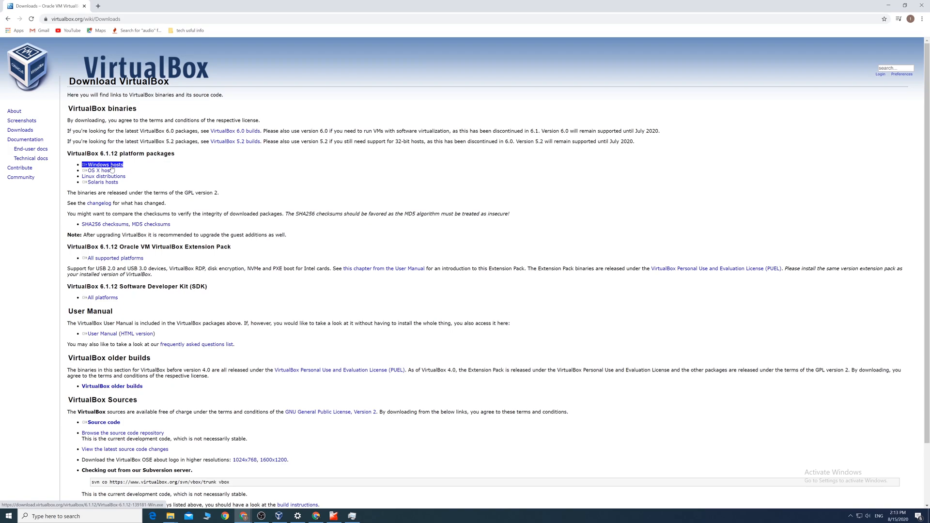
click(105, 165)
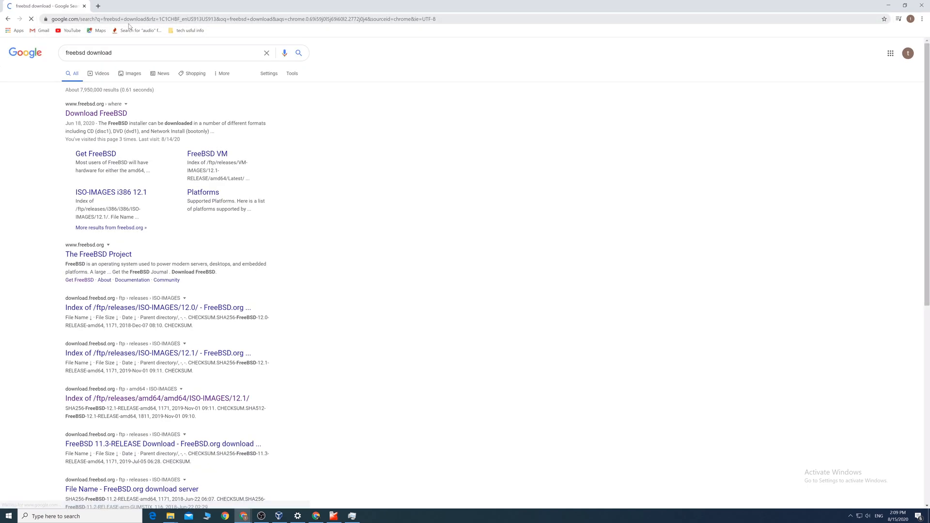
Step: Reach the FreeBSD 11.3-RELEASE amd64 installer image index from the Download FreeBSD page
click(96, 114)
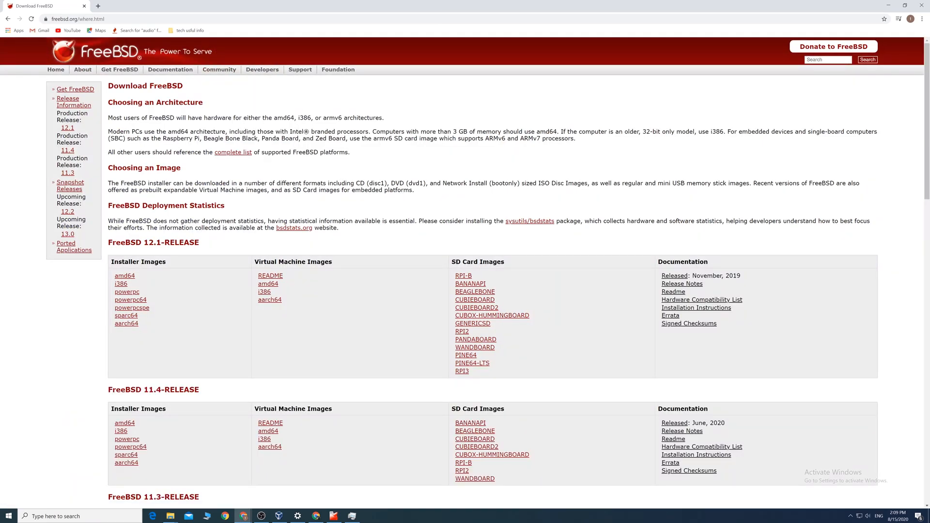
scroll(down, 3)
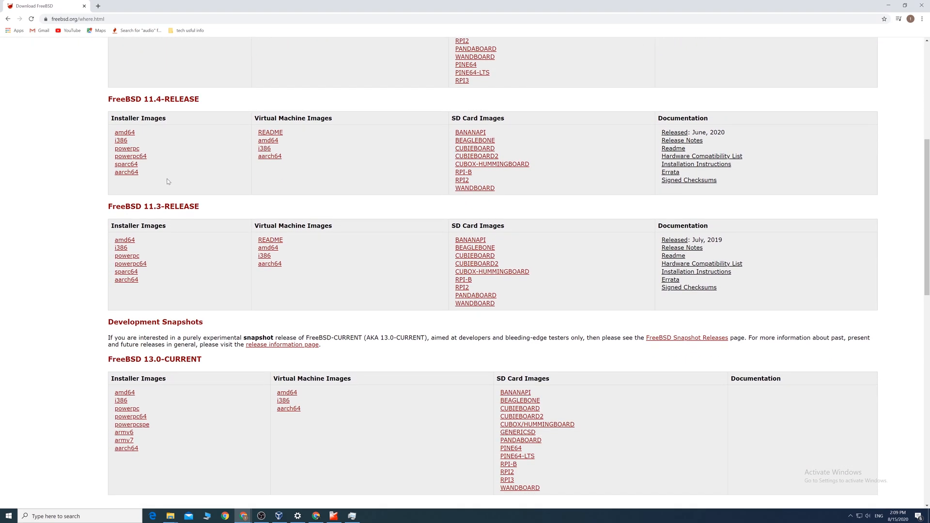
scroll(down, 3)
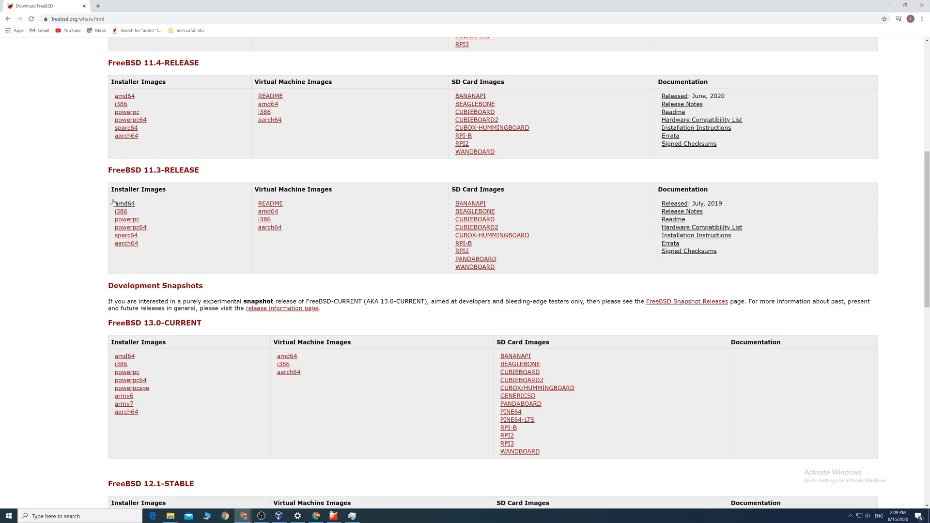
click(124, 203)
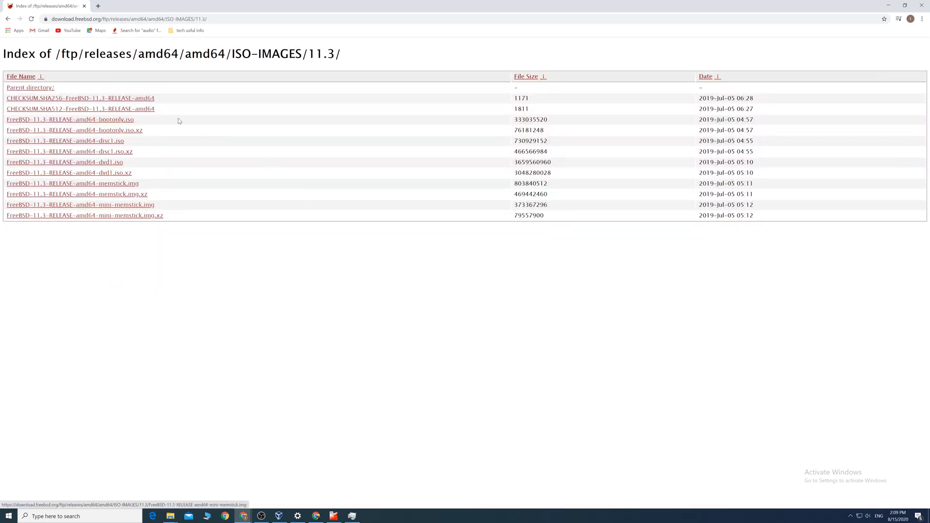
mouse_move(524, 76)
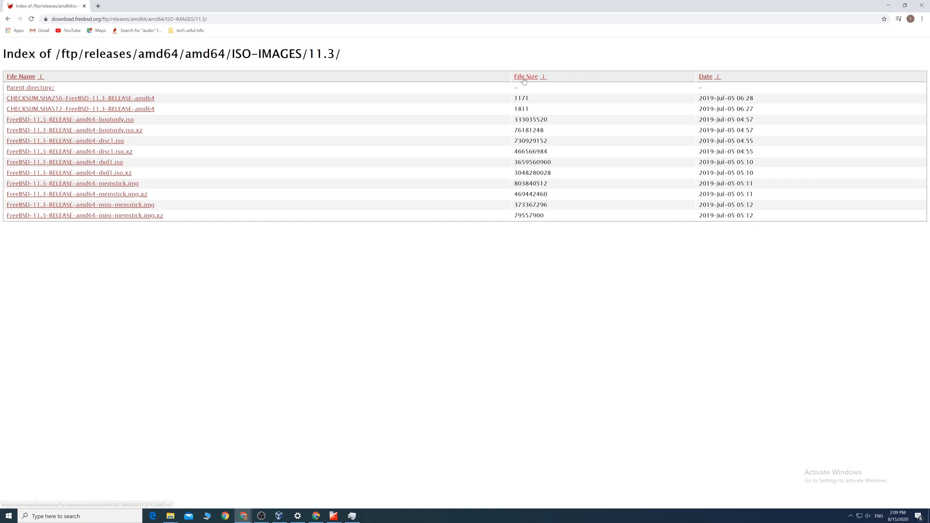
Step: Sort the image files largest first and download FreeBSD-11.3-RELEASE-amd64-dvd1.iso
click(524, 76)
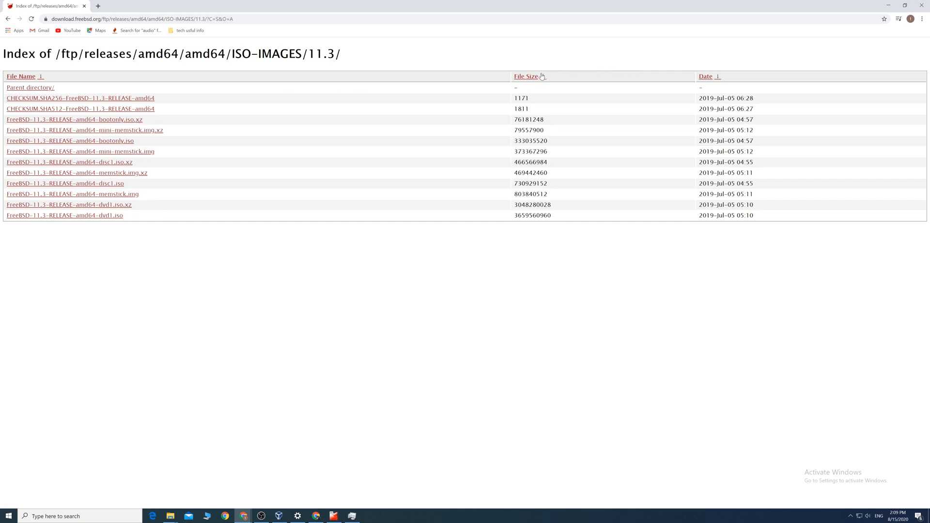
click(524, 76)
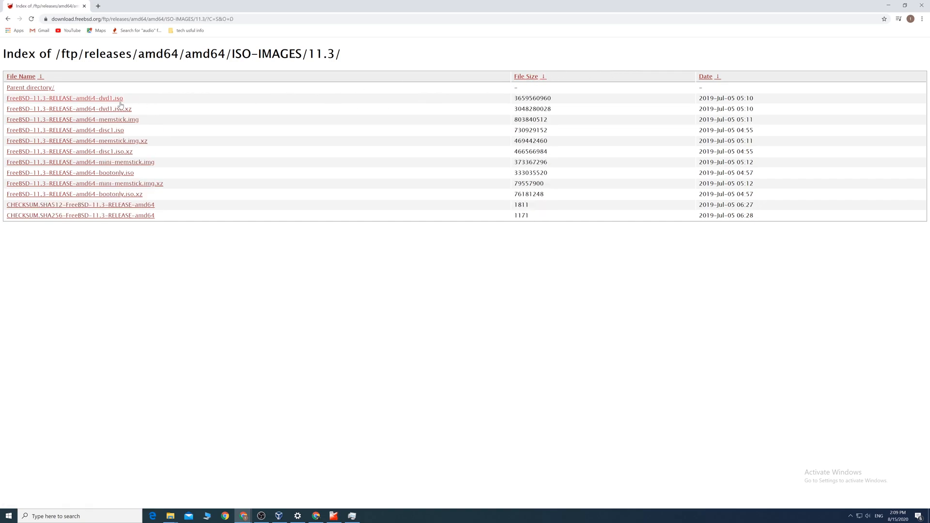
mouse_move(65, 97)
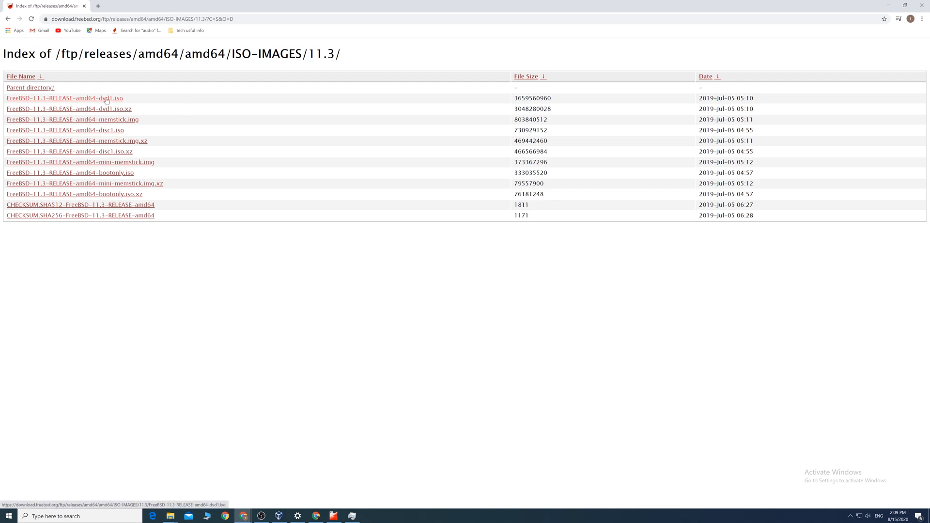
click(64, 98)
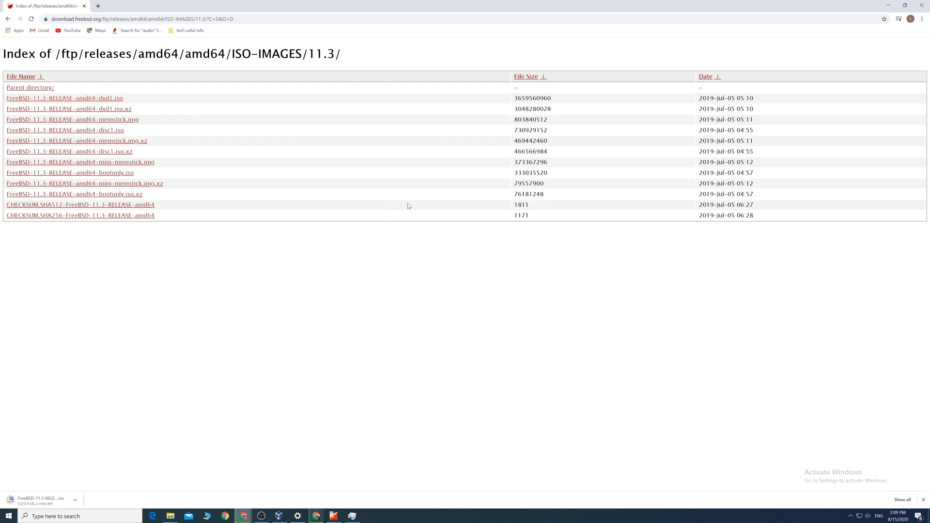
mouse_move(866, 14)
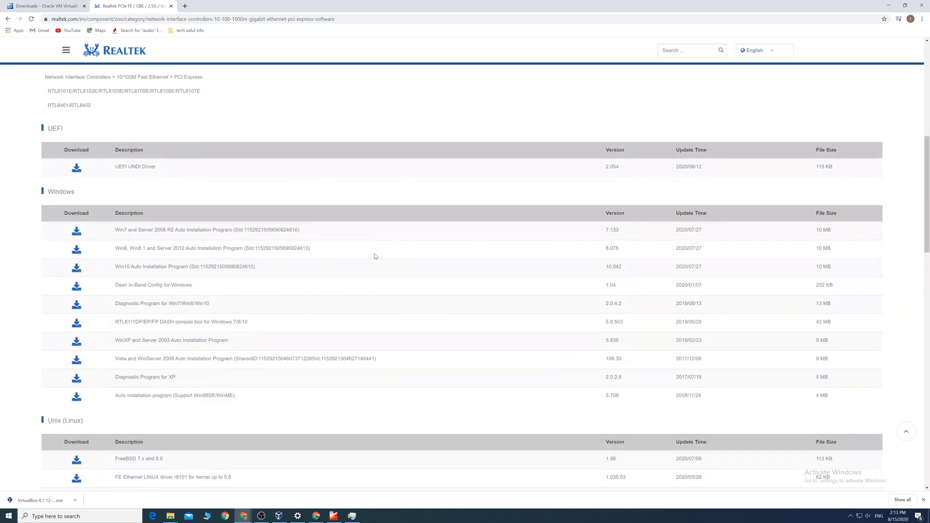
Step: Scroll the Realtek PCIe GBE software page down to the Unix (Linux) driver downloads
scroll(down, 3)
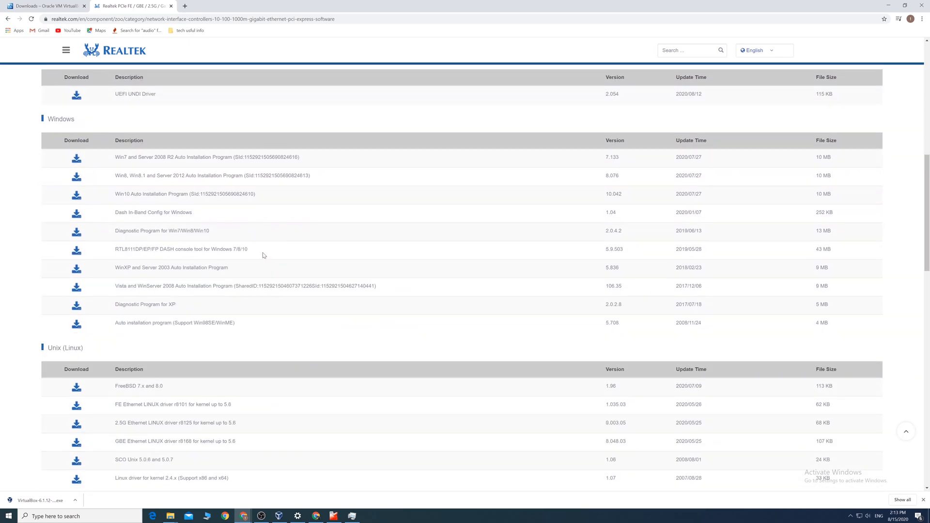
scroll(down, 3)
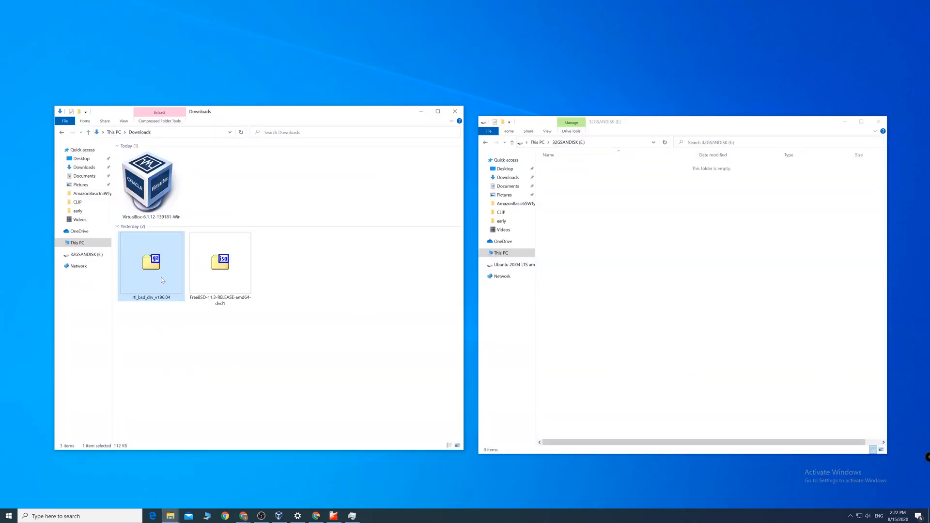
Step: Extract the rtl_bsd_drv_v196.04 archive and its inner tar in Downloads, then enter the driver folder
click(159, 112)
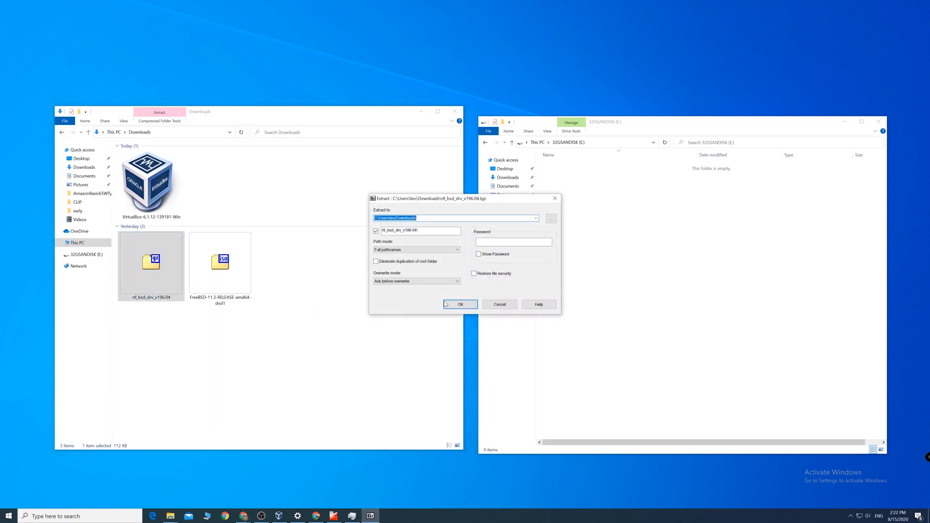
click(459, 303)
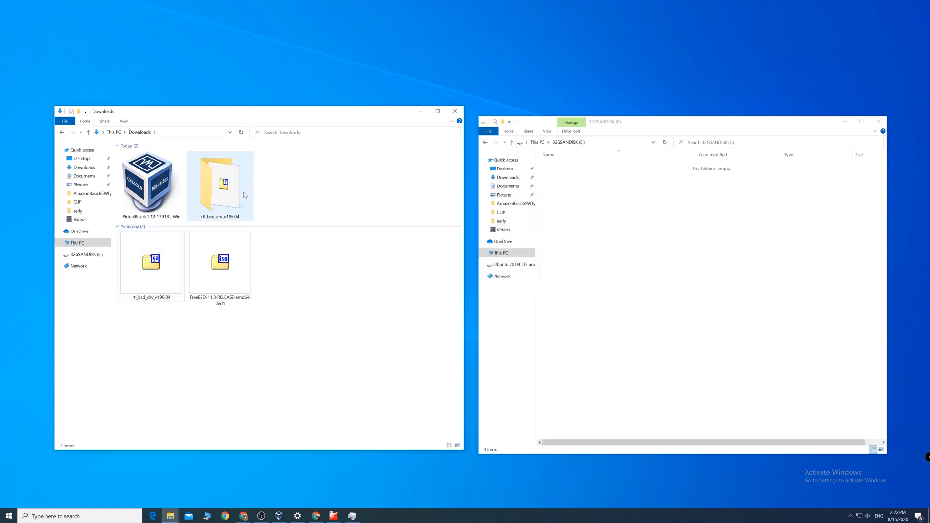
right_click(150, 155)
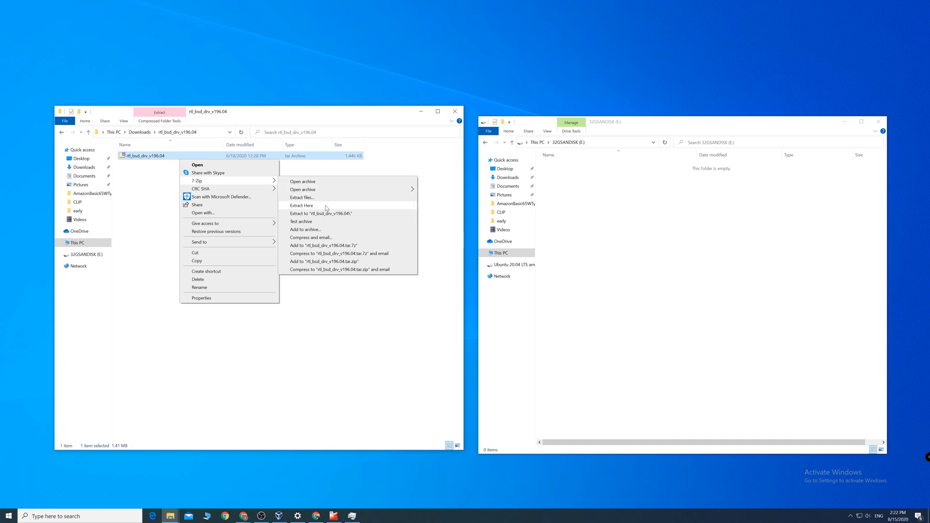
click(276, 215)
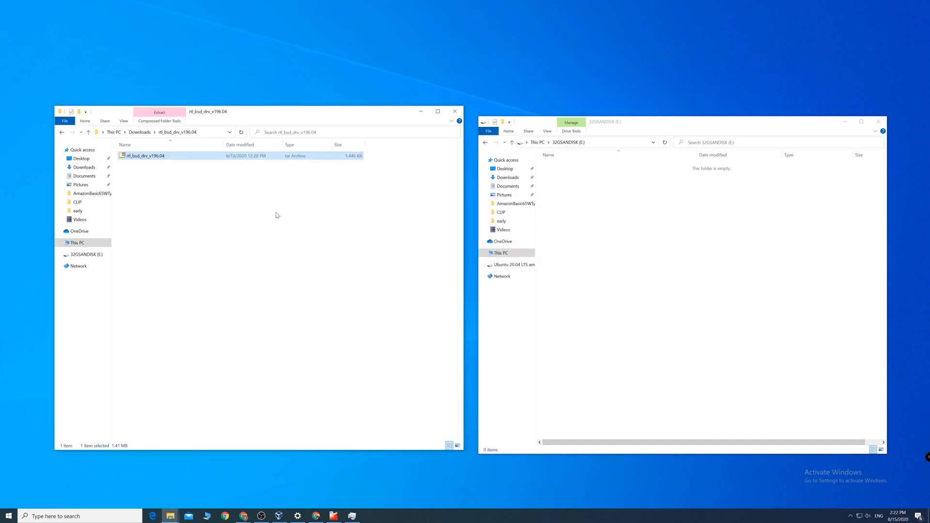
double_click(142, 154)
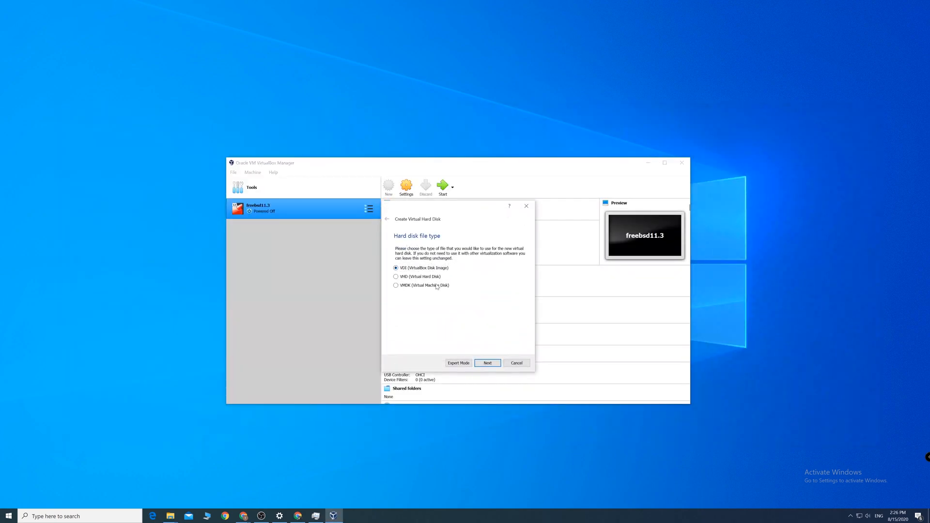
Step: Create a dynamically allocated 16 GB VDI disk for the freebsd11.3test VM
click(486, 363)
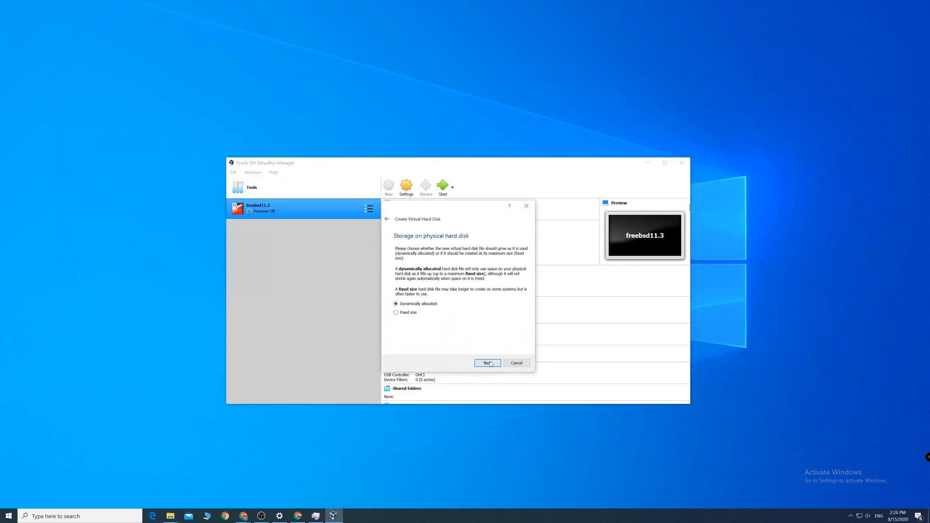
click(486, 363)
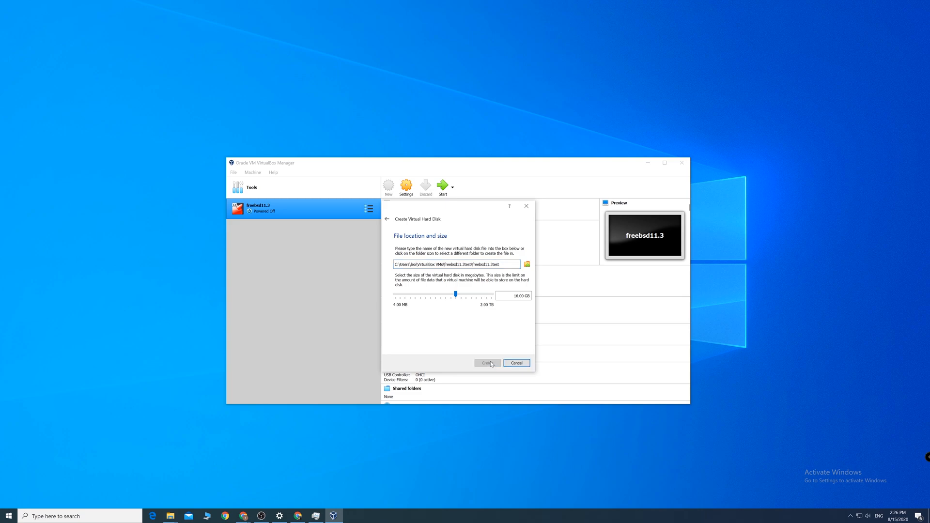
click(487, 362)
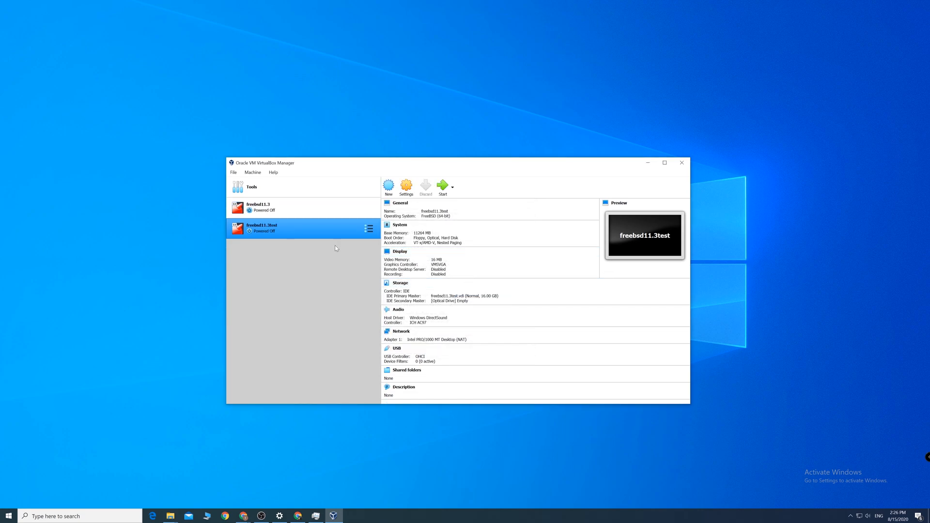
Step: In freebsd11.3test Settings > System > Processor, raise the CPU count with the slider
right_click(262, 228)
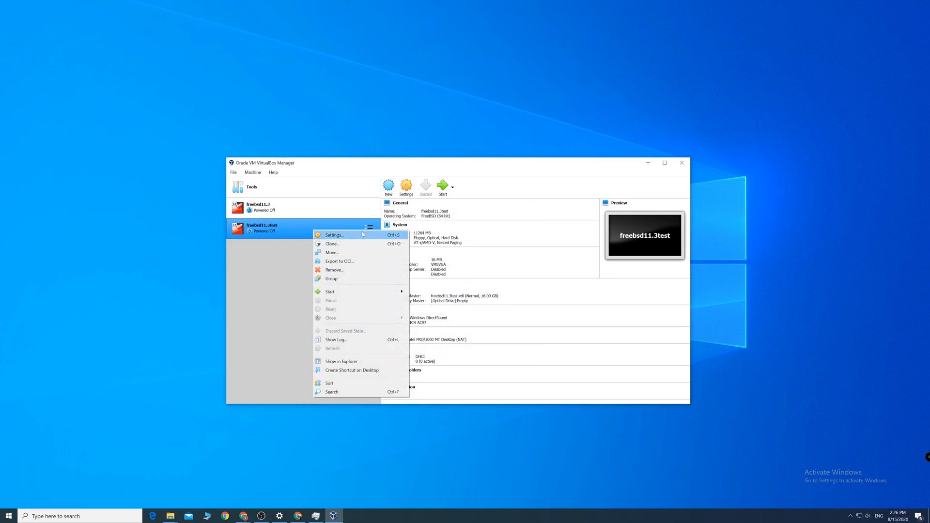
click(333, 235)
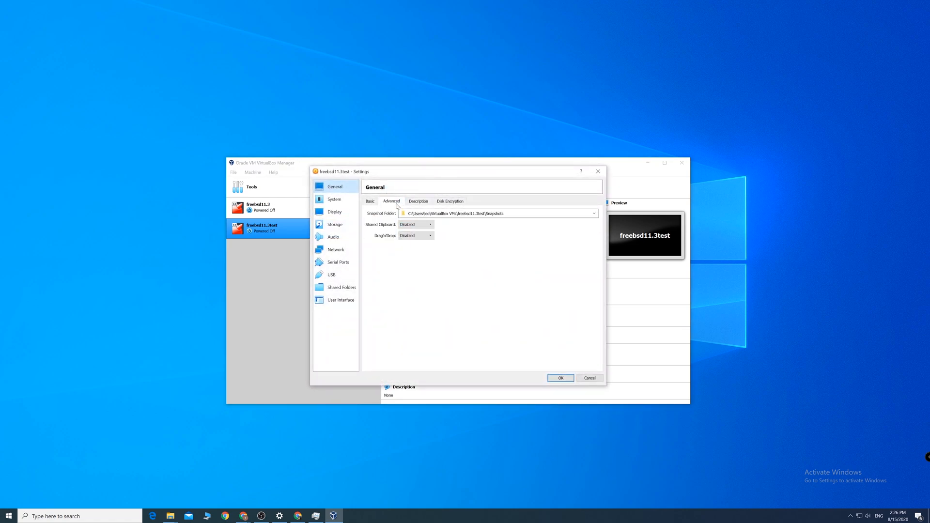
click(334, 198)
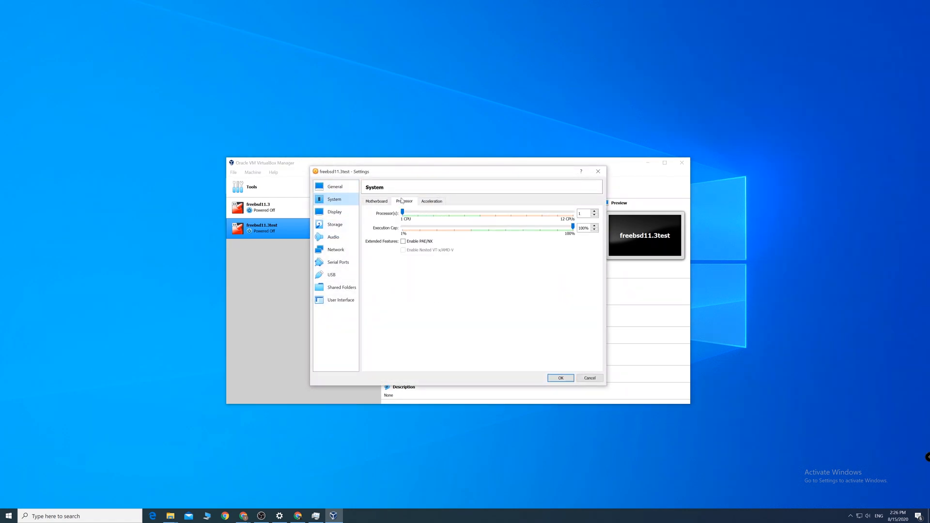
drag(401, 213, 481, 212)
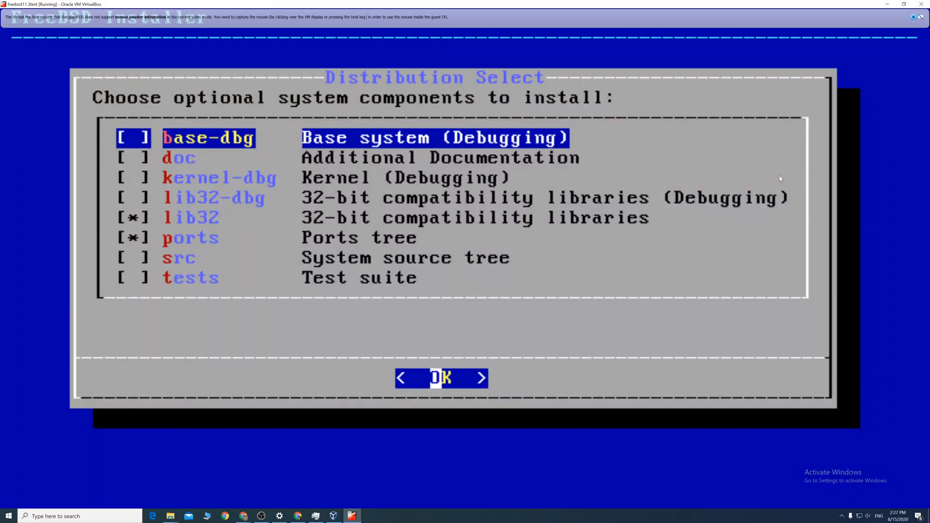
Step: Step through Distribution Select, finish the install and log in as root
key(Down)
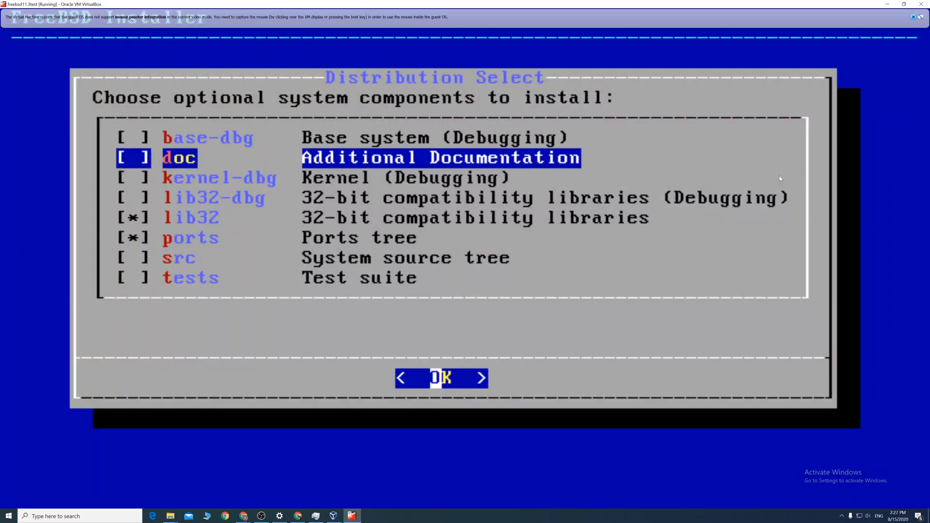
key(Down)
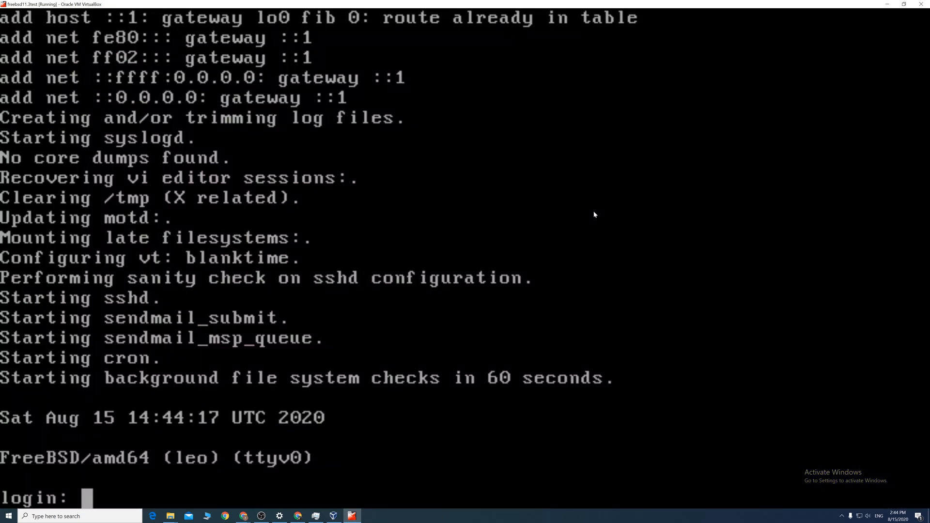
text(root)
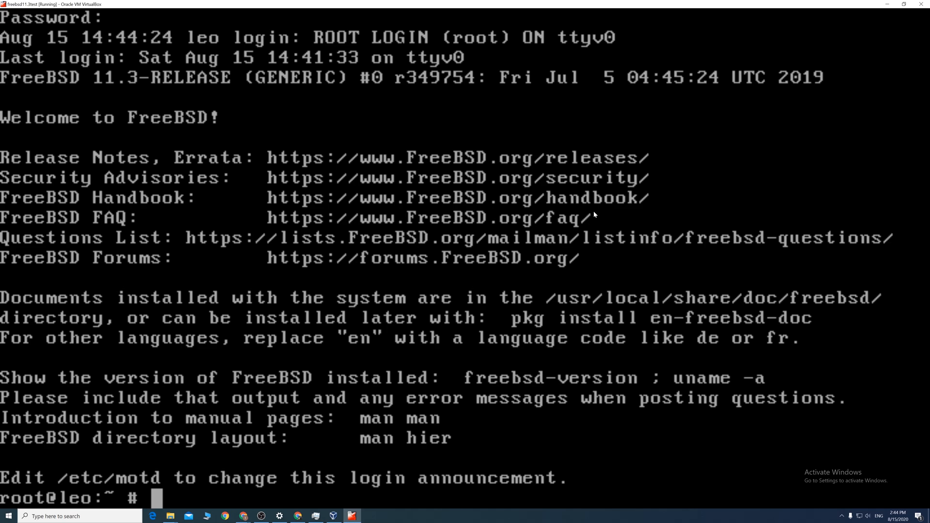
Step: Enter vi /usr/src/sys/amd64/conf/GENERIC at the root shell
text(vi /)
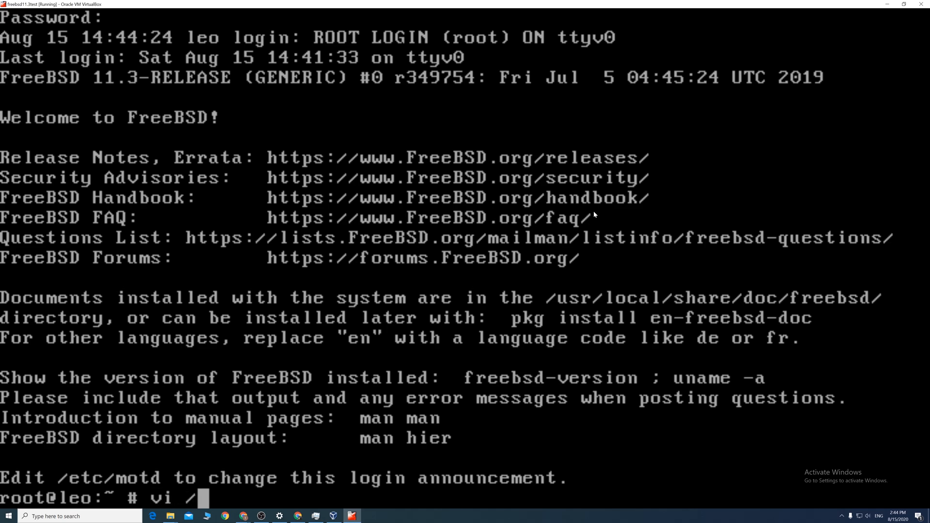
text(usr)
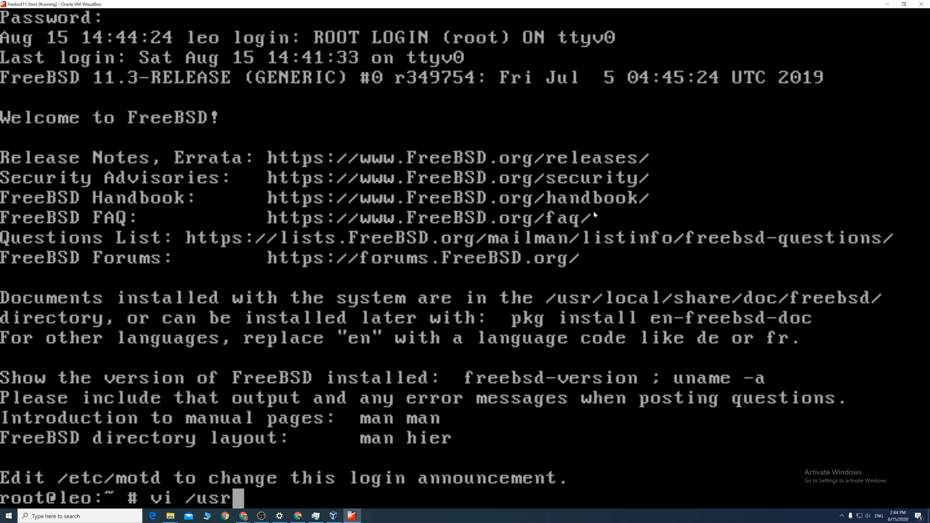
text(src)
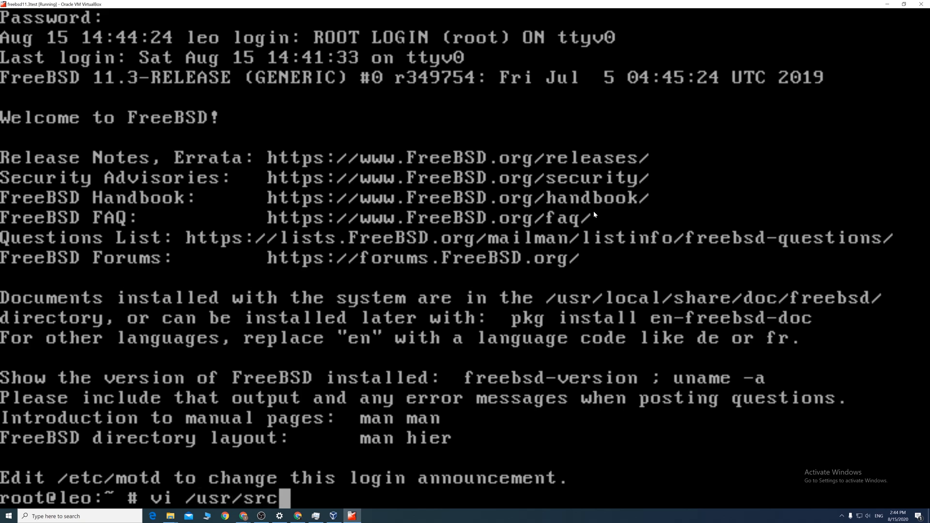
text(?)
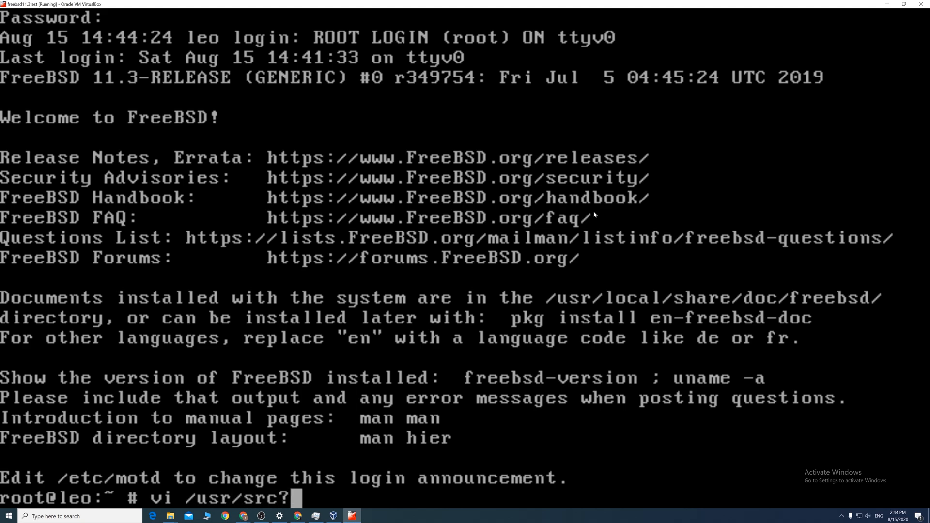
text(/)
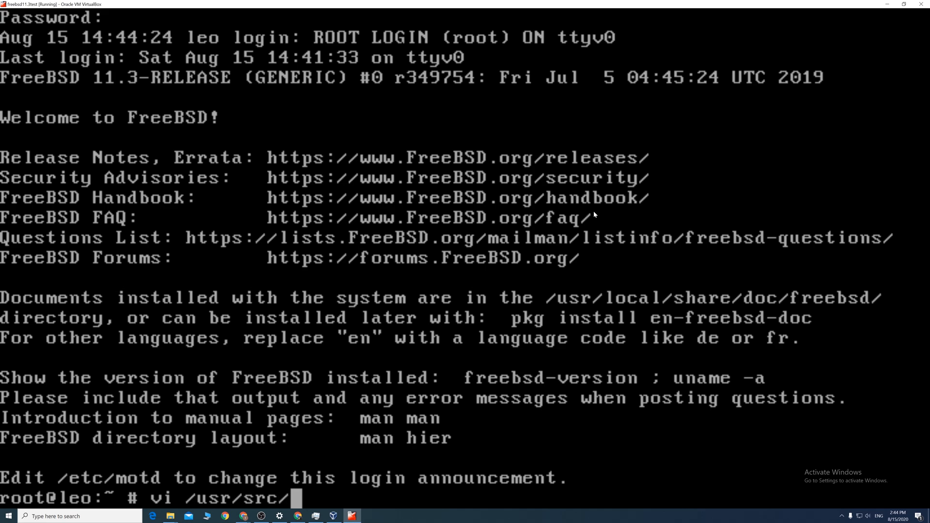
text(sys/)
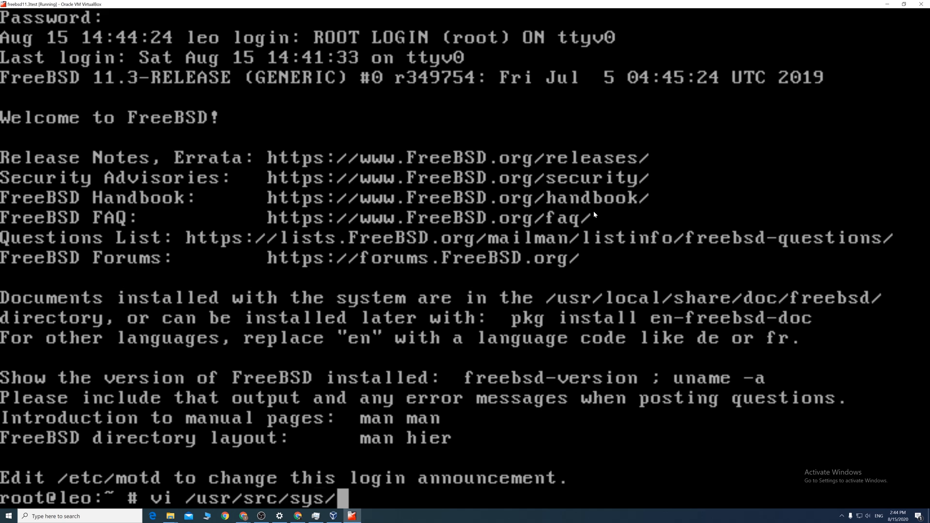
text(amd)
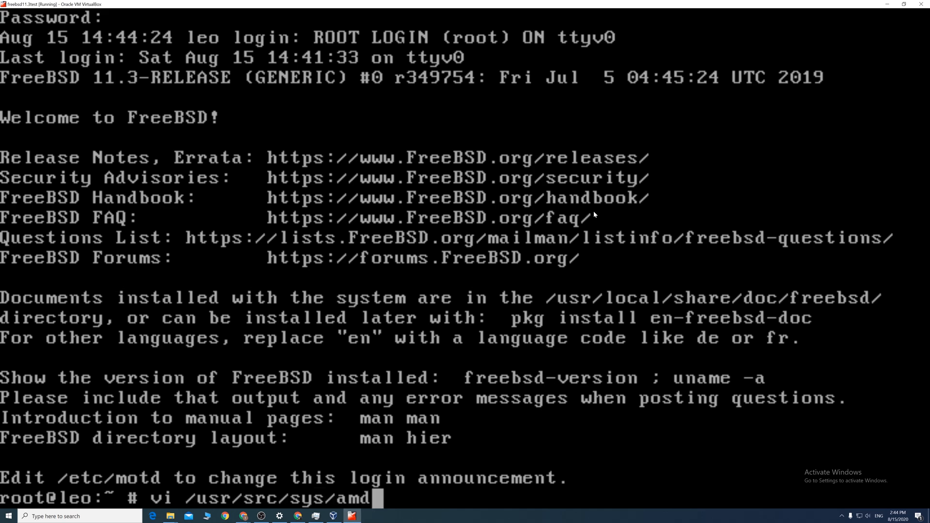
text(64)
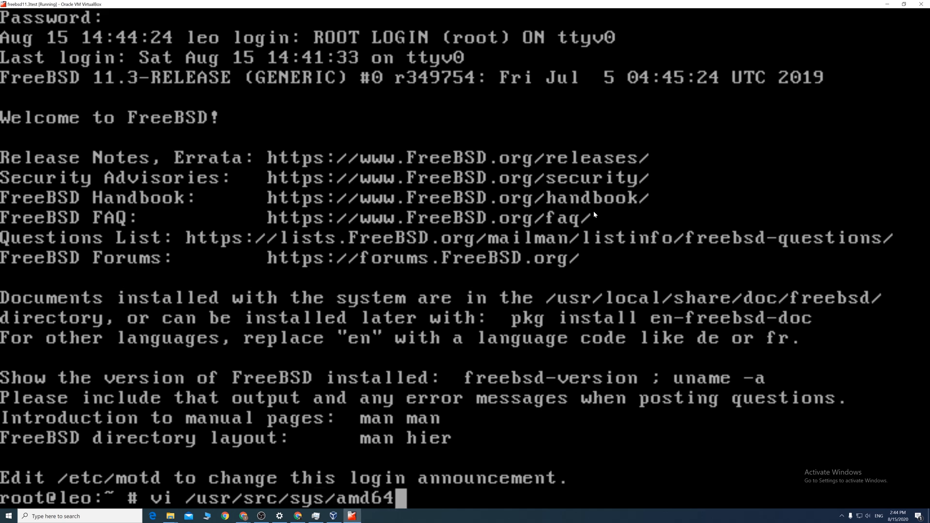
text(/)
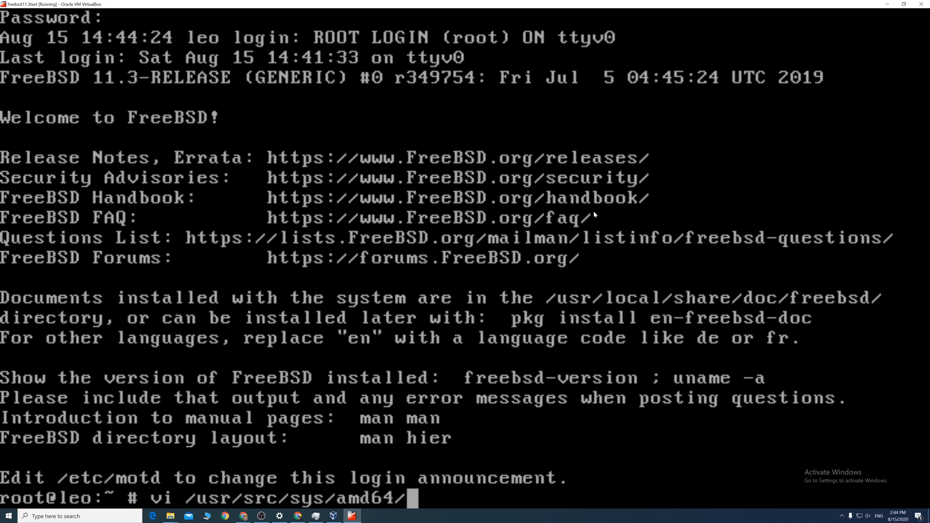
text(conf)
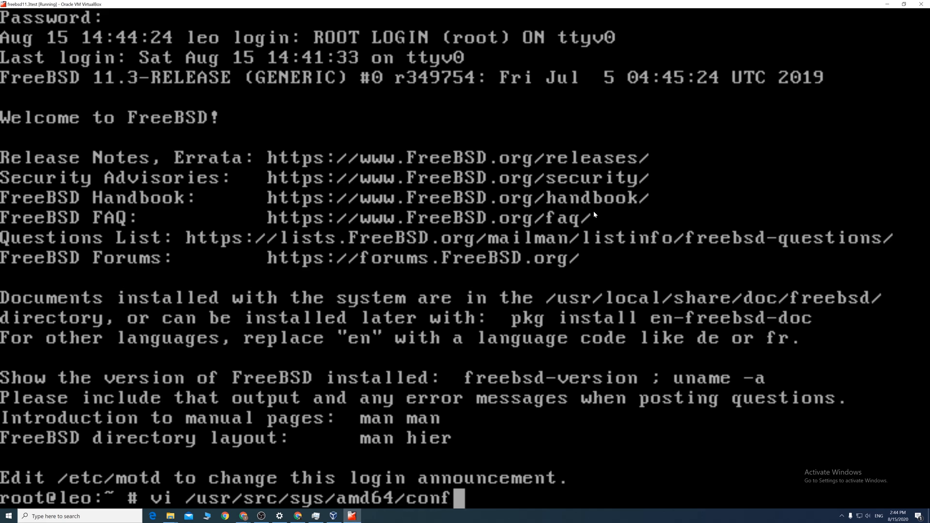
text(/)
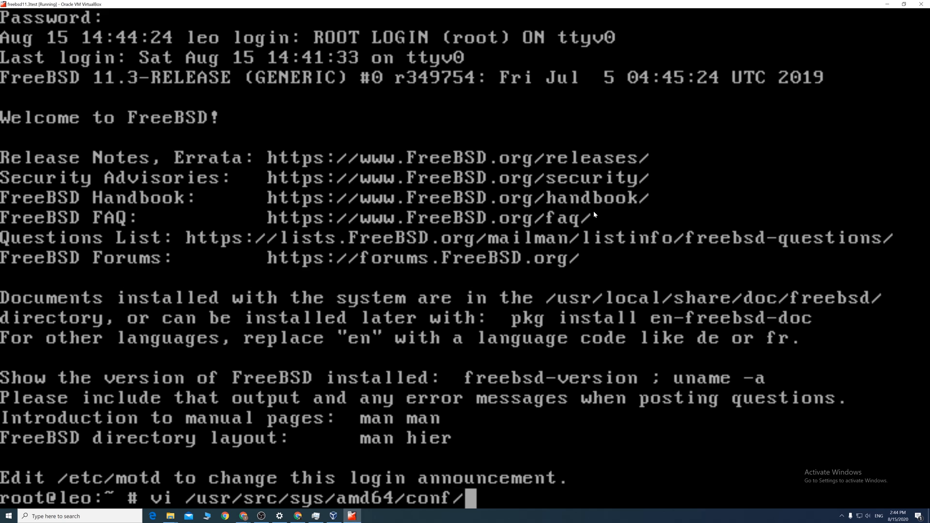
text(GENER)
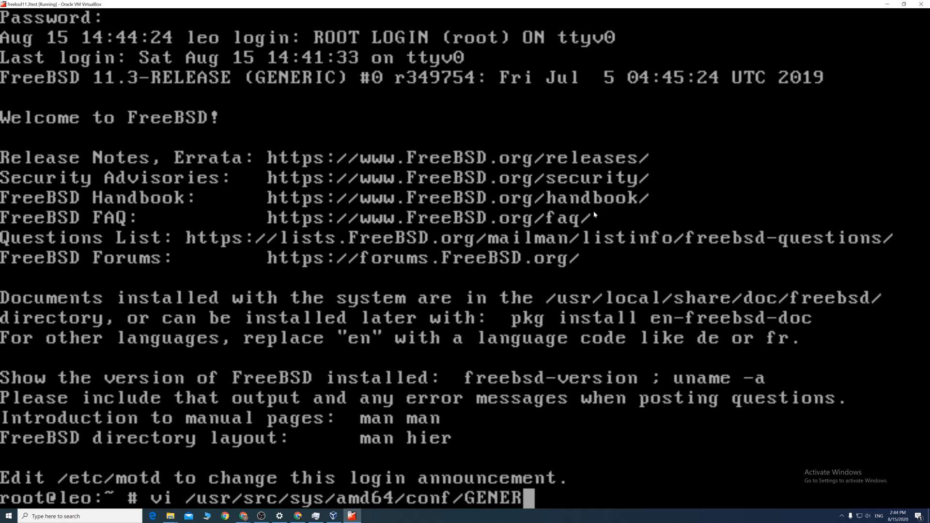
text(I)
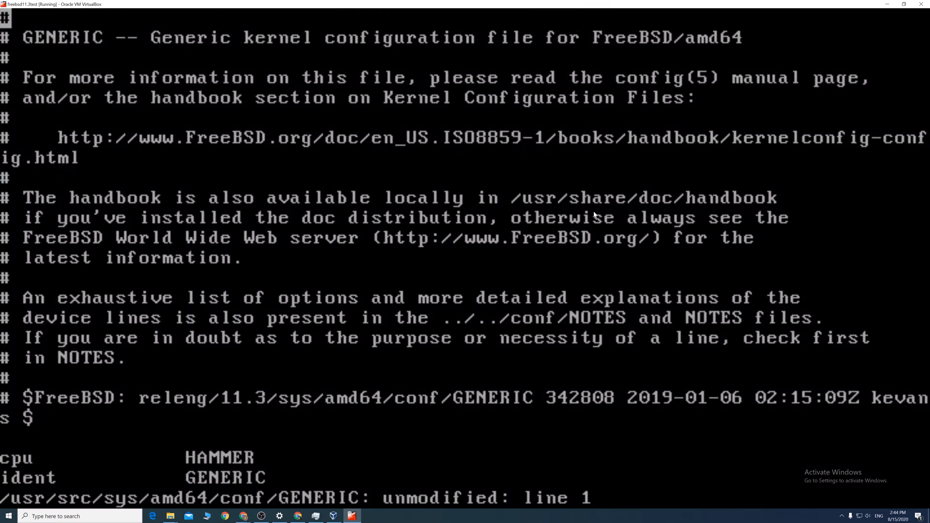
Step: Scroll to the 'device re' RealTek line, delete it and save GENERIC with :wq
scroll(down, 3)
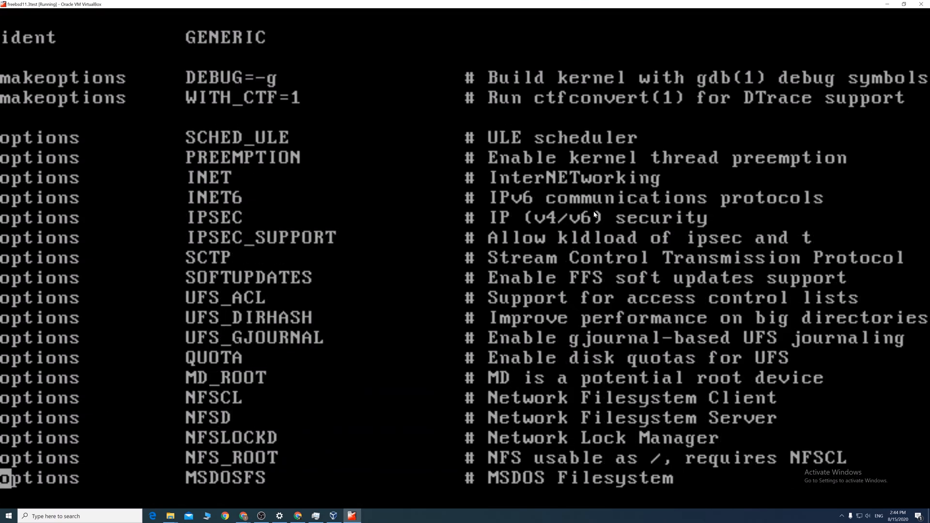
scroll(down, 3)
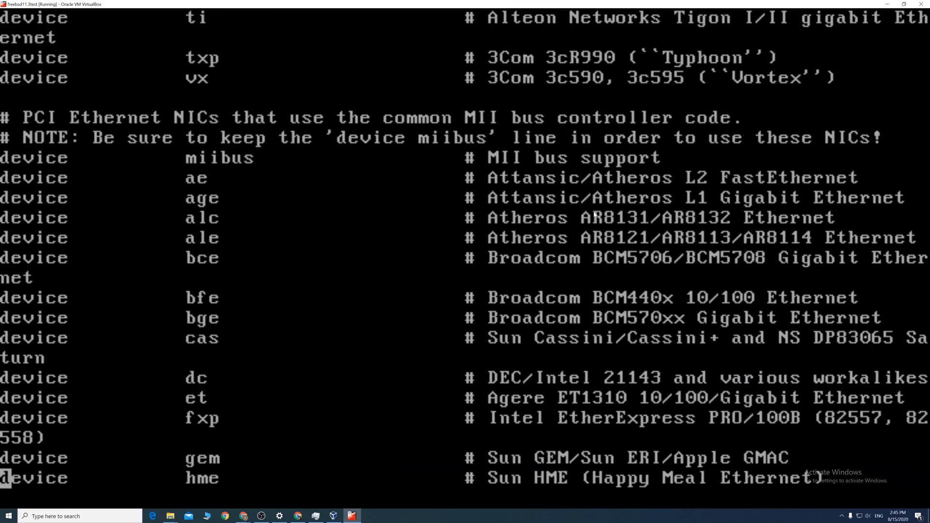
scroll(down, 3)
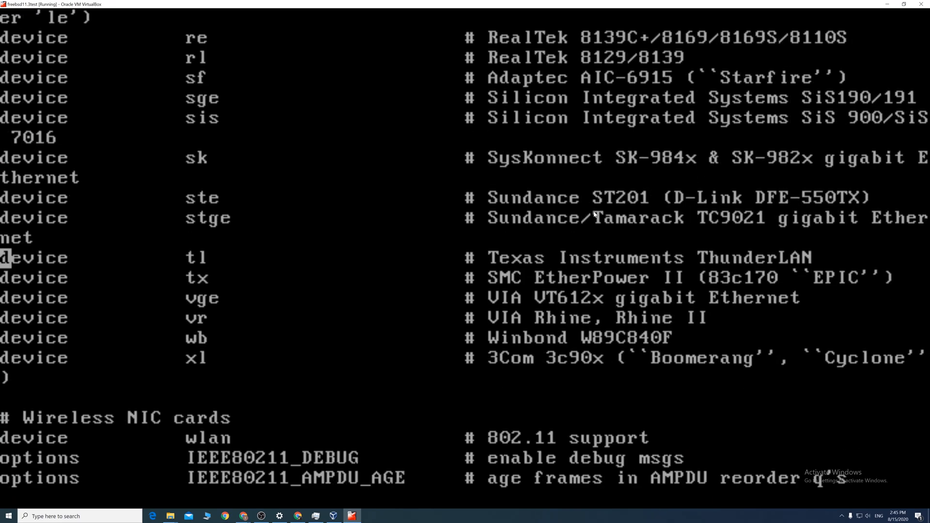
scroll(down, 3)
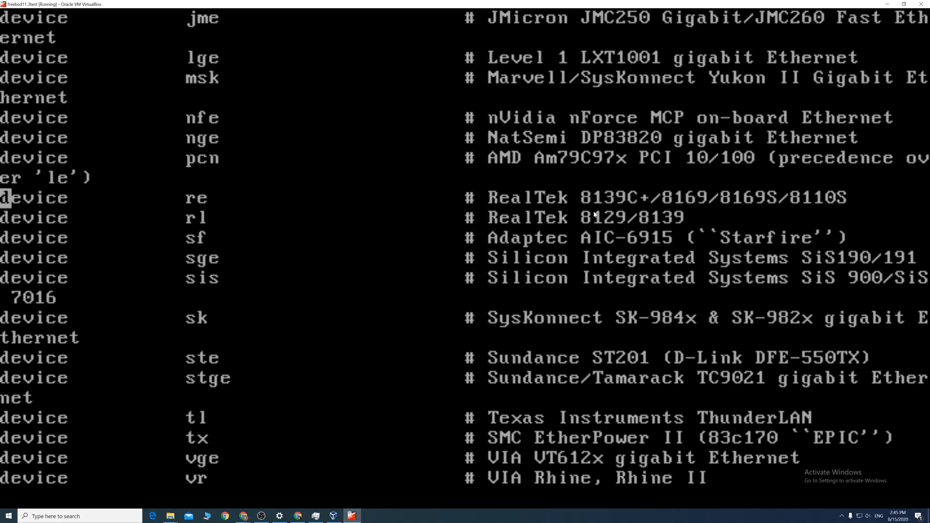
scroll(down, 3)
text(:)
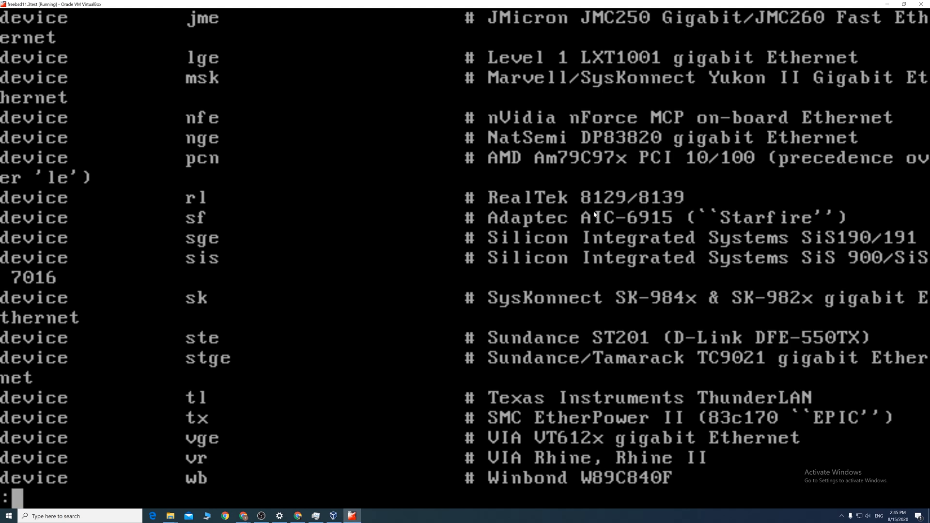
text(wd)
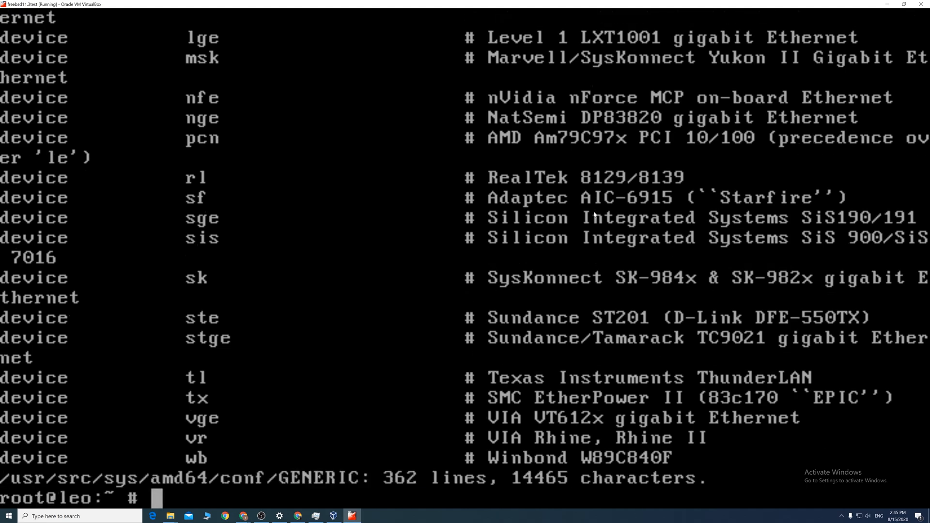
Step: Run vi /boot/loader.conf to open the loader configuration for editing
text(vi /)
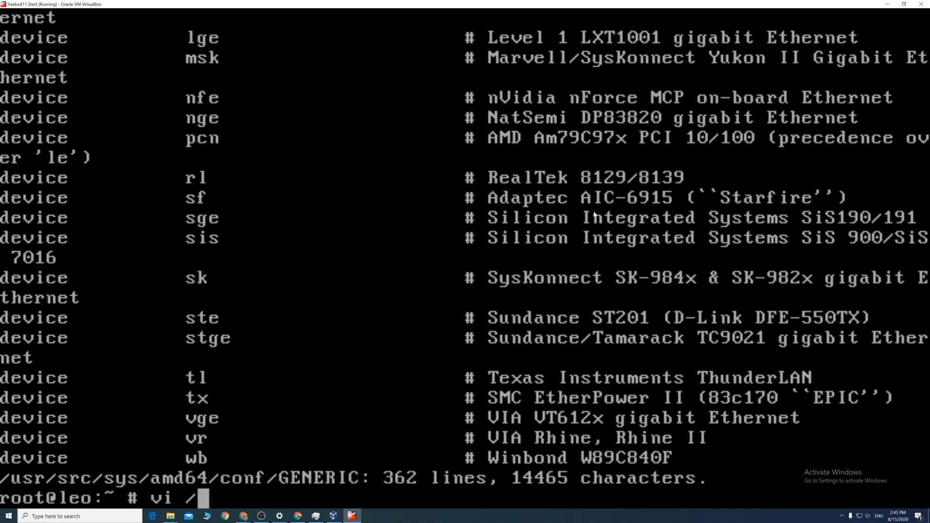
text(boot)
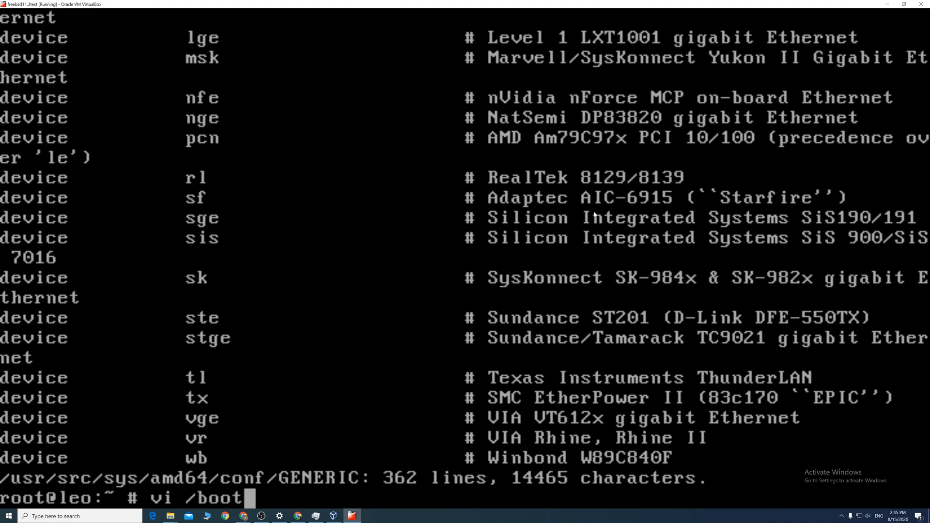
text(/loader)
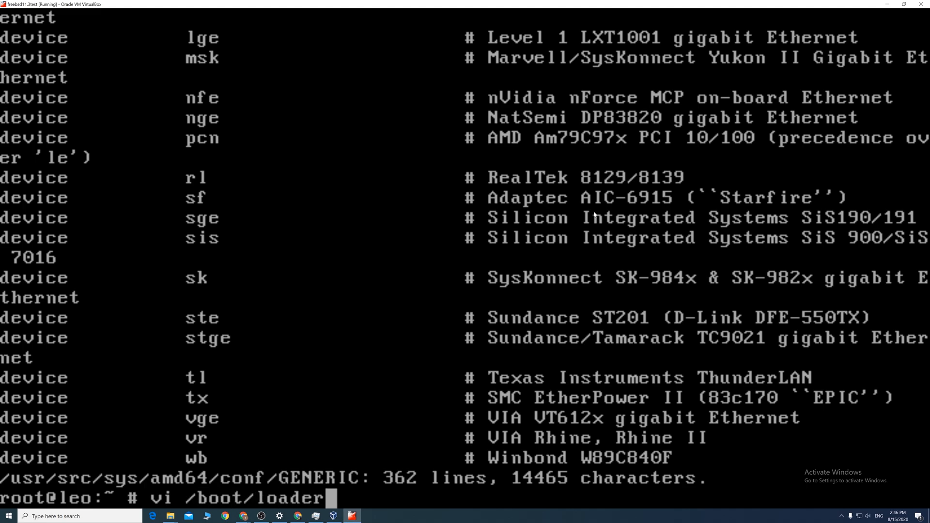
text(.conf)
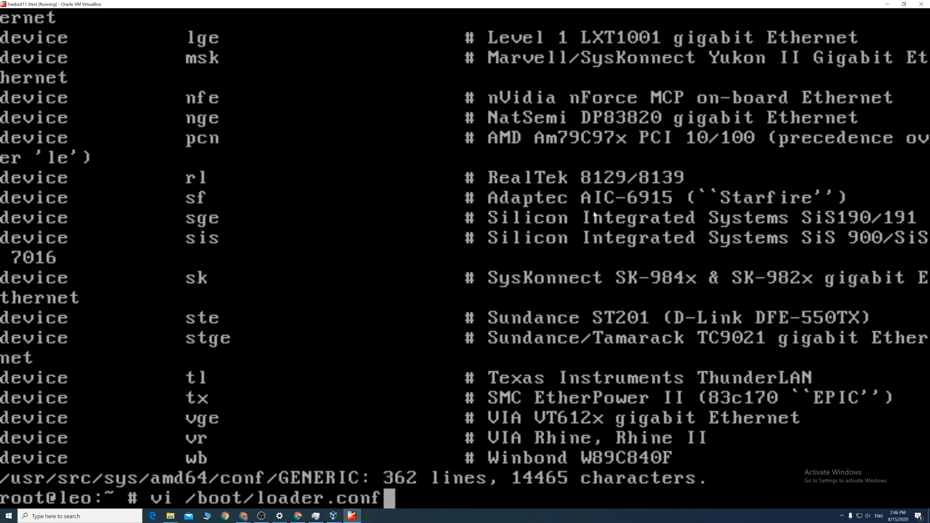
key(enter)
text(if_)
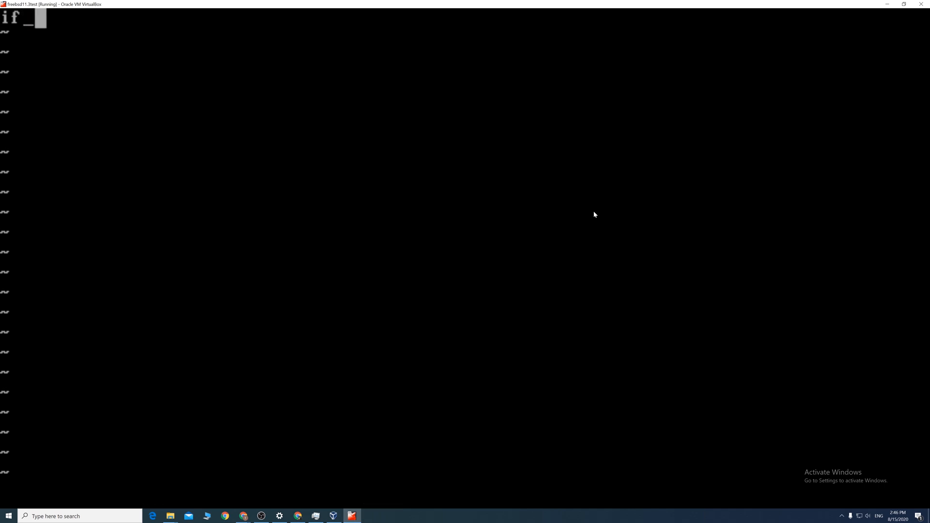
Step: Insert the line if_re_load="YES" in vi and save /boot/loader.conf with :wq
text(re)
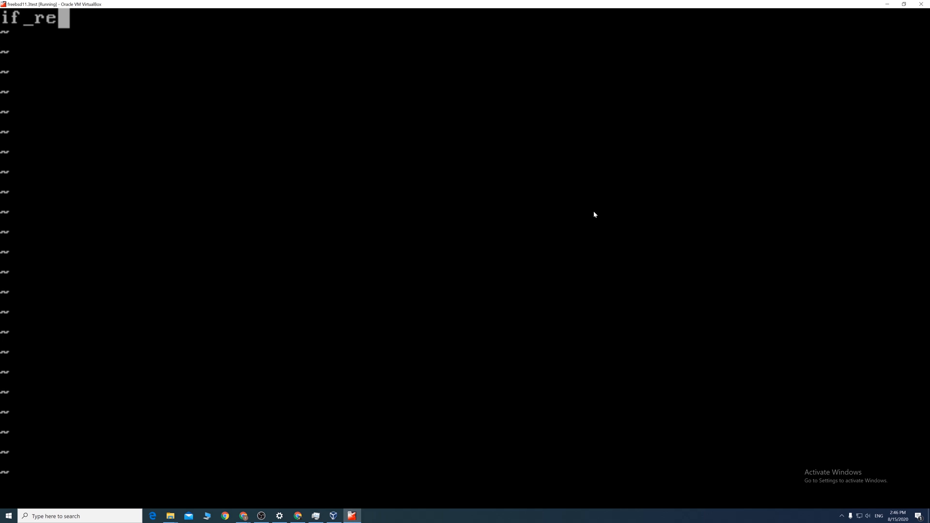
text(load)
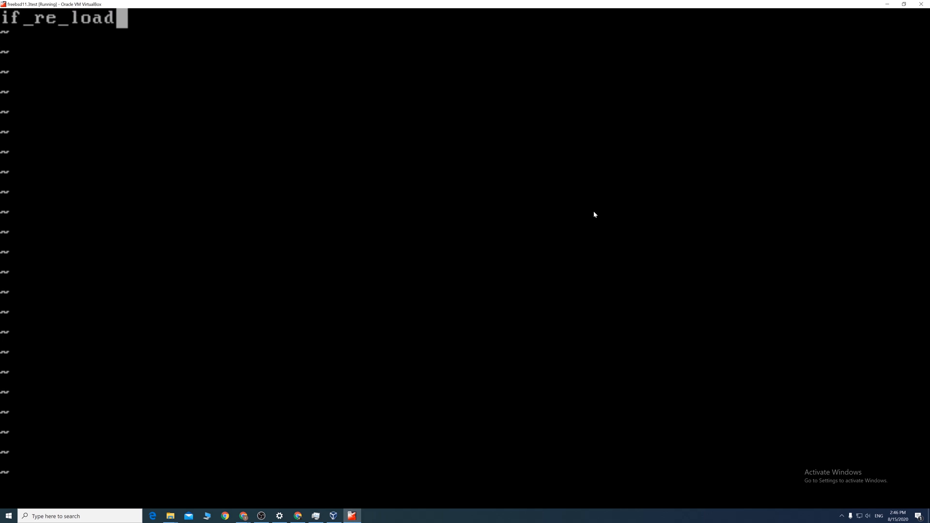
text(=)
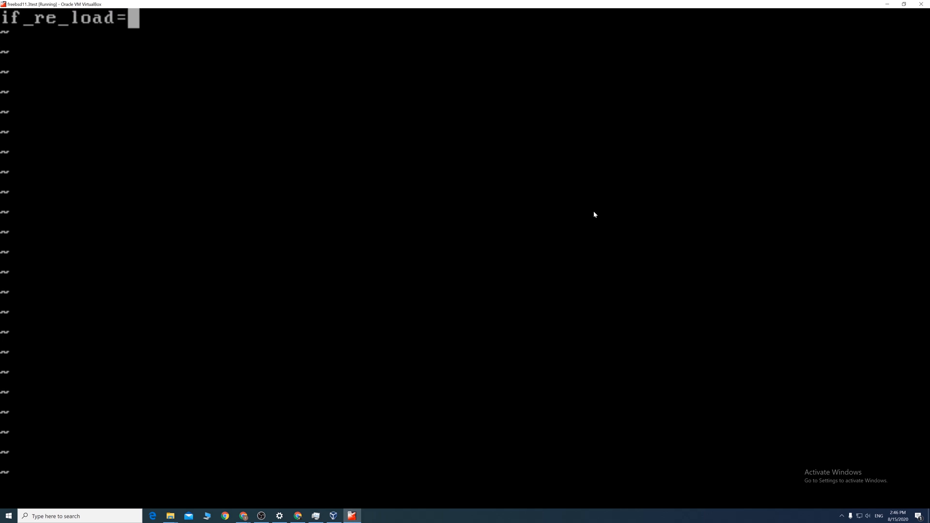
text("y)
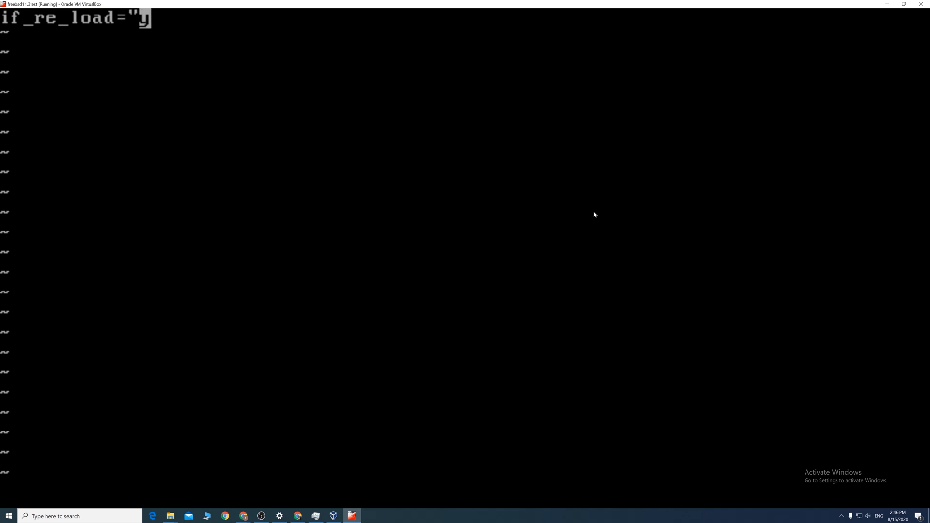
text(YE)
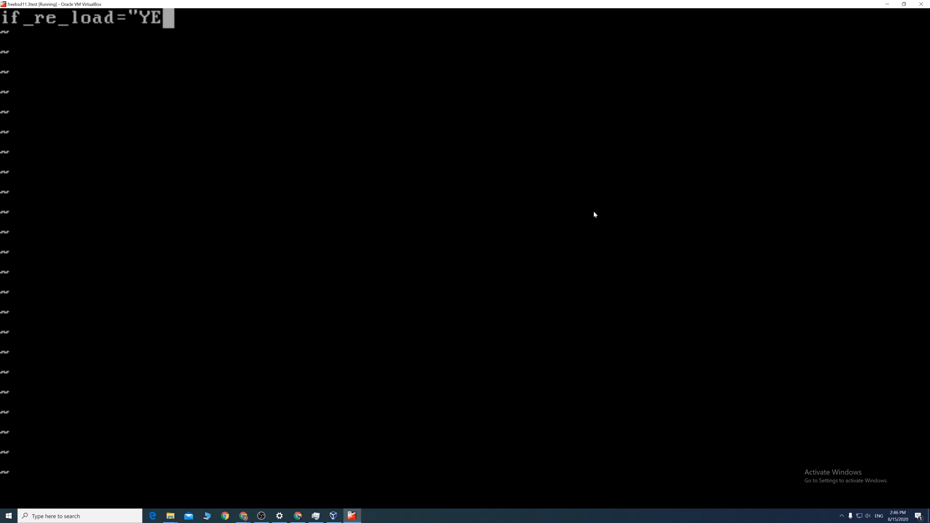
text(S")
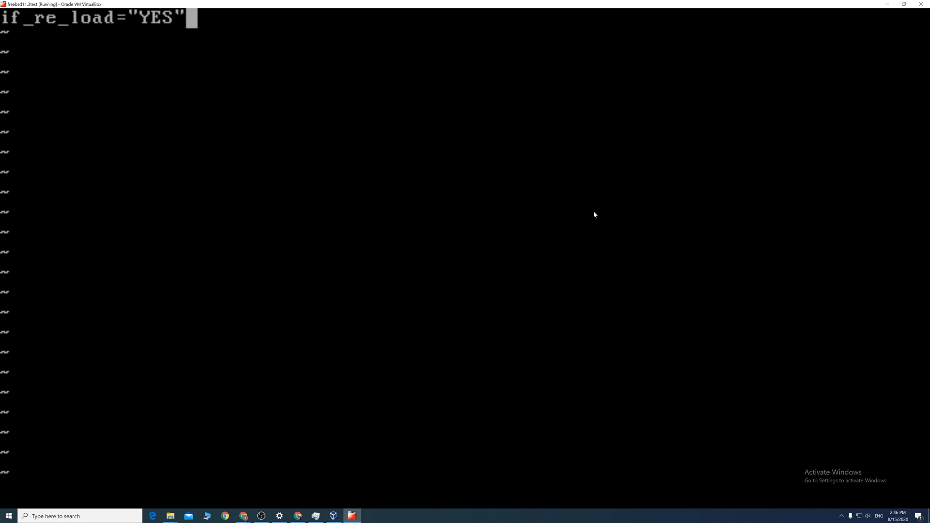
text(:wq)
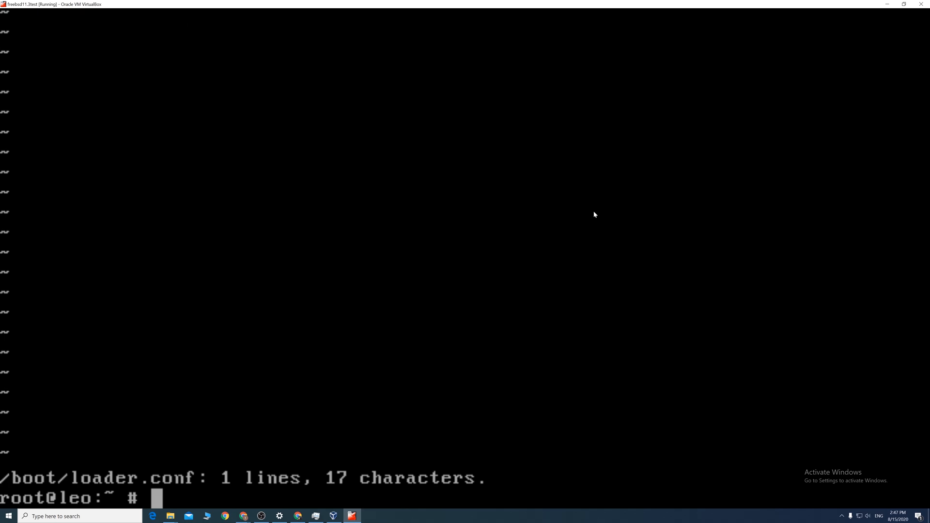
Step: Change directory to /usr/src and list the source tree contents
text(cd /)
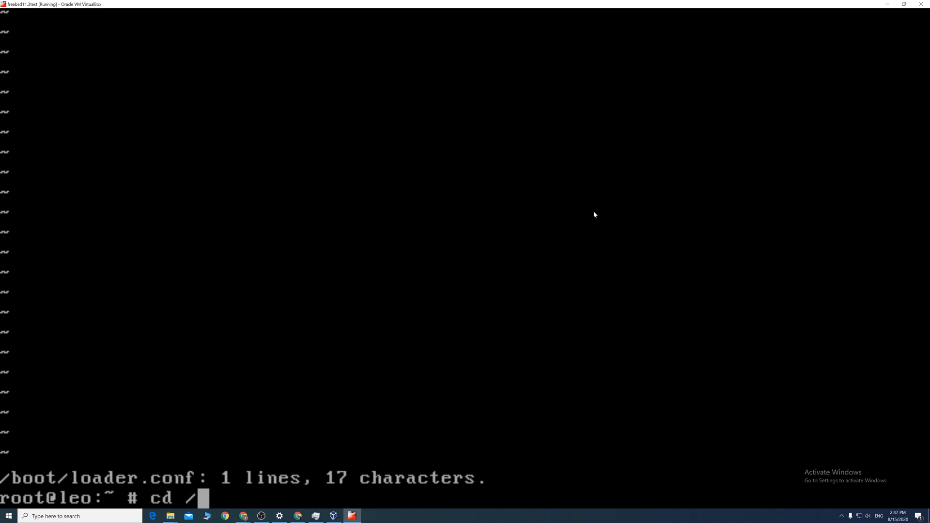
text(us)
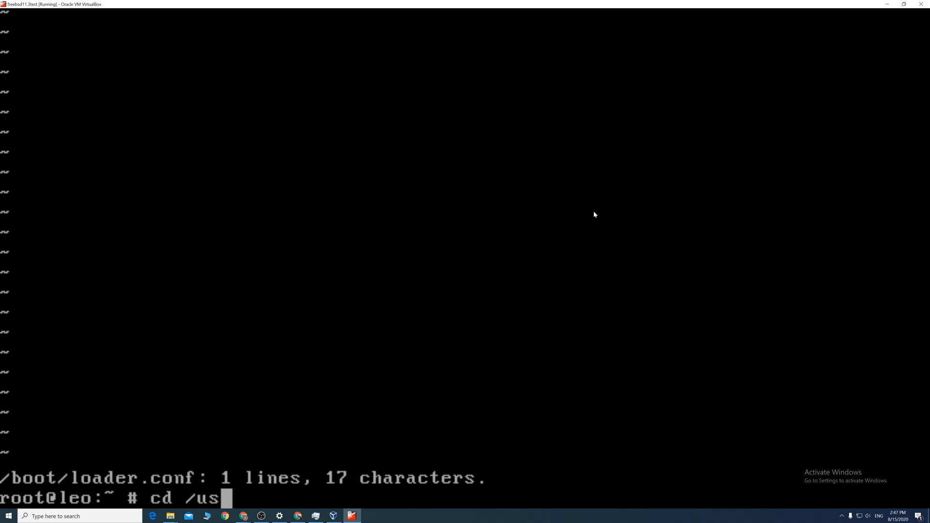
text(r/src)
text(ls)
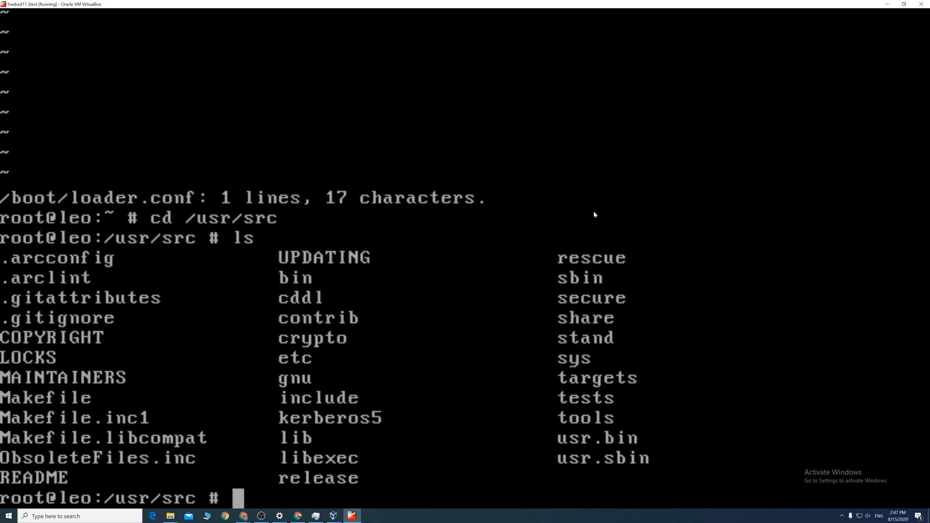
Step: Compose make buildkernel KERNCONF=GENERIC as the first half of the kernel command
text(make bu)
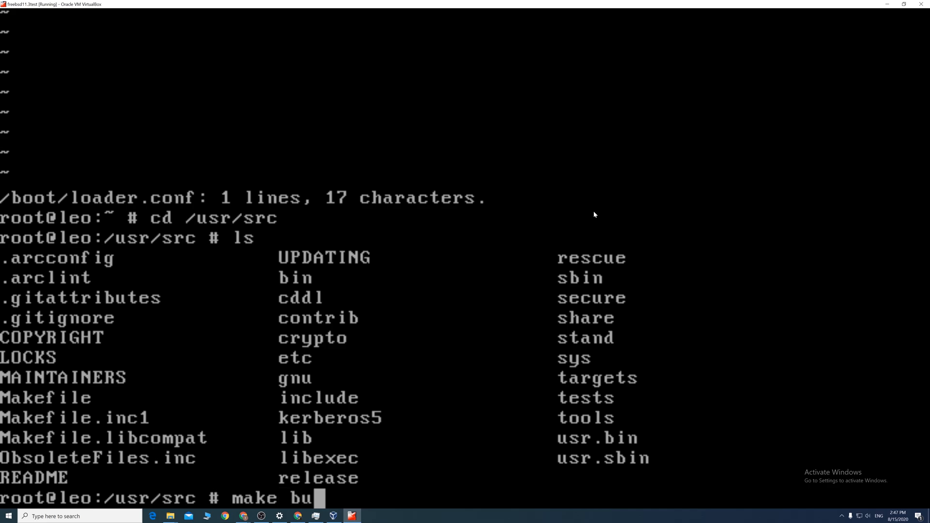
text(ildker)
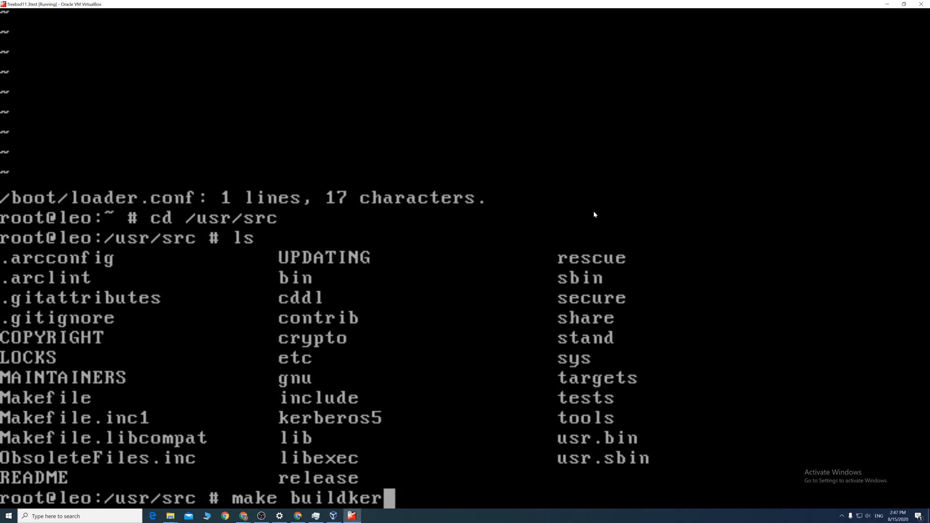
text(nel KER)
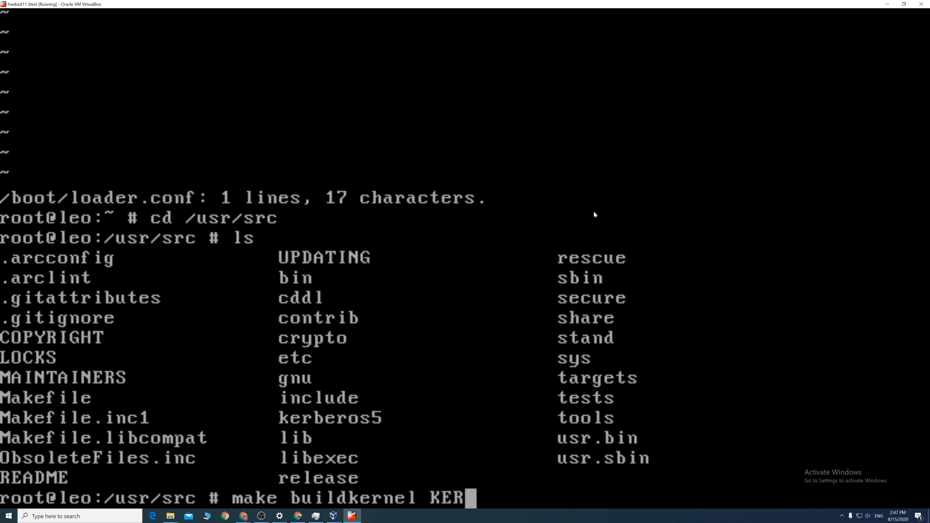
text(NCOF)
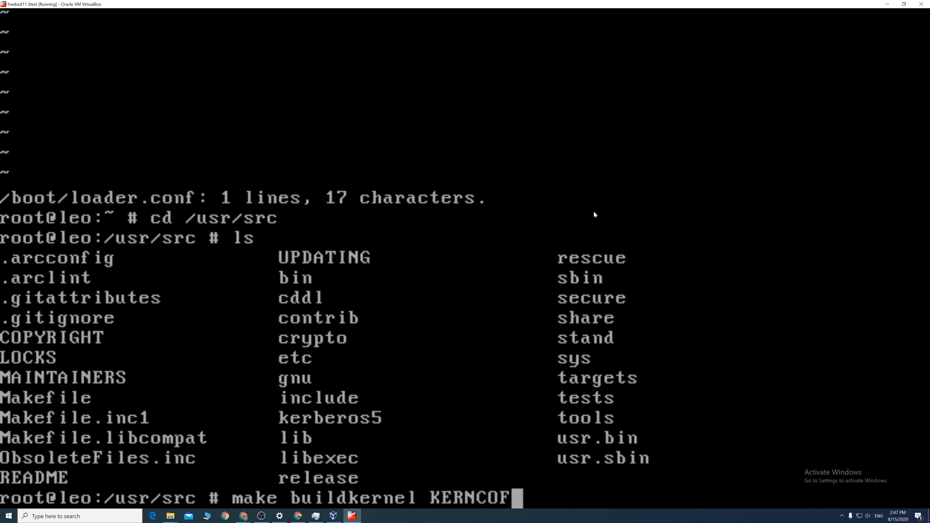
text(=)
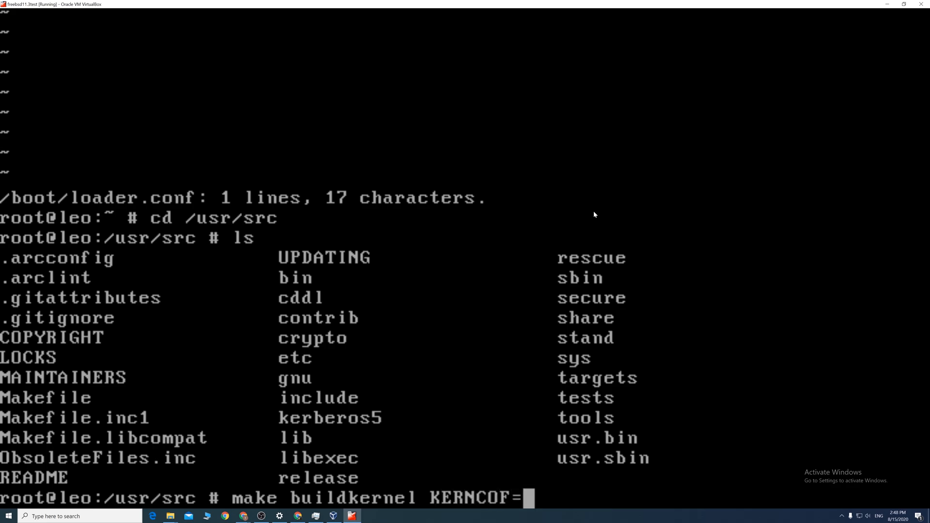
text(GEN)
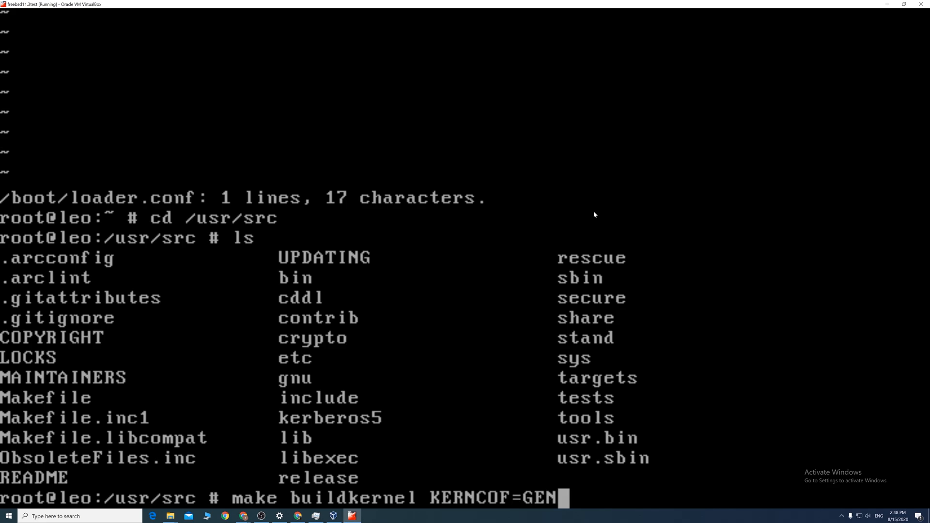
text(ERIC)
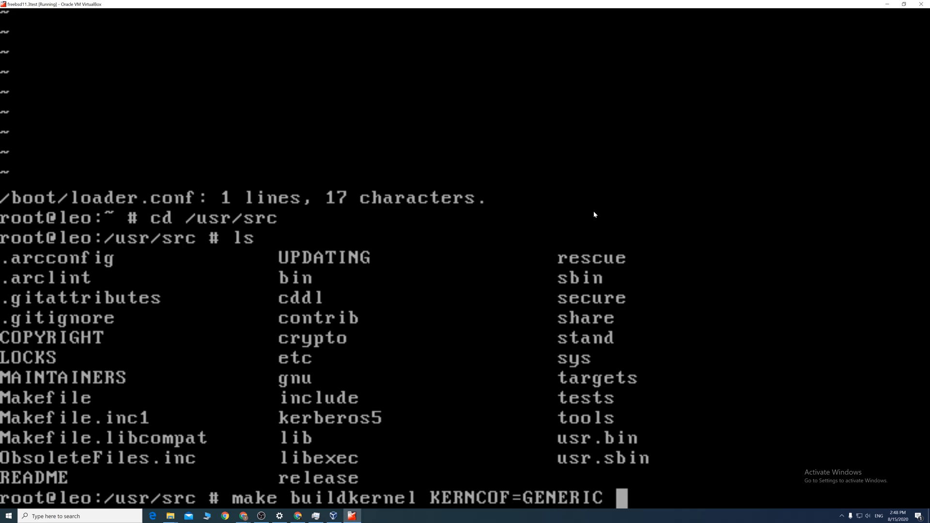
Step: Chain && make installkernel KERNCONF=GENERIC and run the combined build-and-install
text(&&)
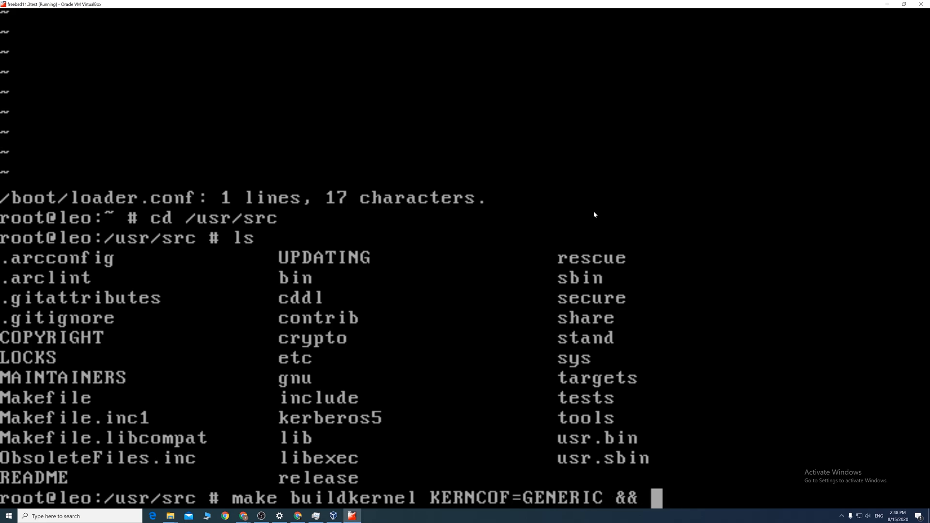
text(make)
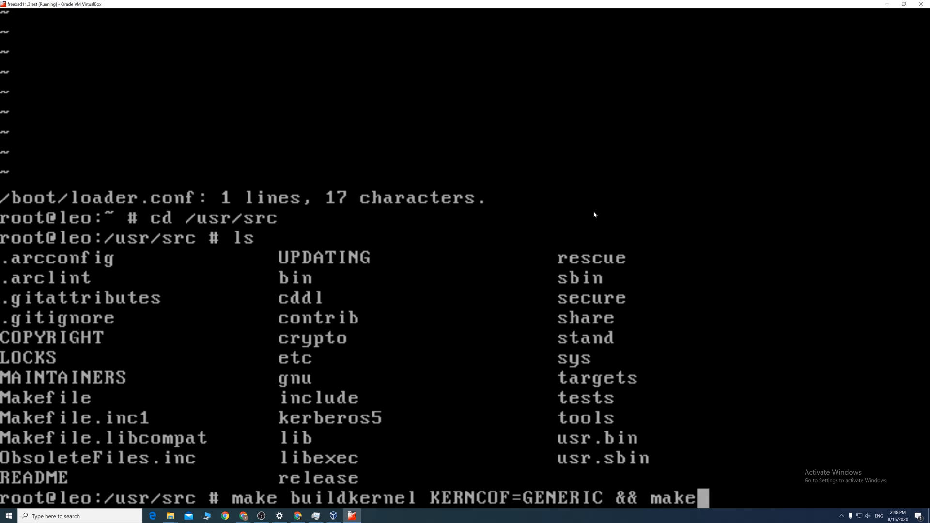
text(ins)
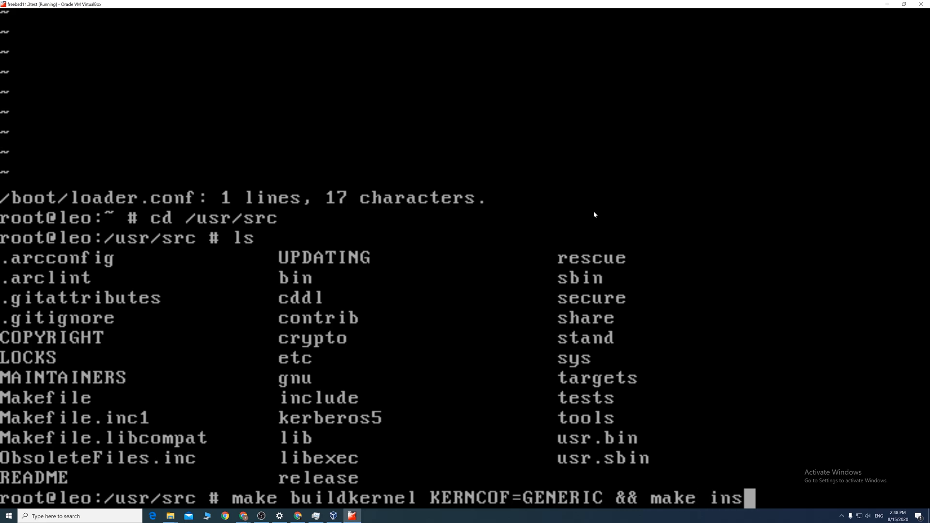
text(tallkernel)
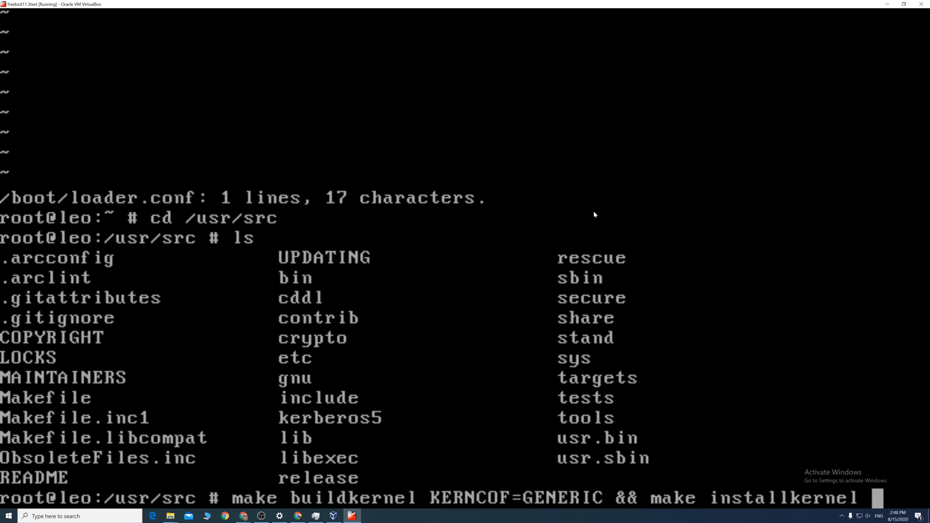
text(KERNCONF)
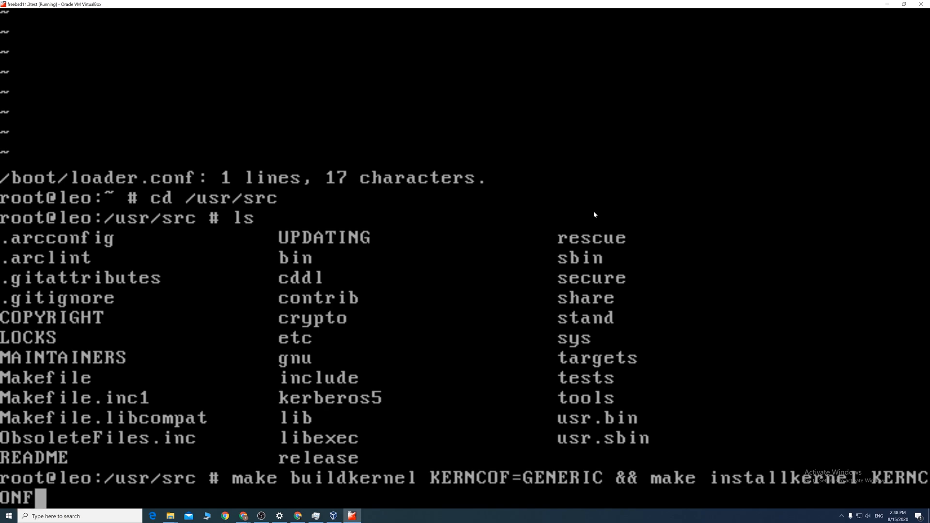
text(=)
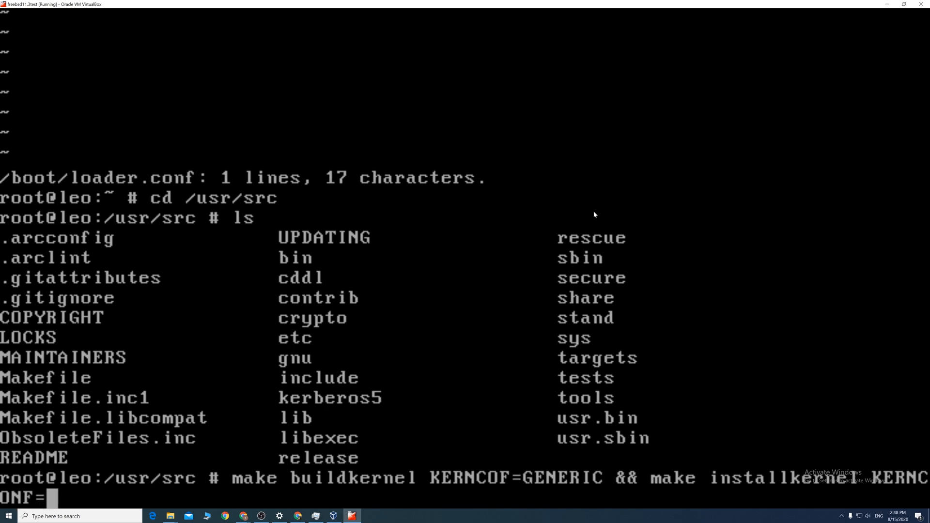
text(GENERIC)
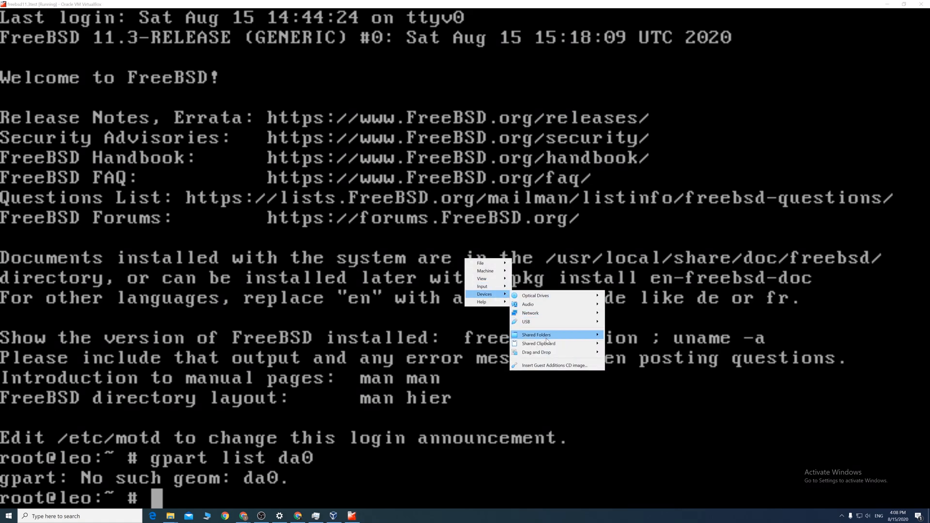
mouse_move(525, 321)
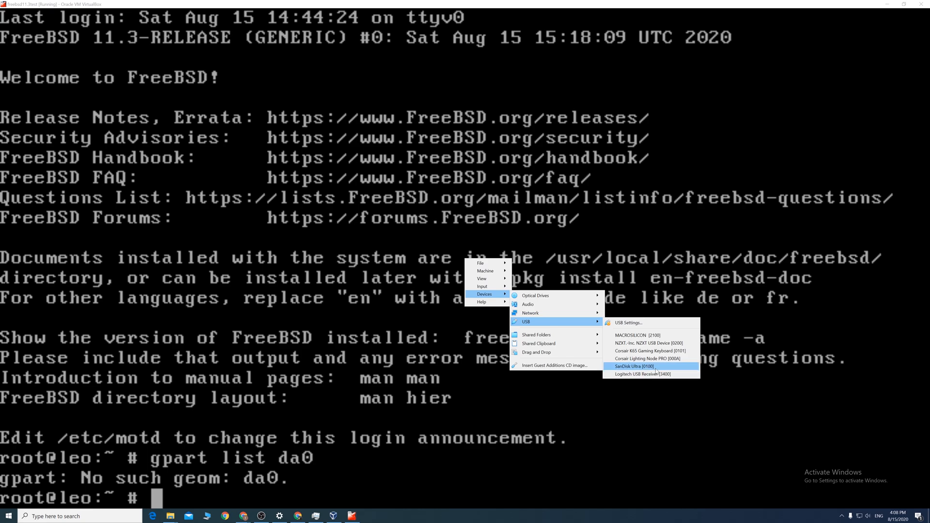
Step: Attach the SanDisk Ultra USB drive to the VM and run gpart list to see da0
click(632, 366)
text(g)
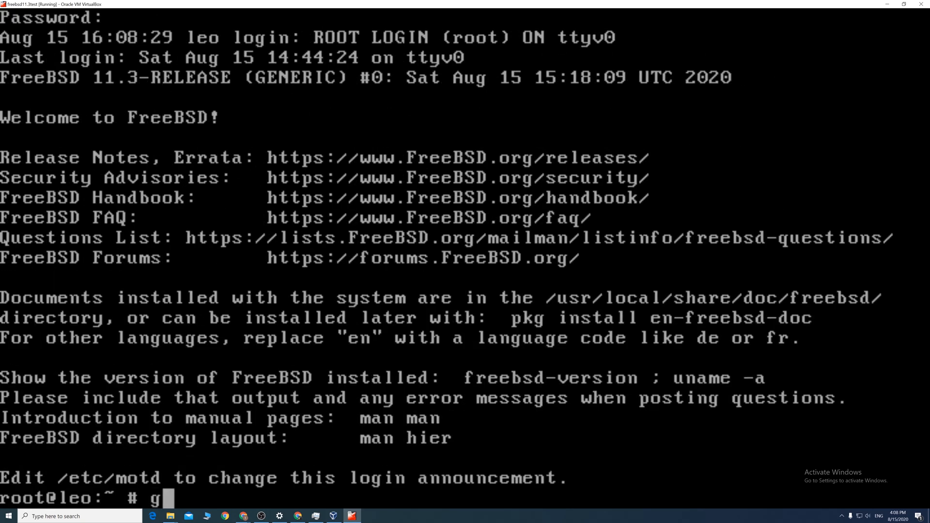
text(part list)
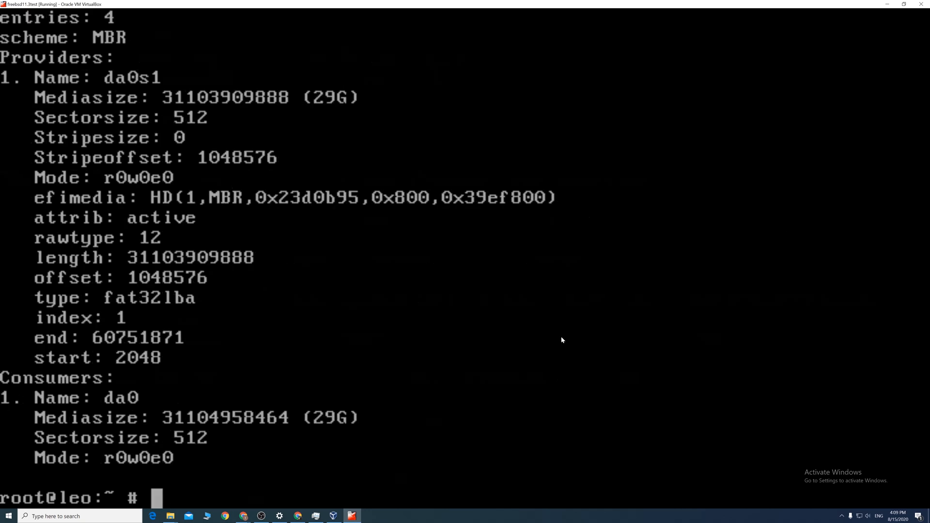
mouse_move(163, 92)
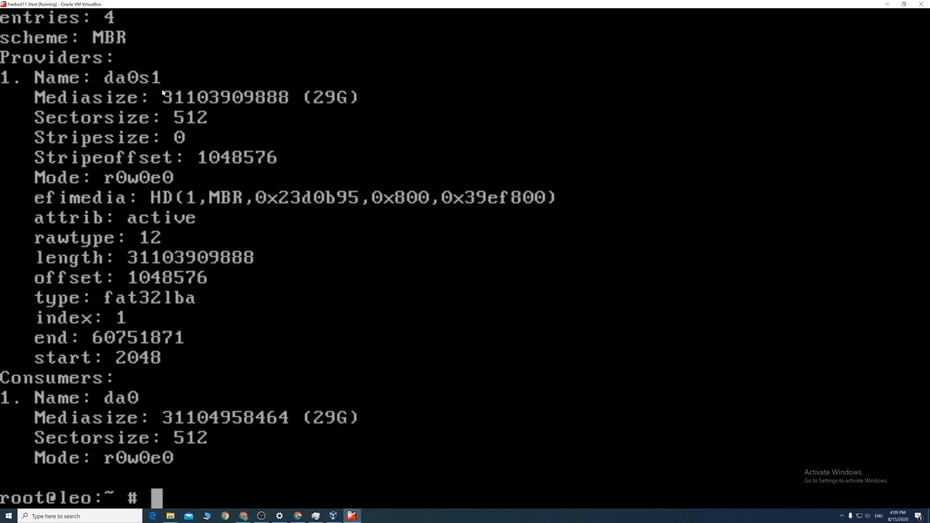
Step: Mount /dev/da0s1 as msdosfs with -o large at /mnt and move into /mnt
text(mount)
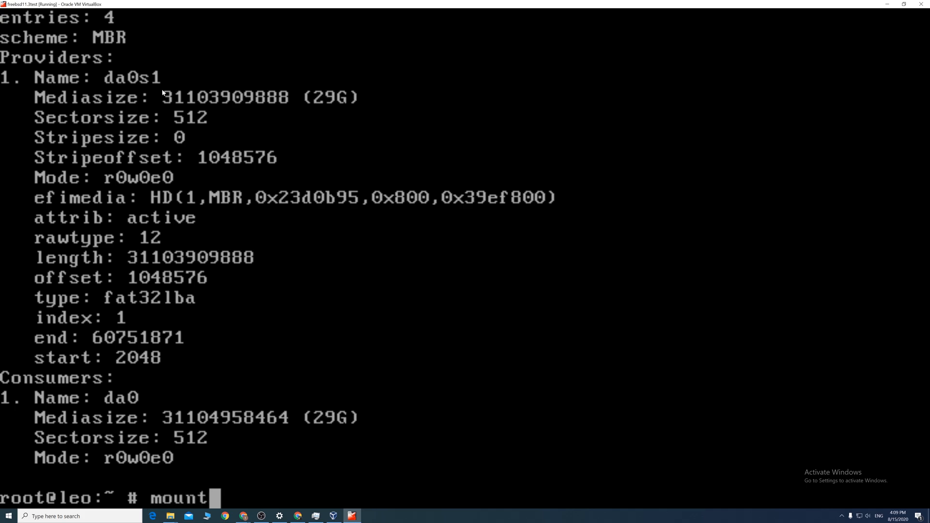
text(-)
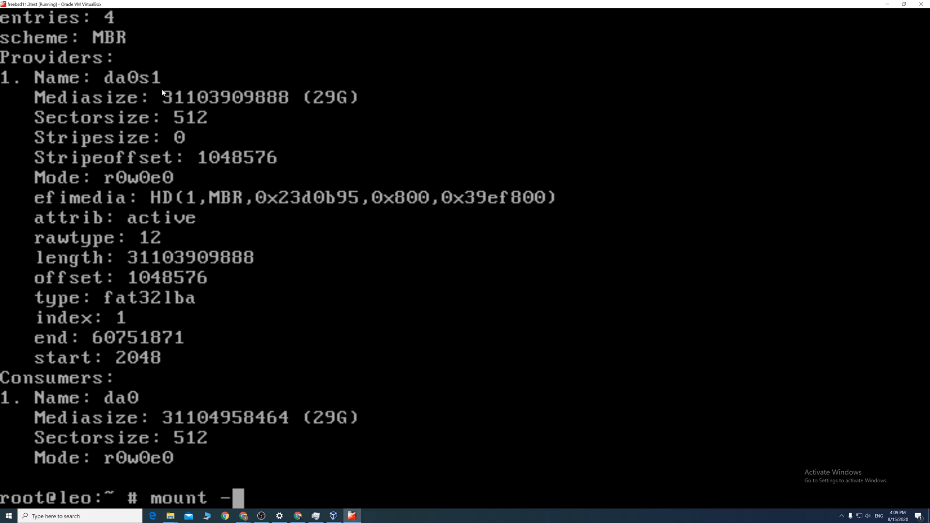
text(t m)
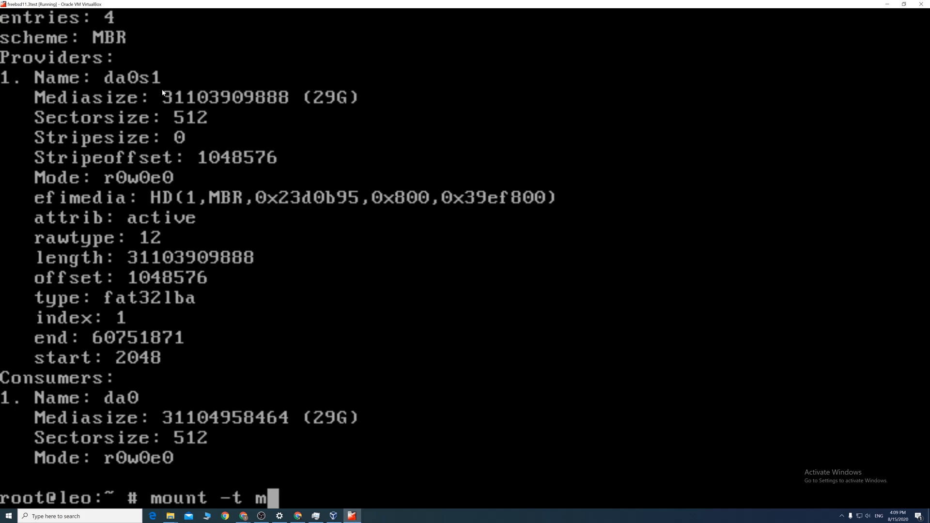
text(sdos)
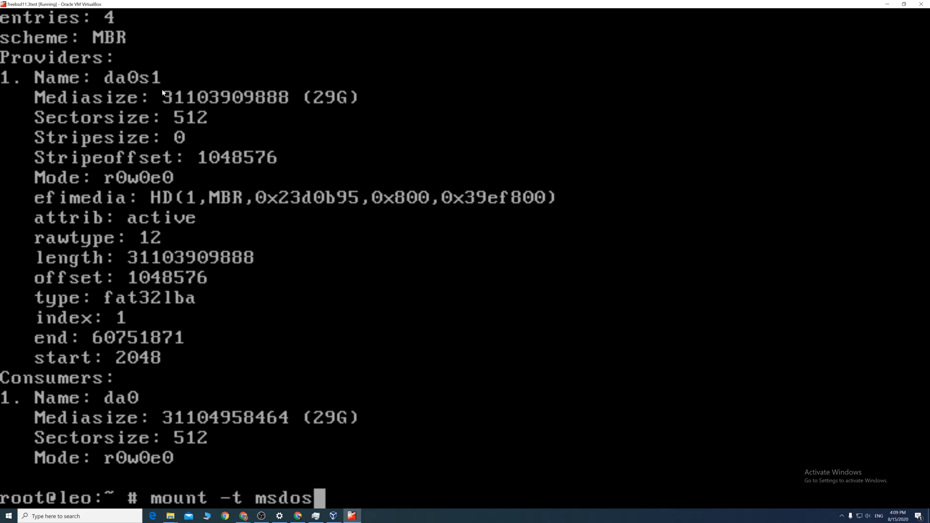
text(fs)
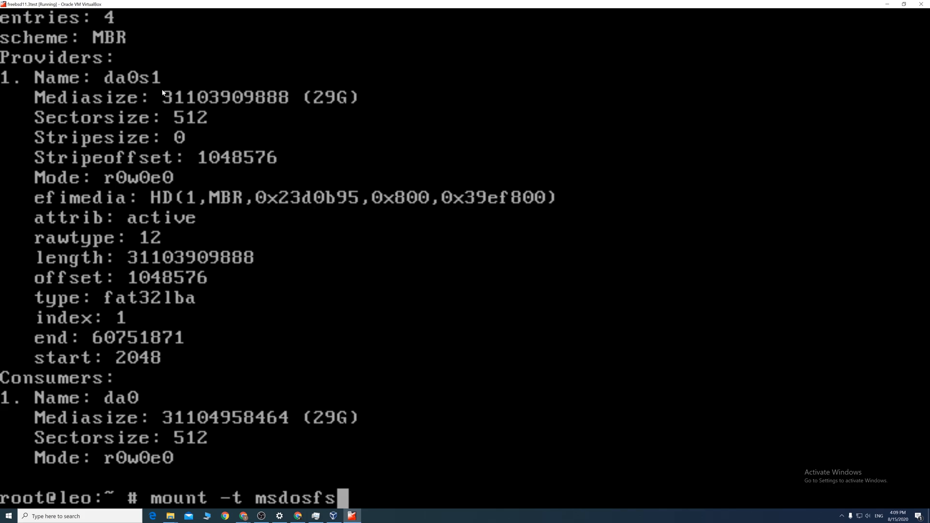
text(-o)
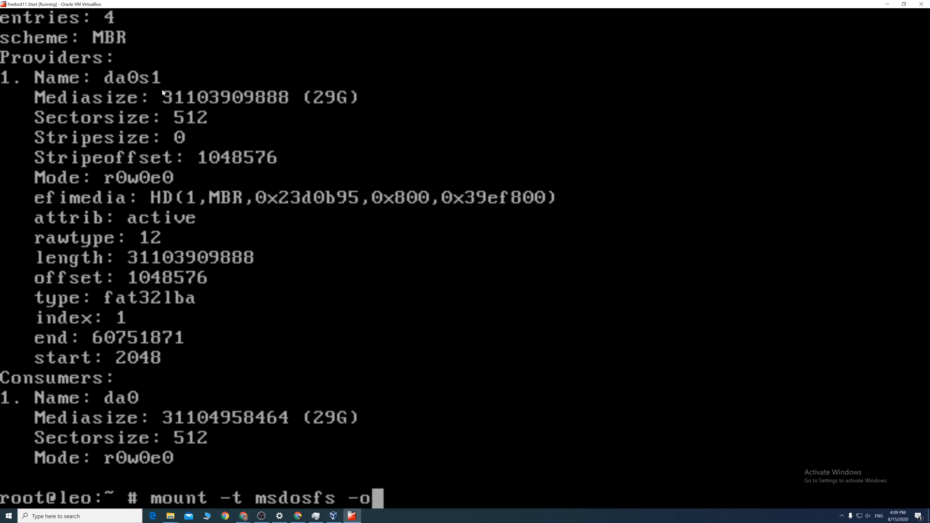
text(large)
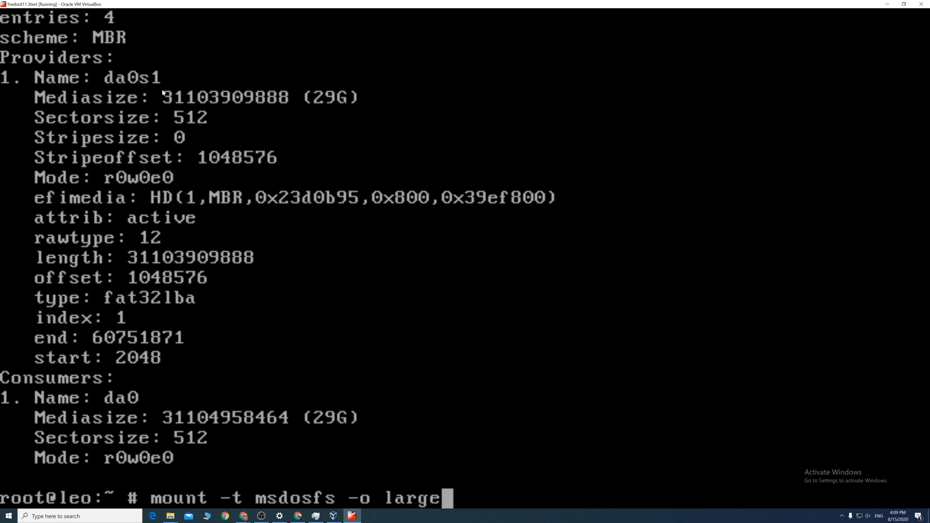
text(/dev/)
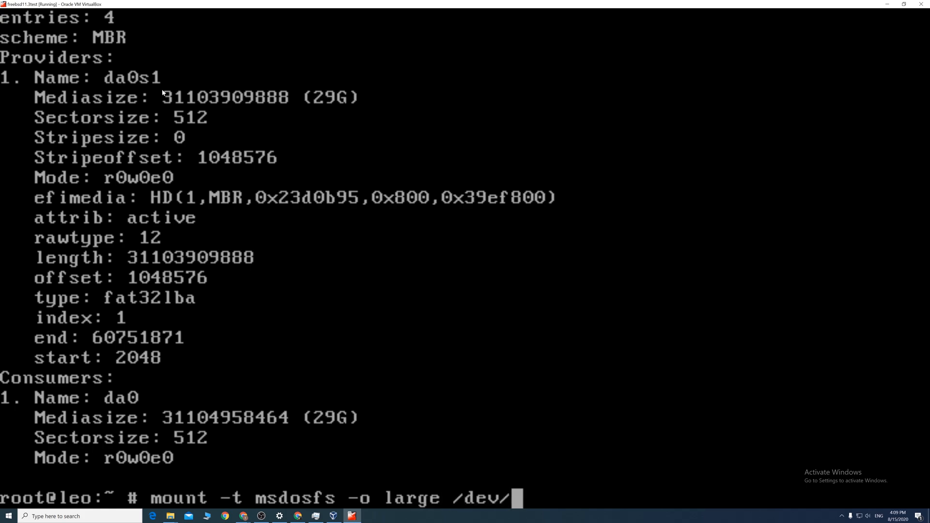
text(da0s1 /mnt)
text(cd /mnt)
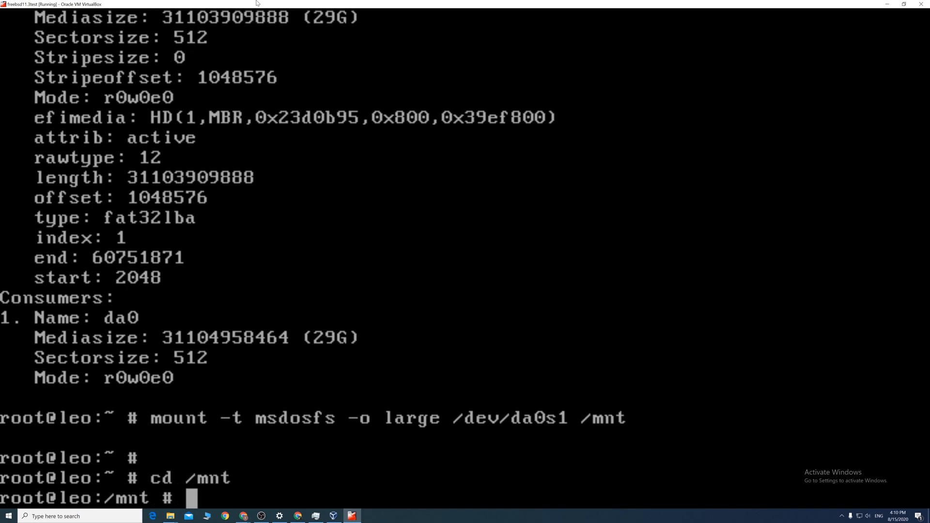
Step: List the driver folder and copy if_re.c and if_rereg.h into /usr/src/sys/dev/re
text(ls)
text(cd driver)
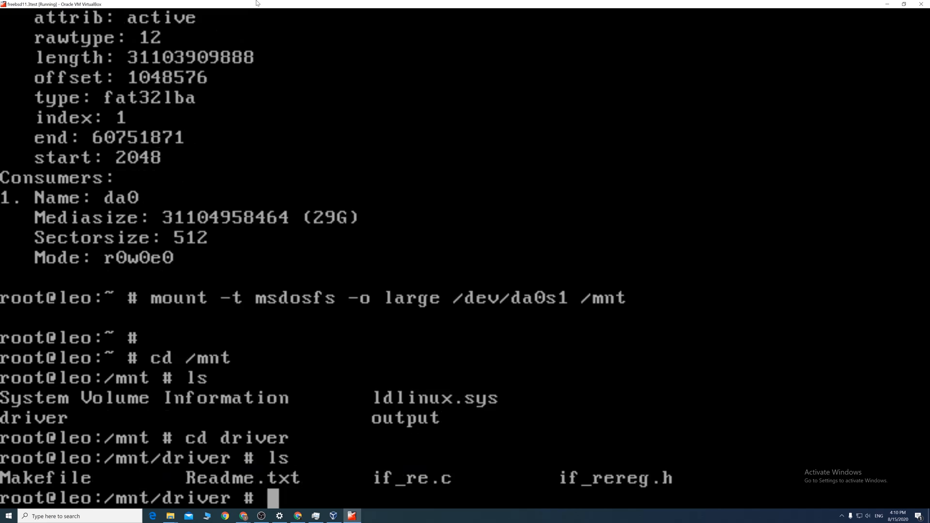
text(cp)
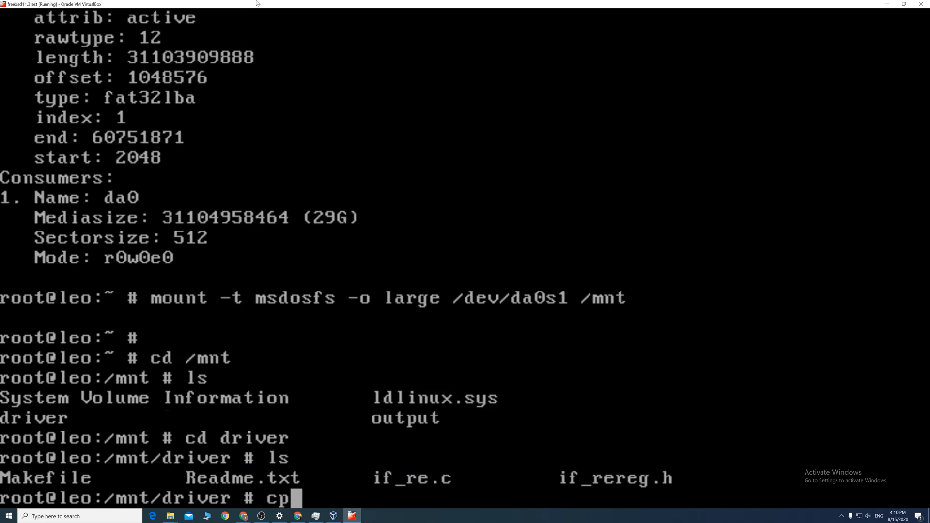
text(if_)
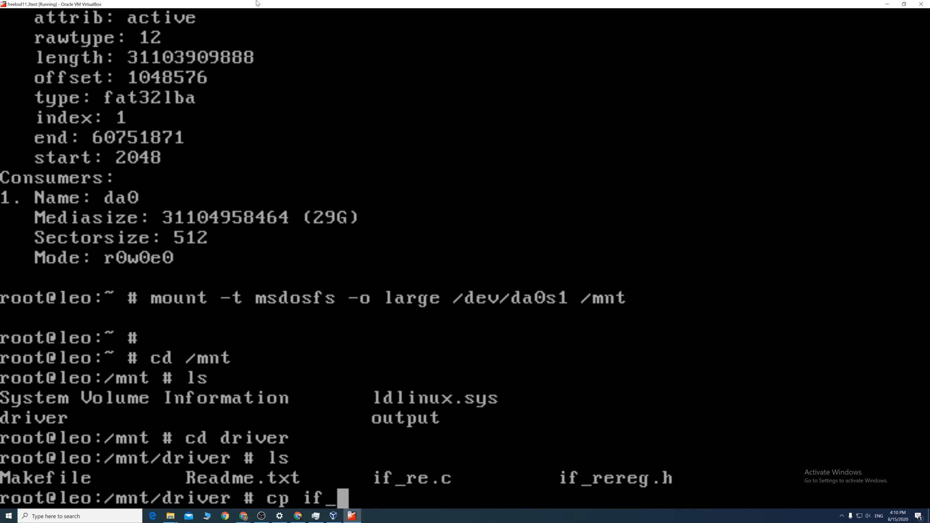
text(re.c /)
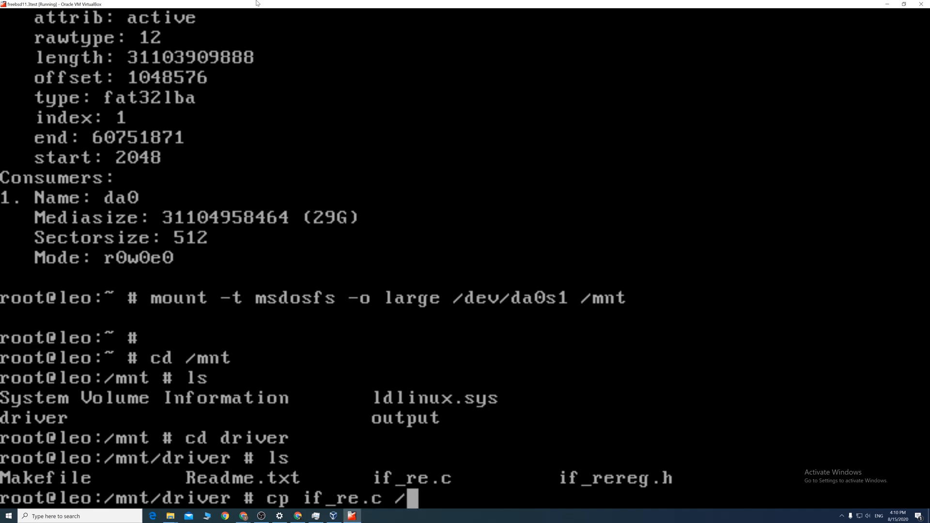
text(usr/src/sys/dev/re)
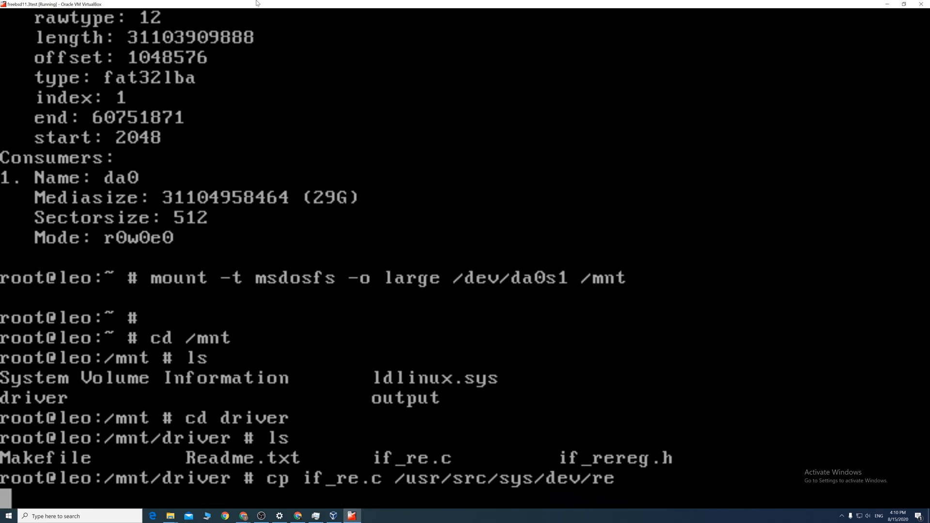
text(cp if_rec /usr/src/sys/dev/re)
text(cd)
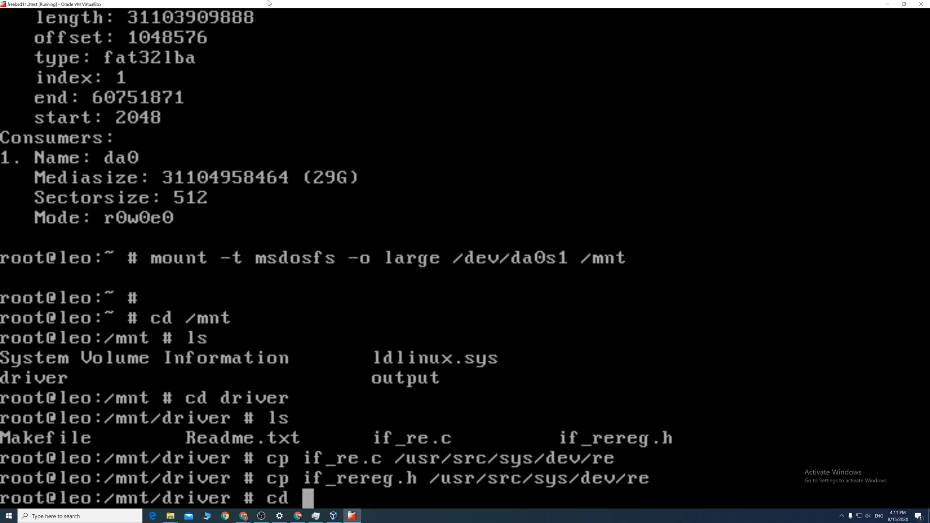
Step: Change directory to /usr/src/sys/modules/re
text(/usr/)
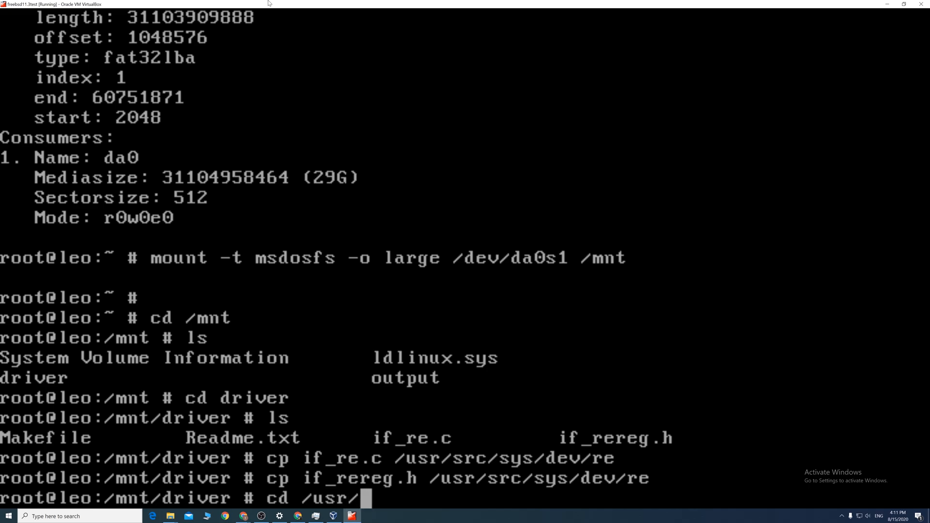
text(src/sy)
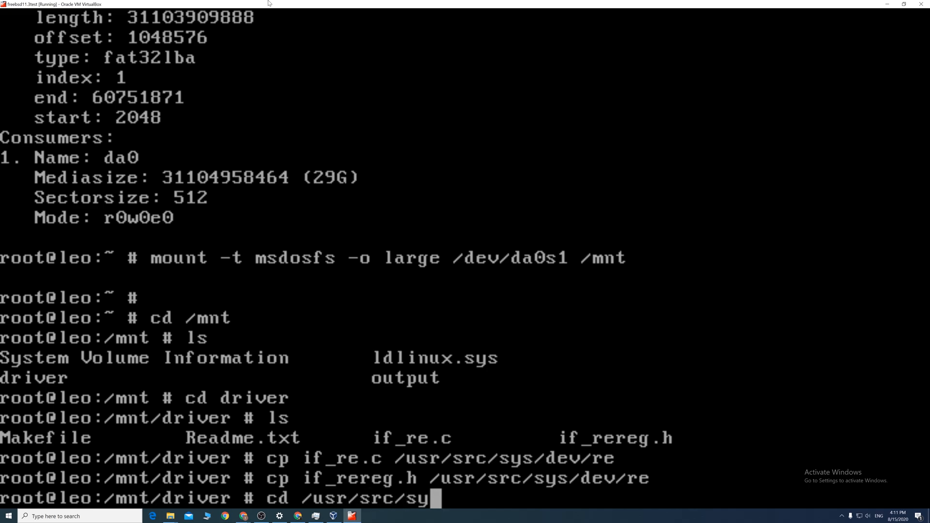
text(s/)
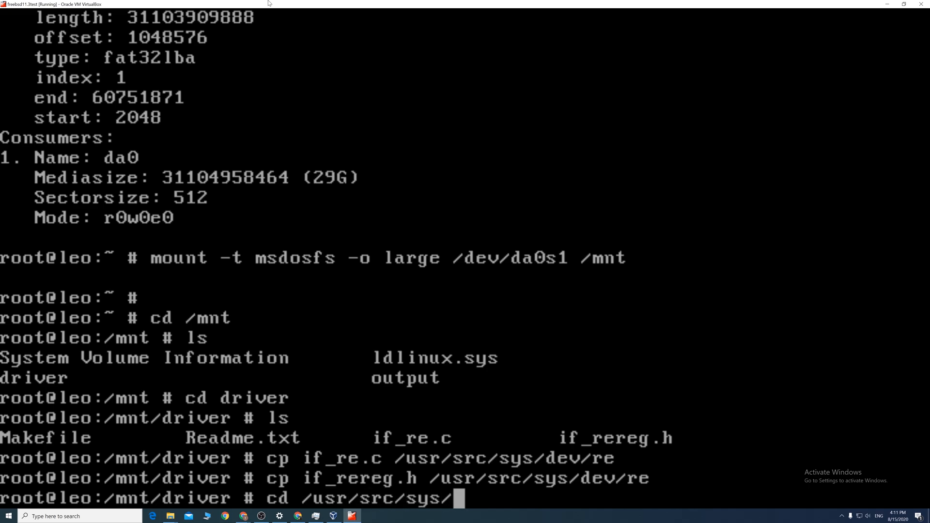
text(module)
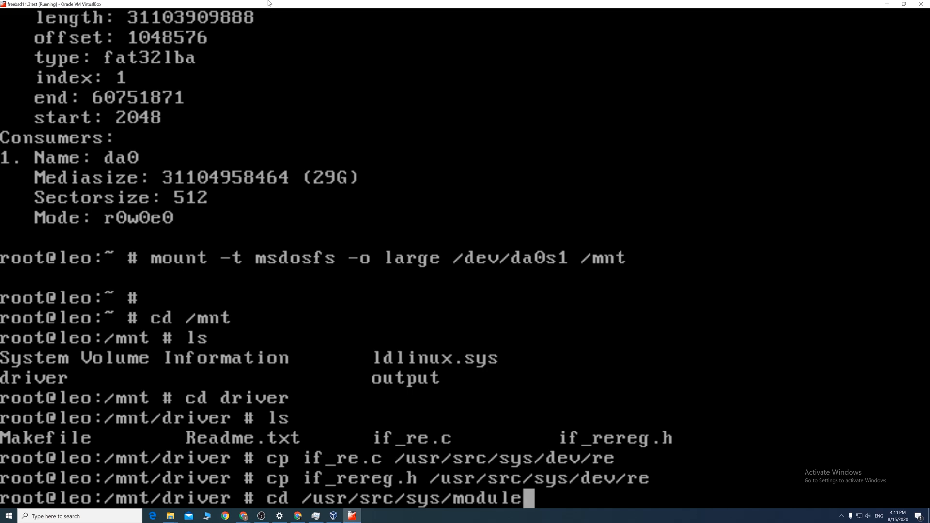
text(s/re)
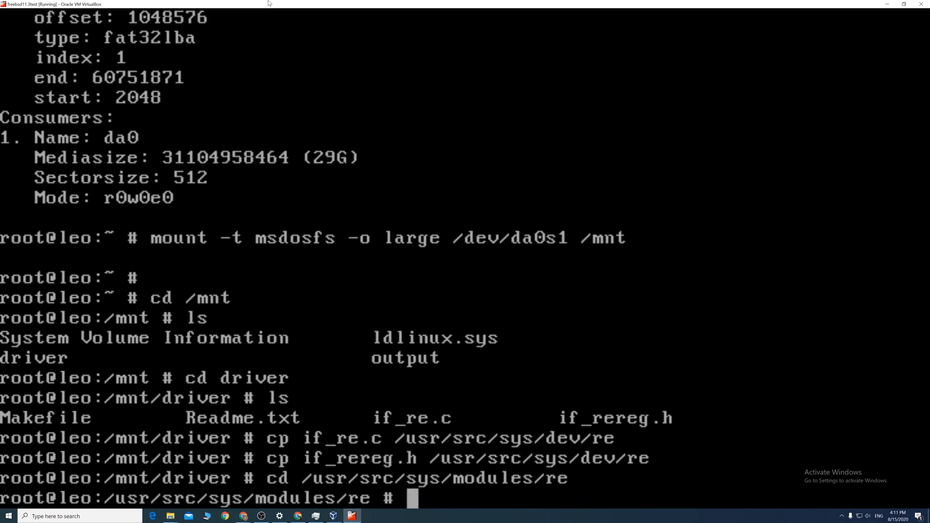
Step: Run make clean && make to rebuild the re module from the patched source
text(make cle)
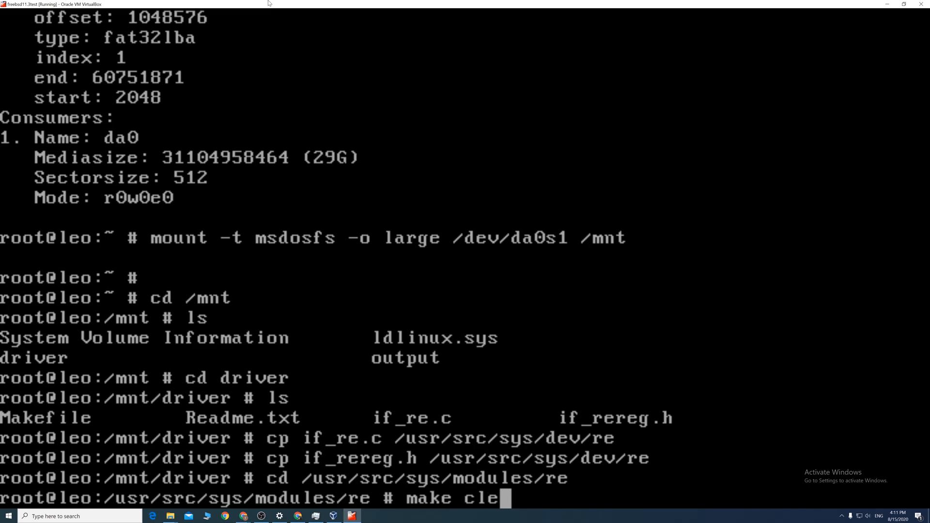
text(an &&)
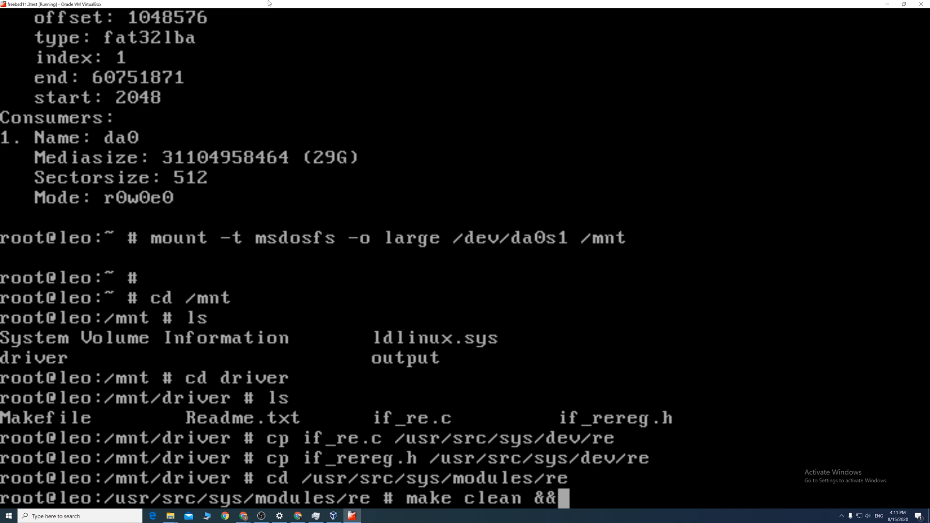
text(make)
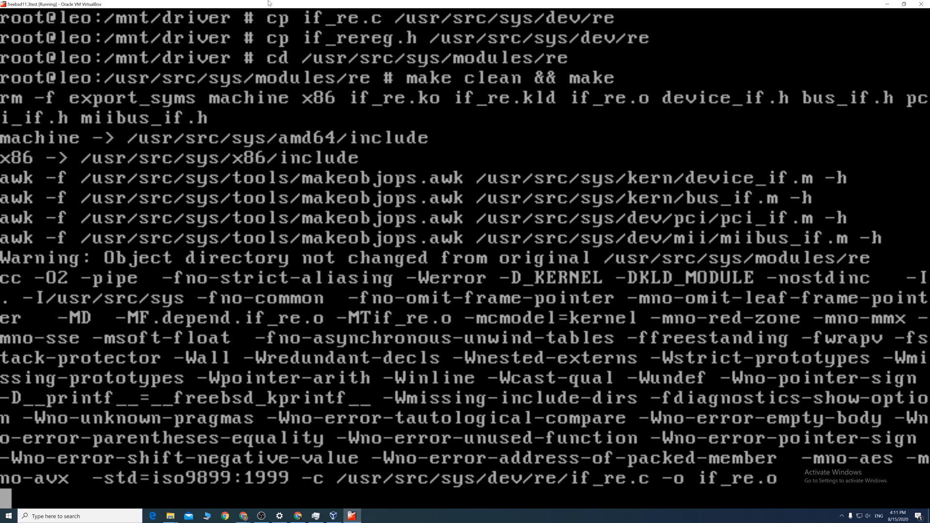
Step: Change directory to /boot/kernel after the module build finishes
scroll(down, 3)
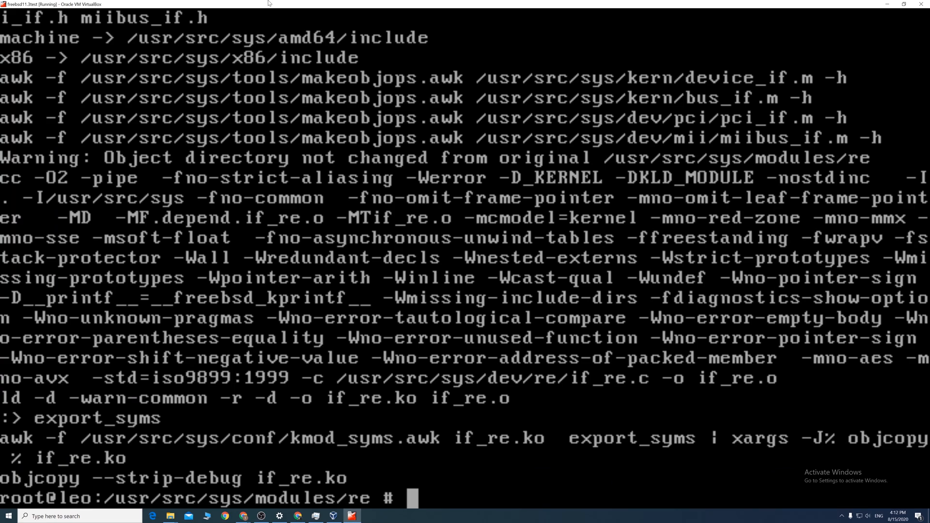
text(c)
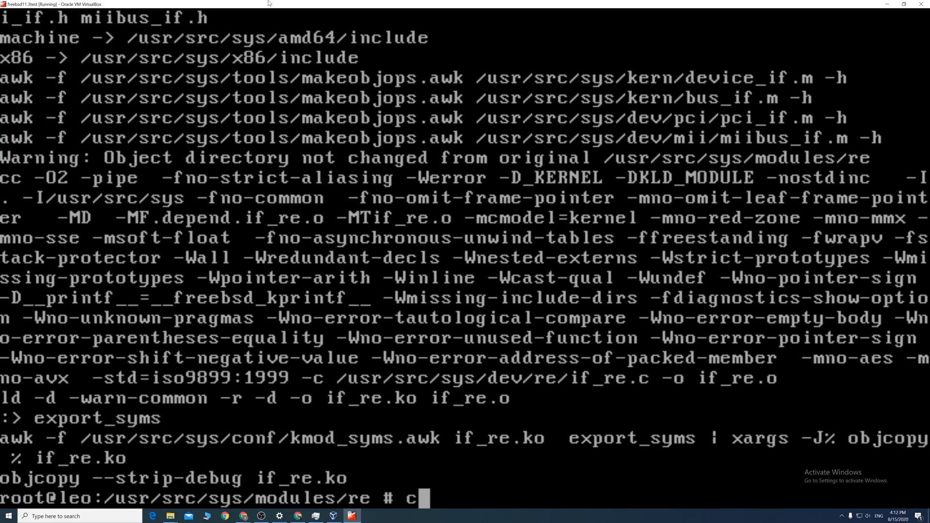
text(d /boot/)
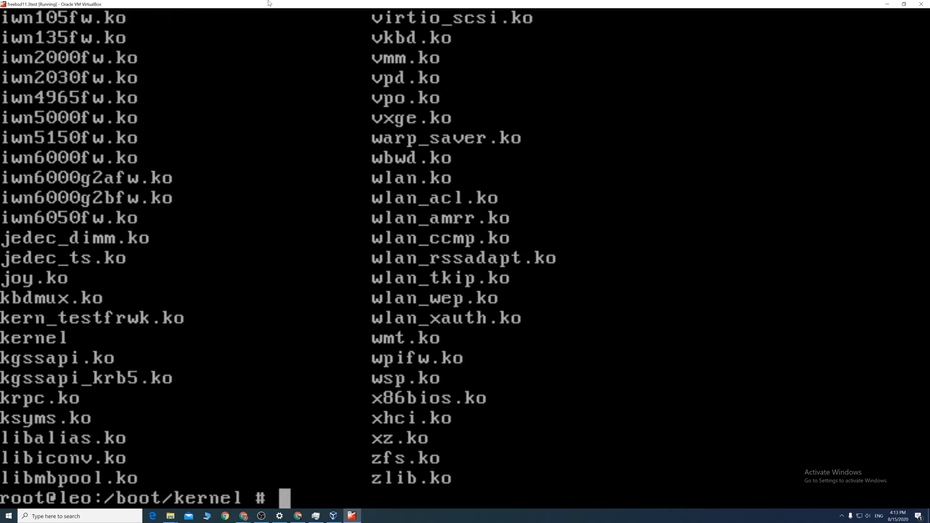
Step: Rename the original if_re.ko to if_re.ko.backup with mv
text(mv)
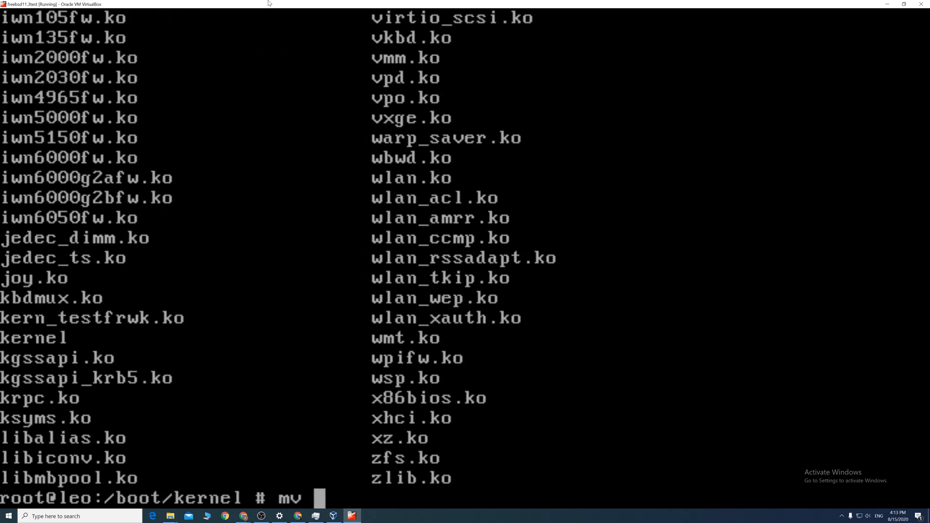
text(if_re)
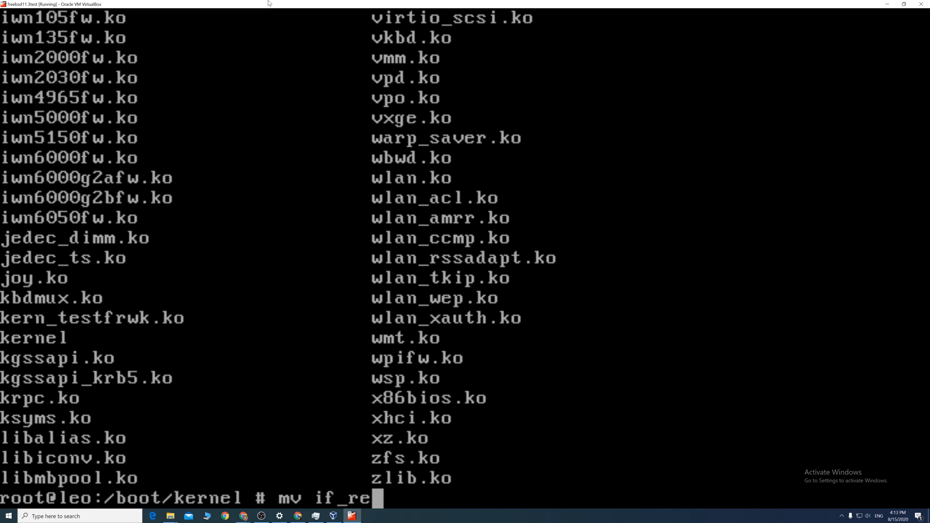
text(.ko)
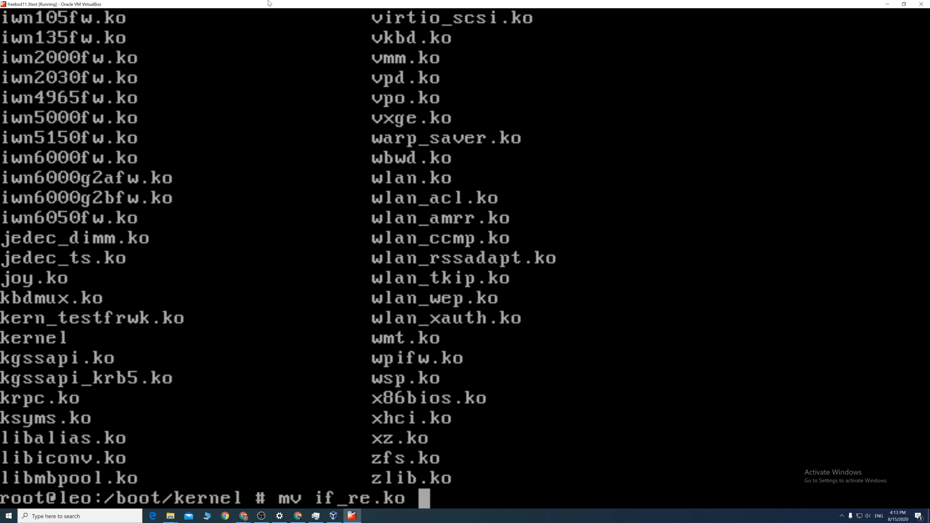
text(if_re.)
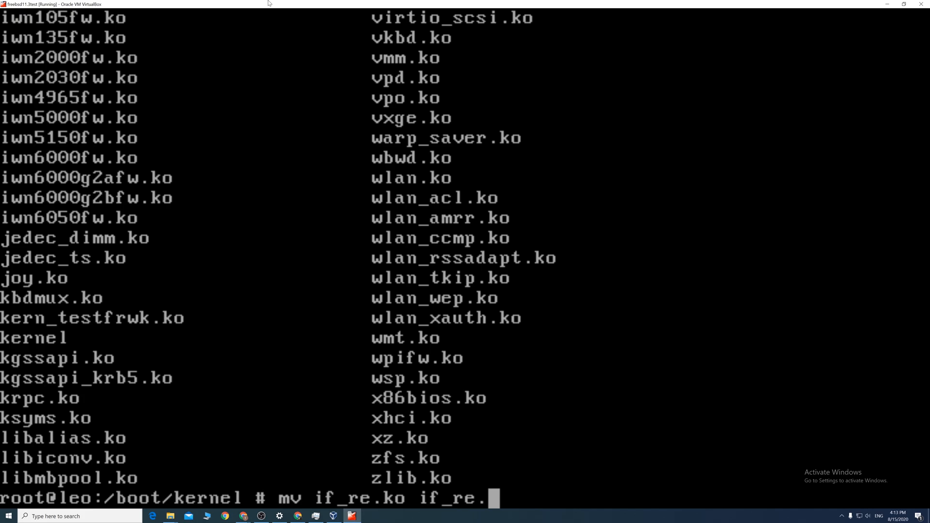
text(ko.backup)
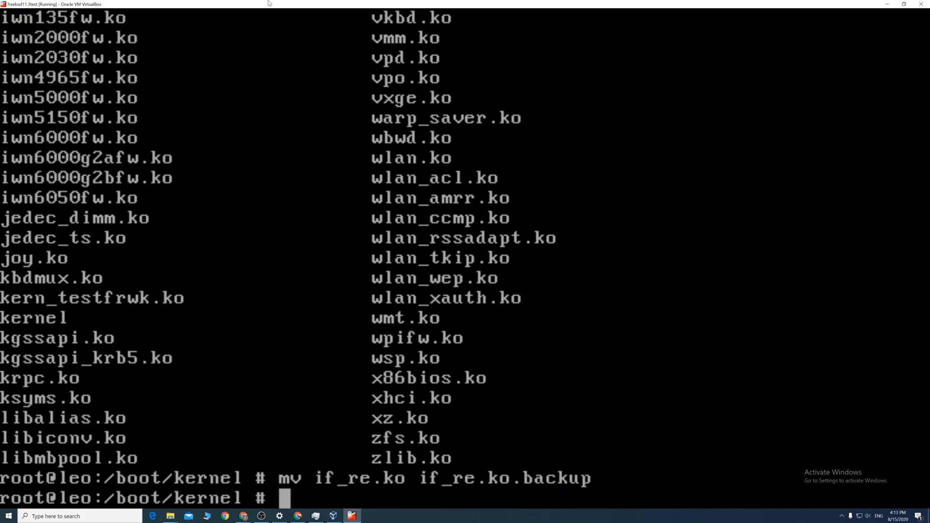
Step: Compose cp of the built /usr/src/sys/modules/re/if_re.ko into /boot/kernel/if_re.ko
text(c)
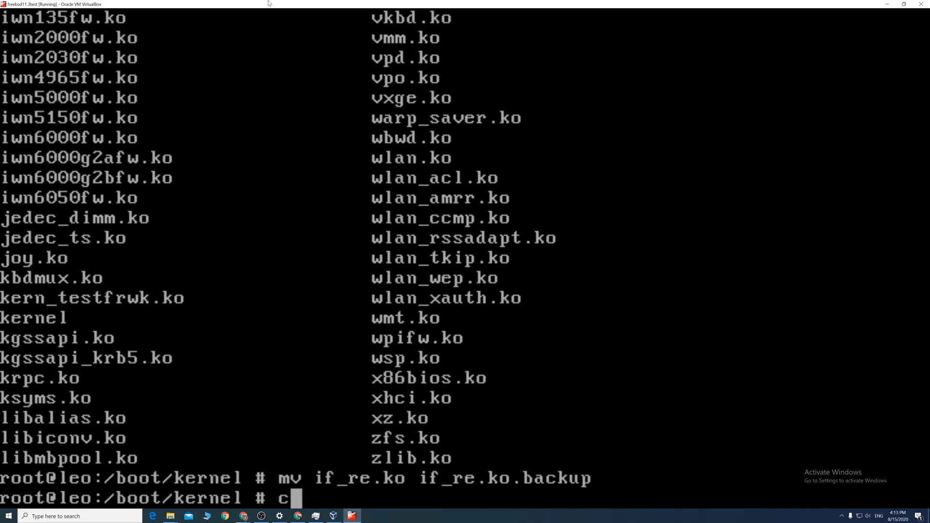
text(p /u)
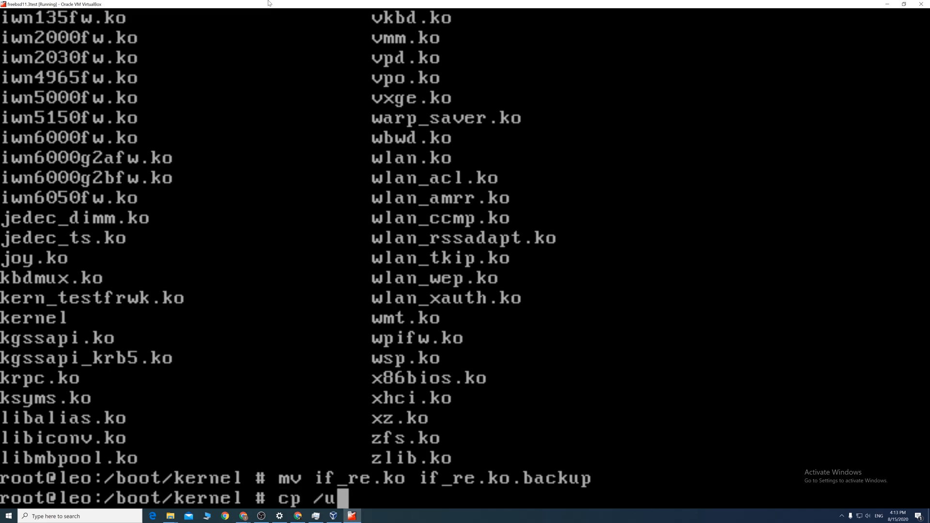
text(sr/)
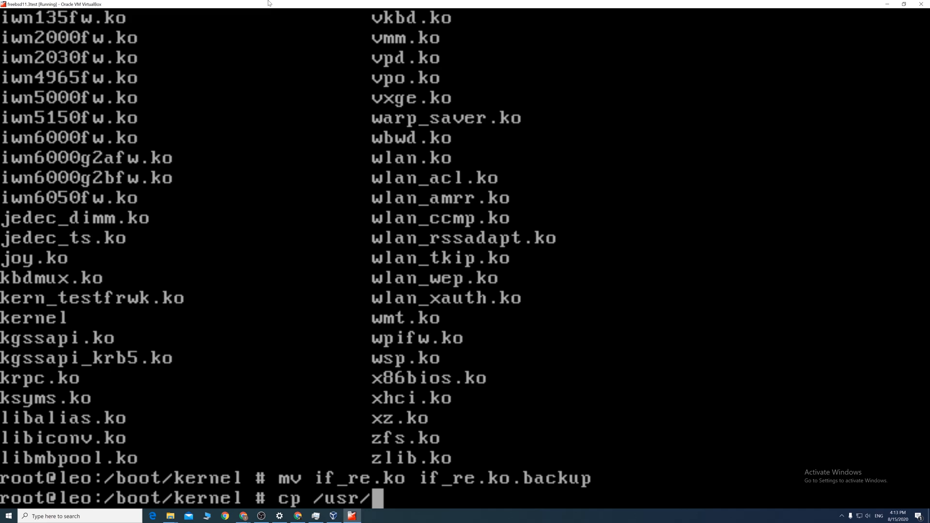
text(src/sys/modu)
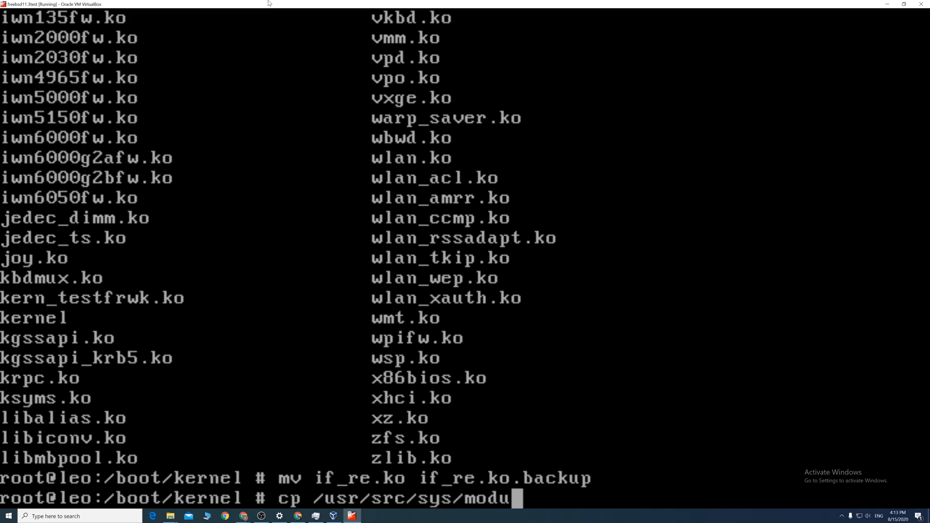
text(les/)
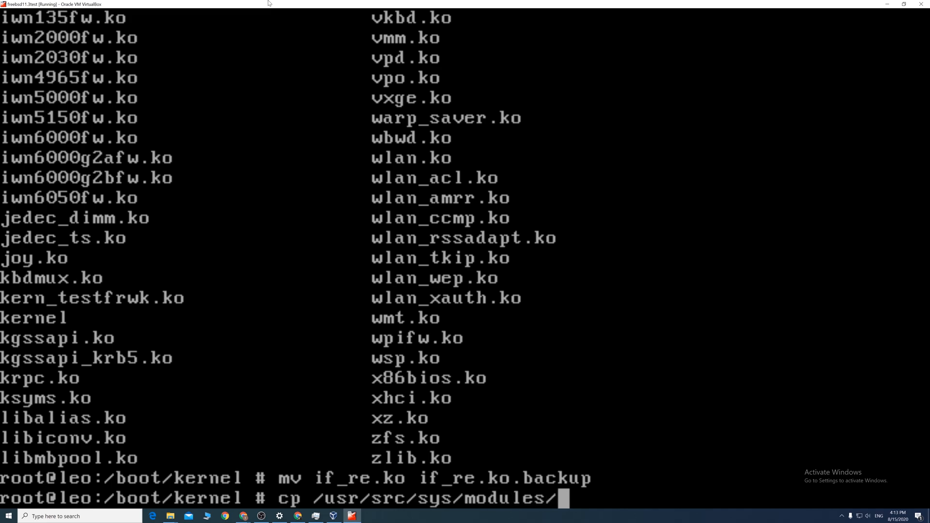
text(re/)
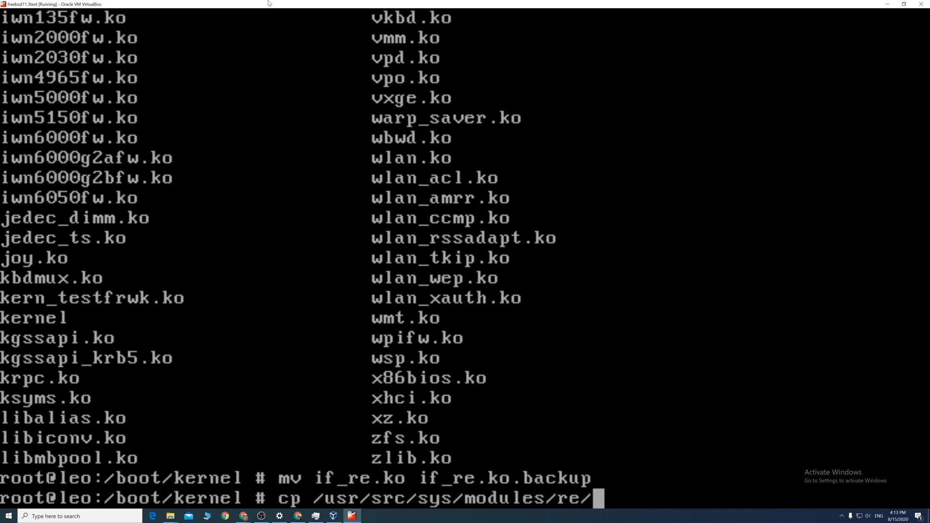
text(if)
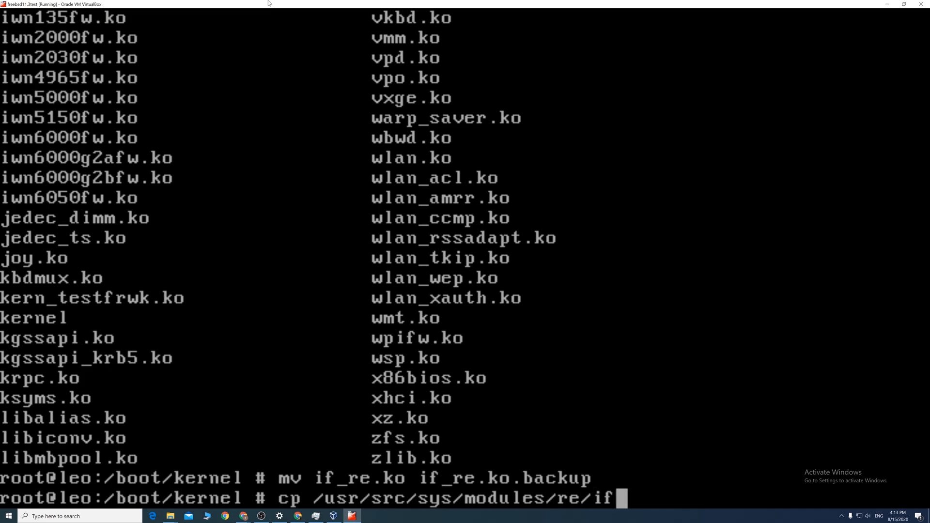
text(re.ko /boot/)
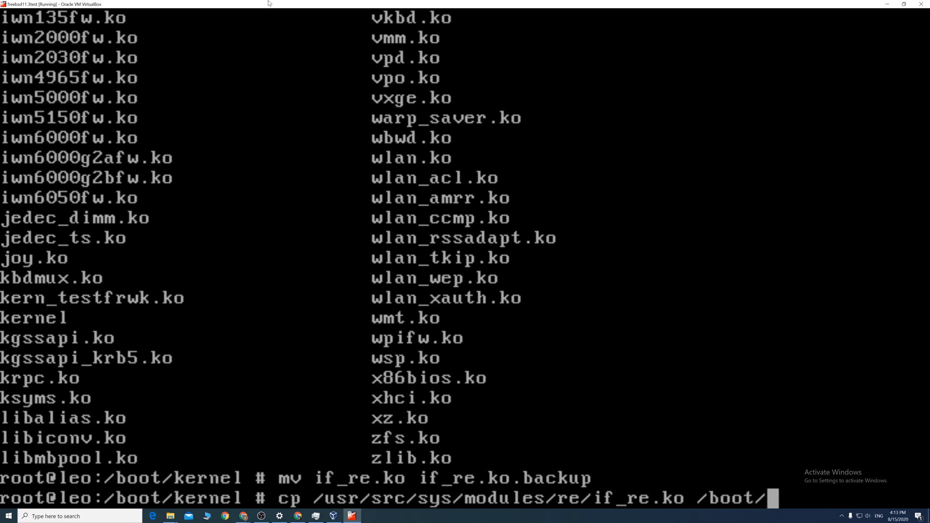
text(kernel)
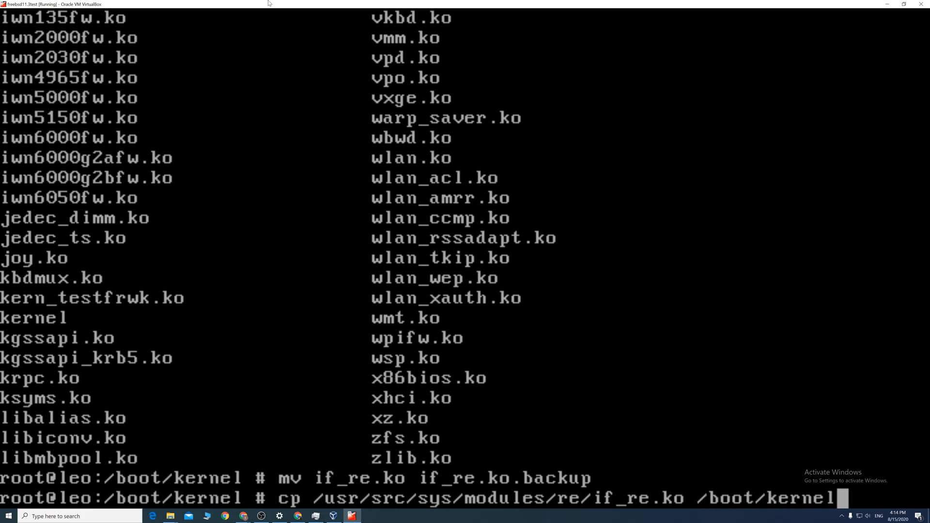
text(/if)
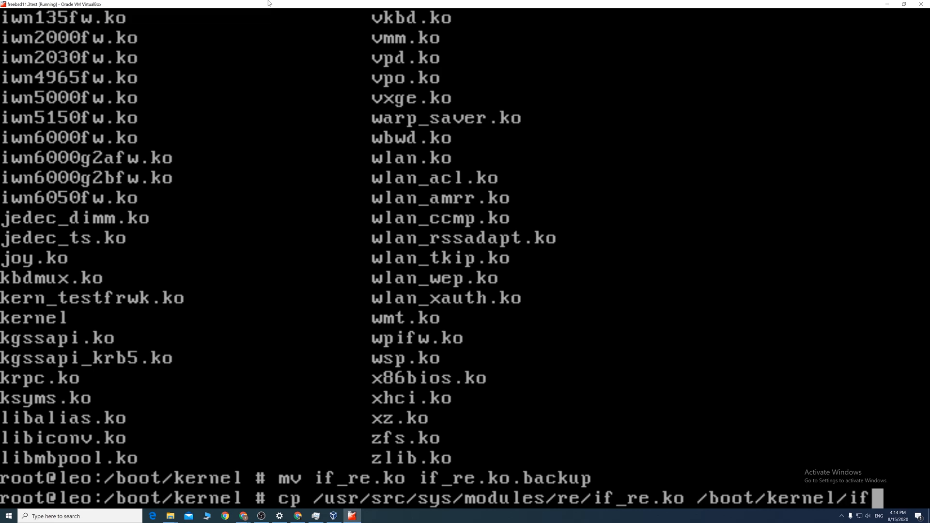
text(re)
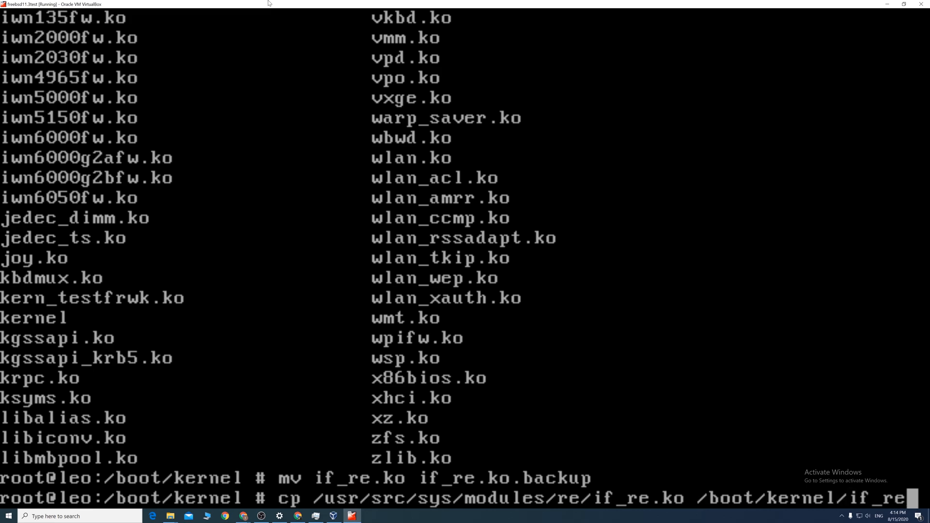
key(enter)
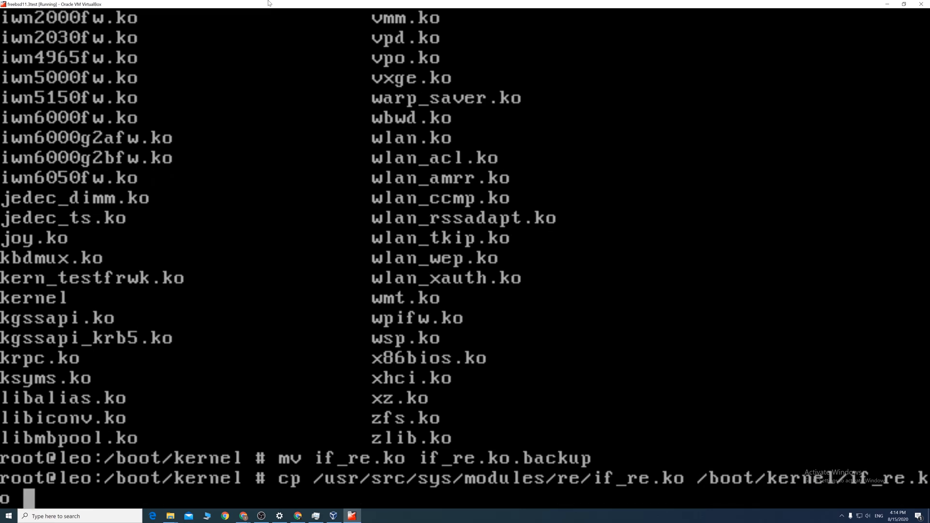
Step: Chain chmod 0555 on /boot/kernel/if_re.ko
text(&&)
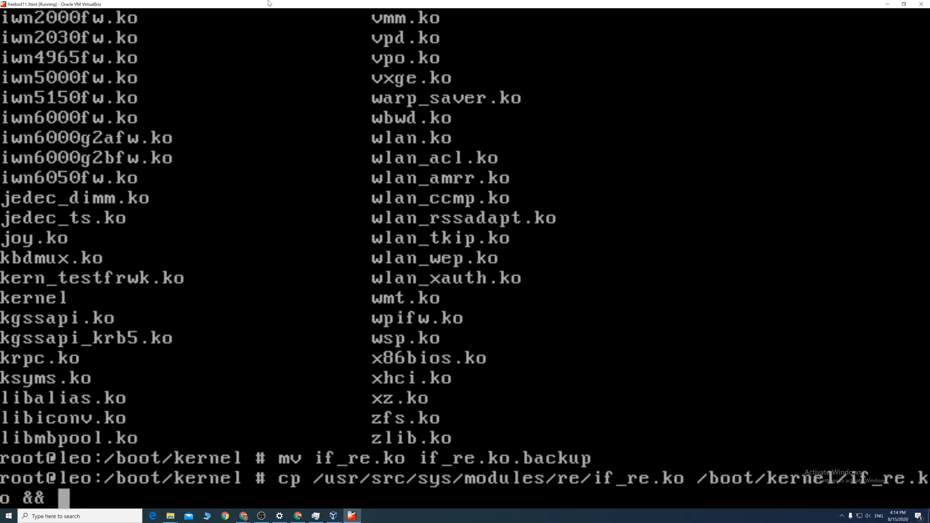
text(chmod)
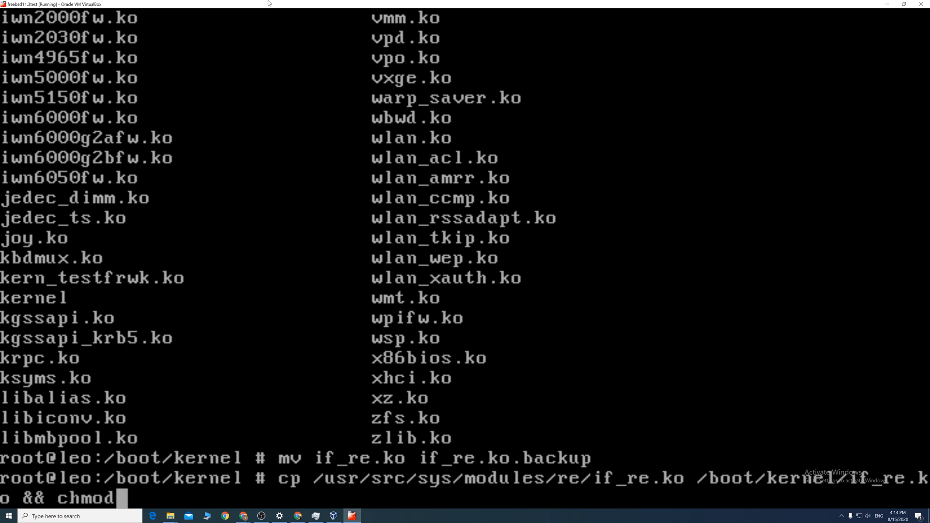
text(0)
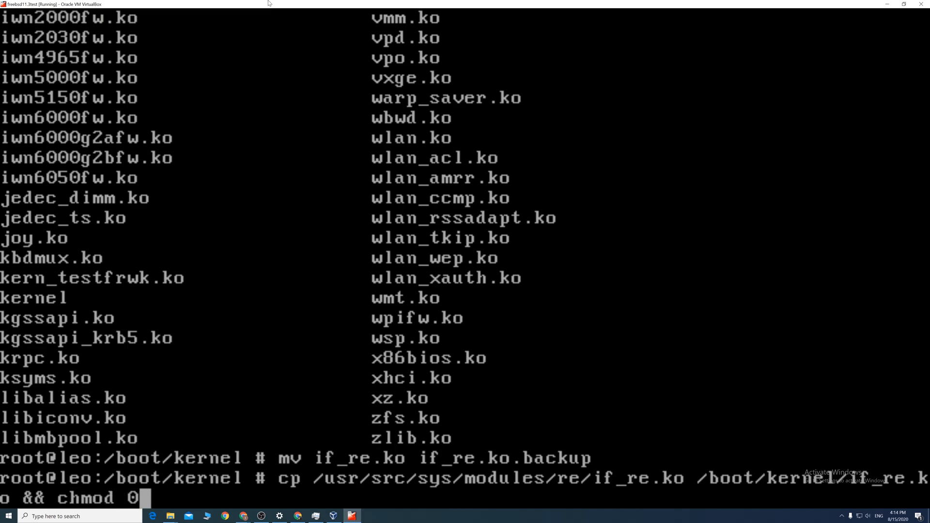
text(555)
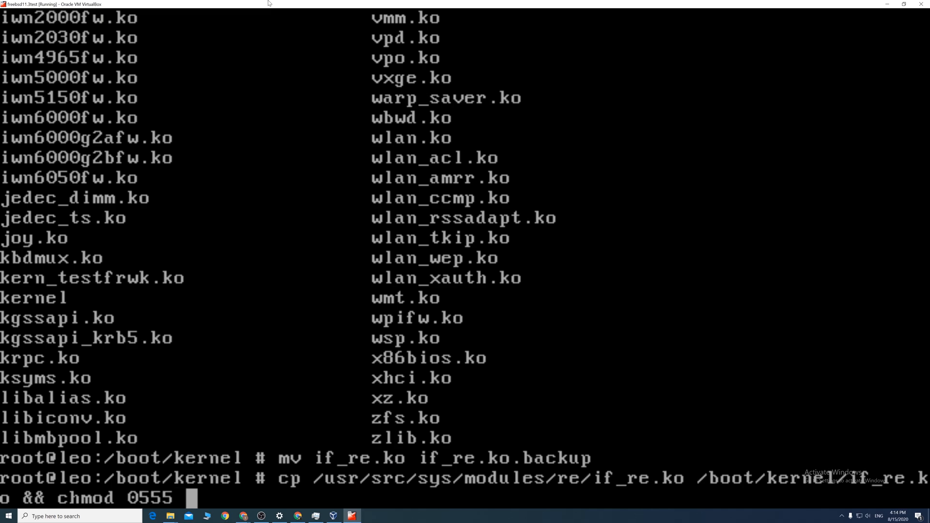
text(/)
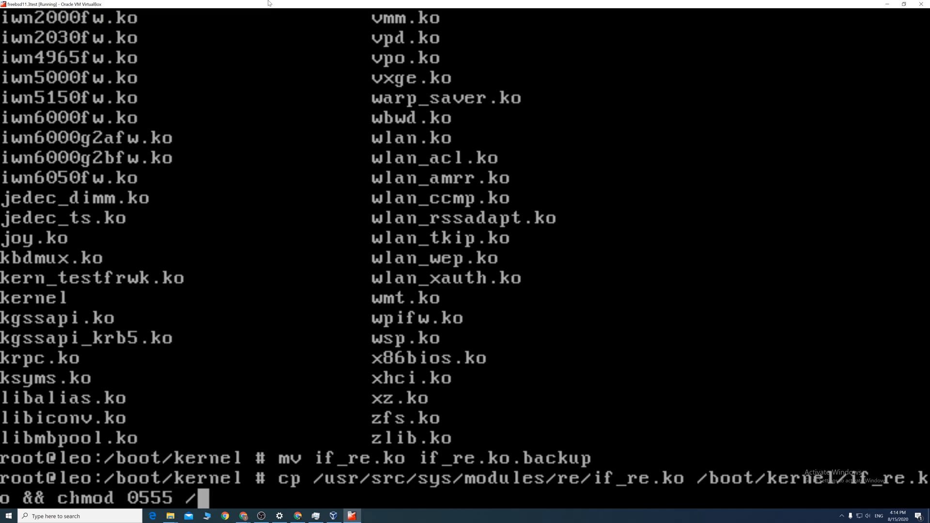
text(boot/)
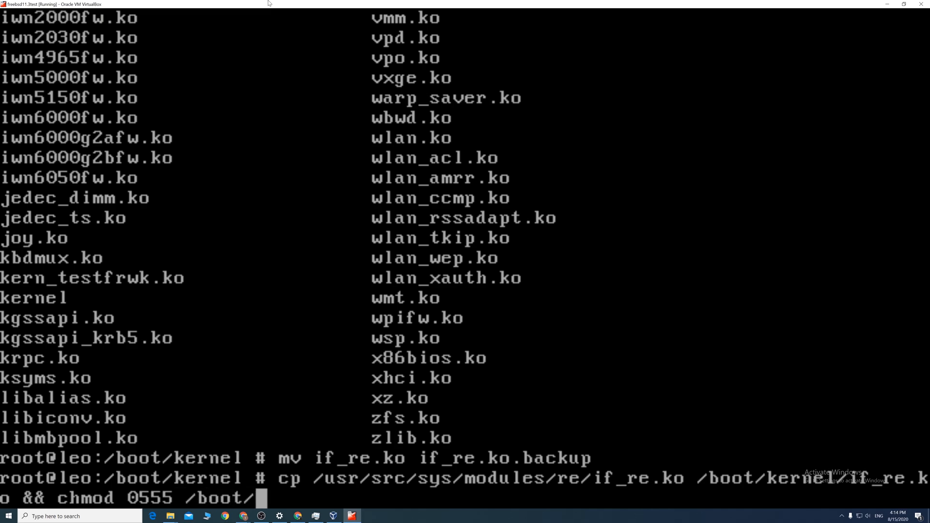
text(kernel)
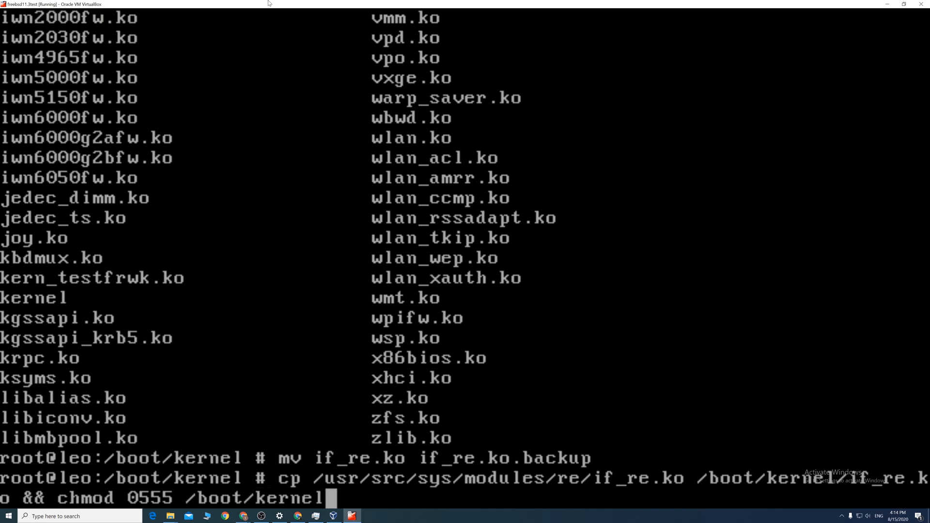
text(/if)
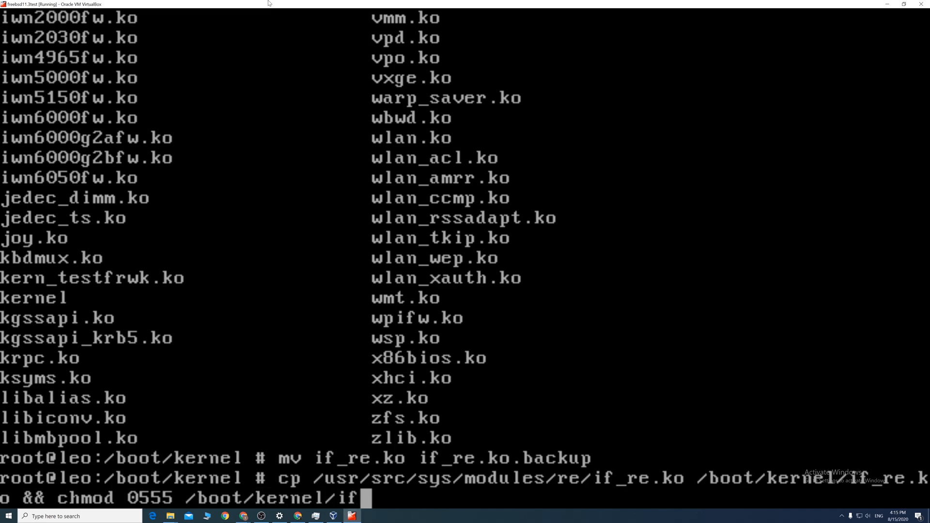
text(re)
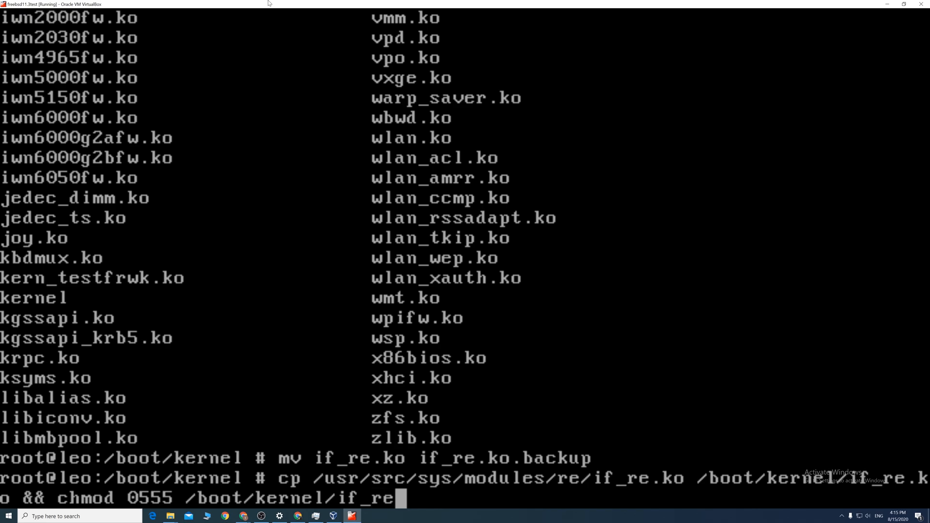
text(.ko)
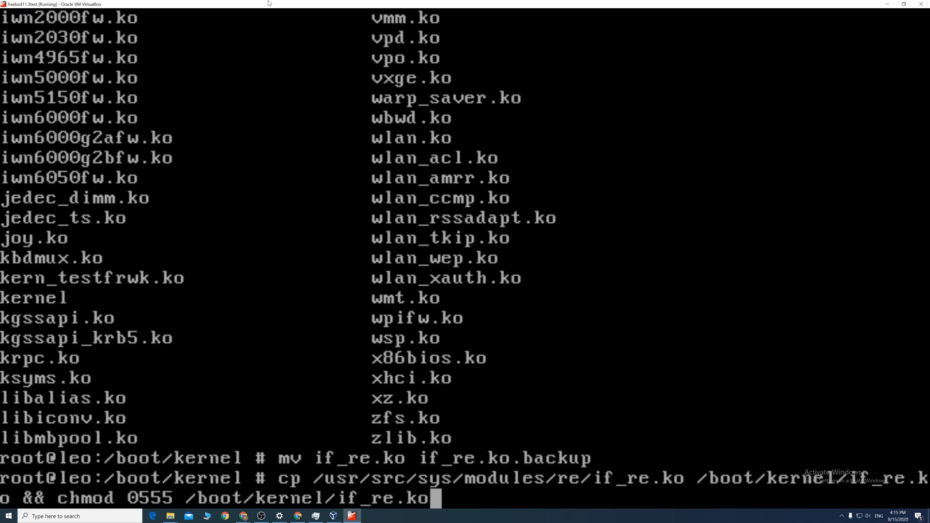
Step: Chain chown root:wheel on /boot/kernel/if_re.ko and run the whole install command
text(&&)
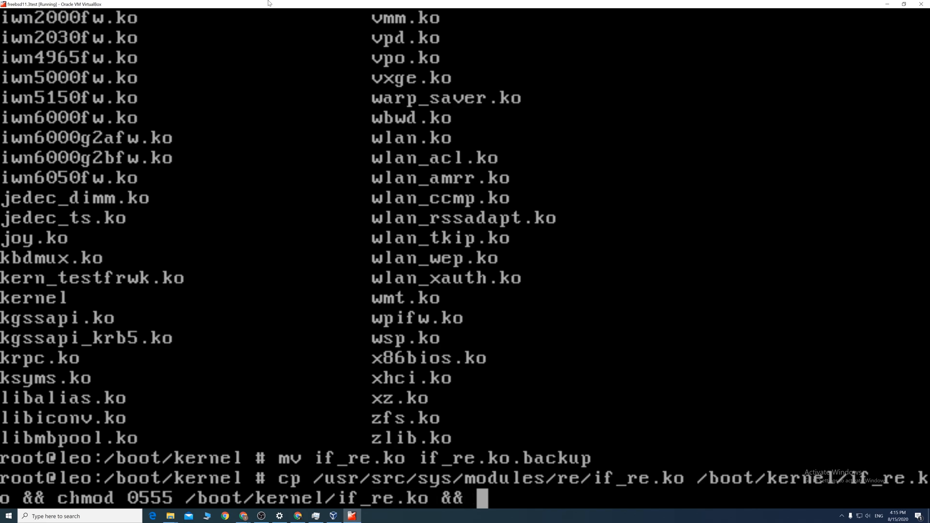
text(chown)
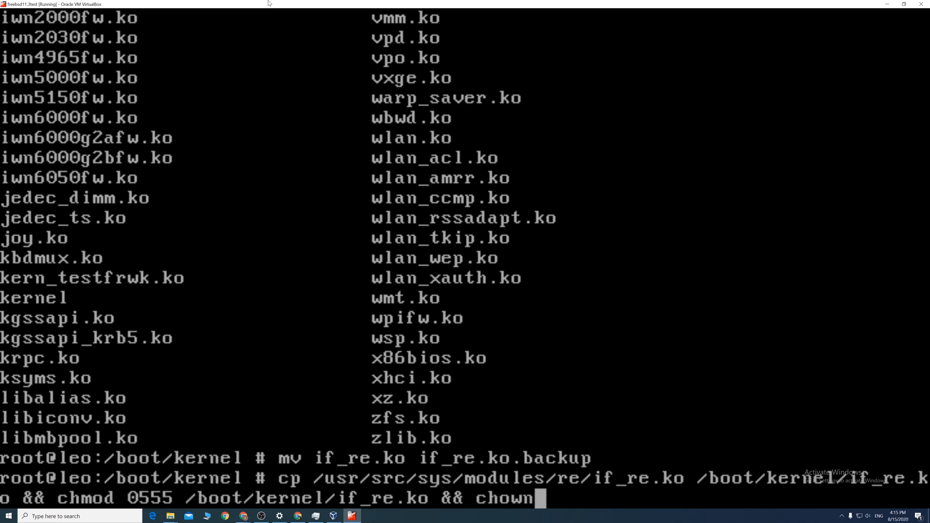
text(root:wheel)
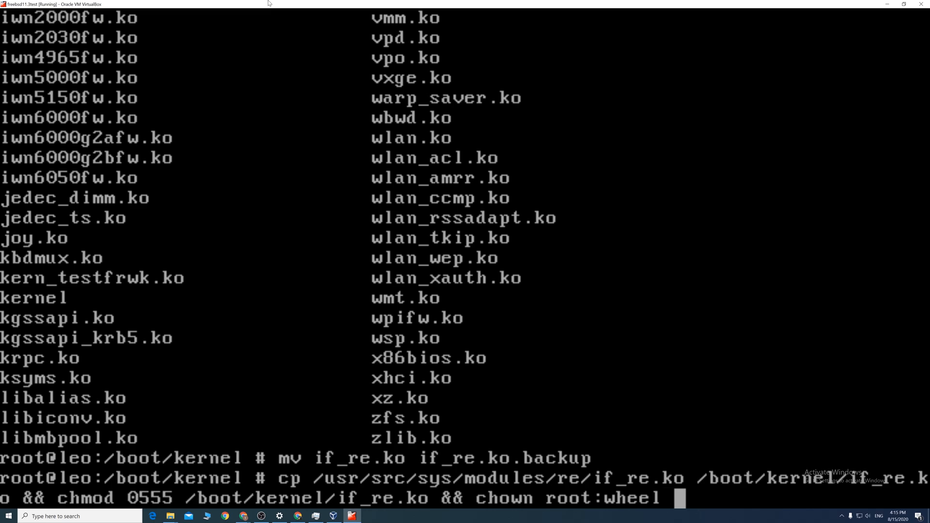
text(/boot/kernel/)
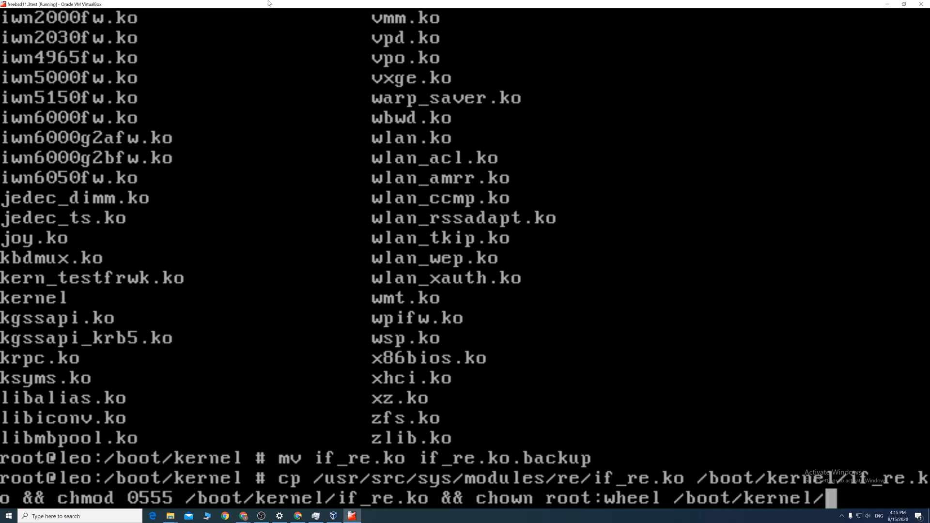
text(if_)
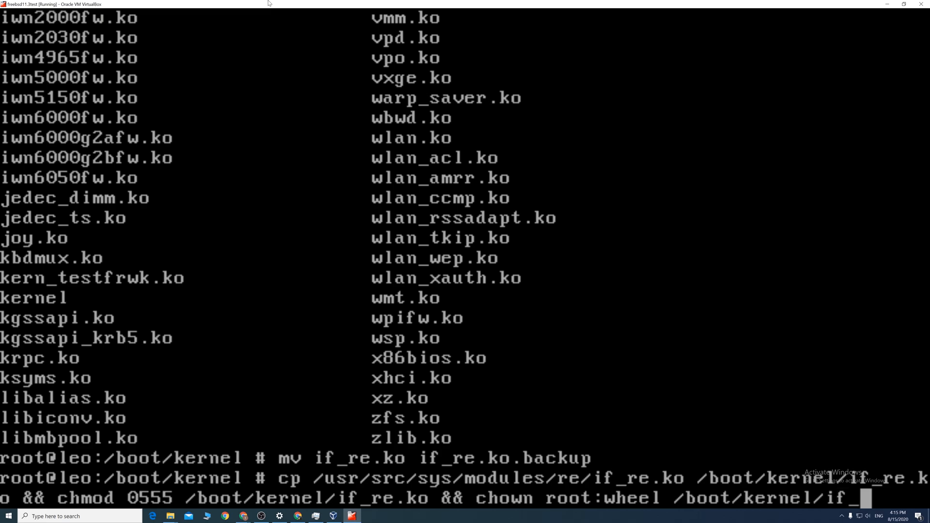
text(re.ko)
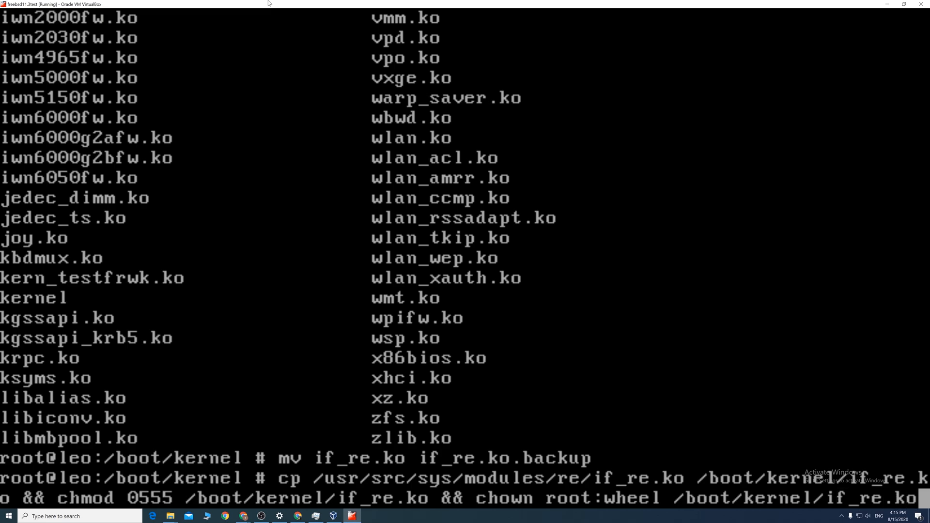
key(enter)
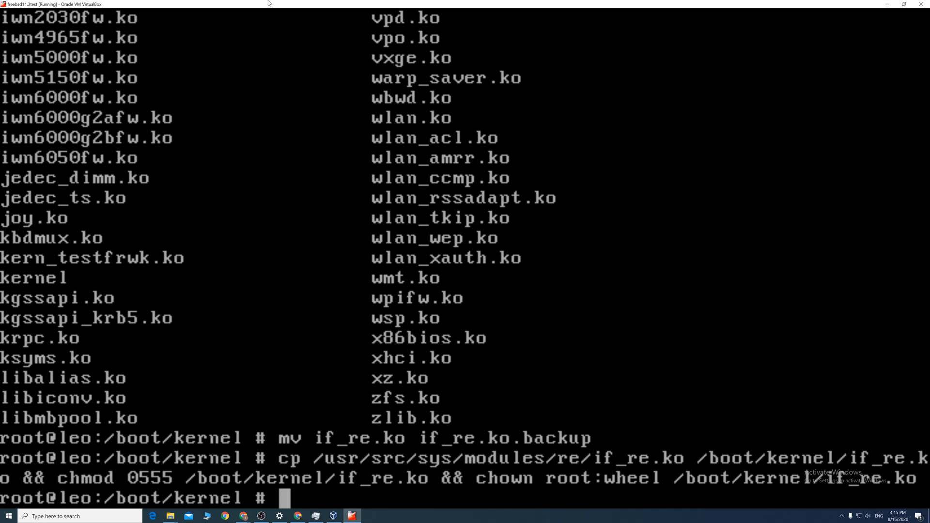
Step: Log in as root again and change directory to /mnt
text(re)
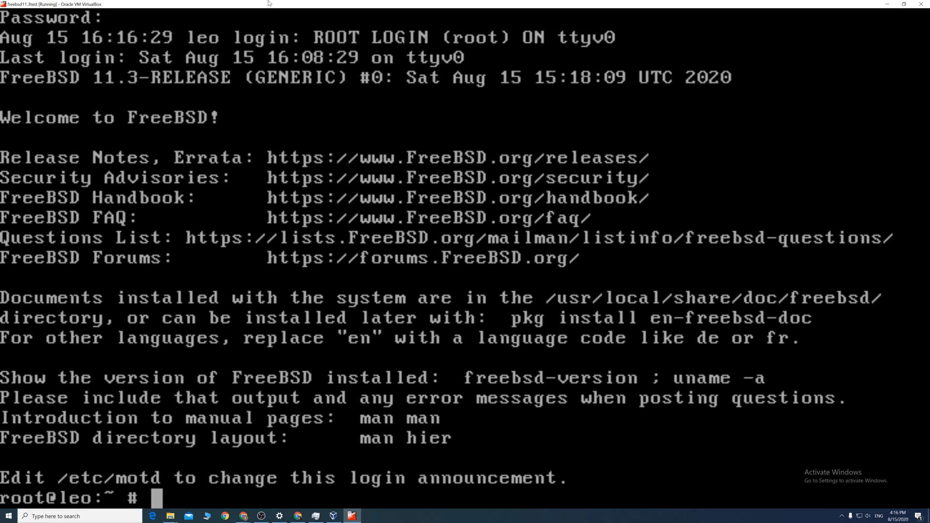
text(cd)
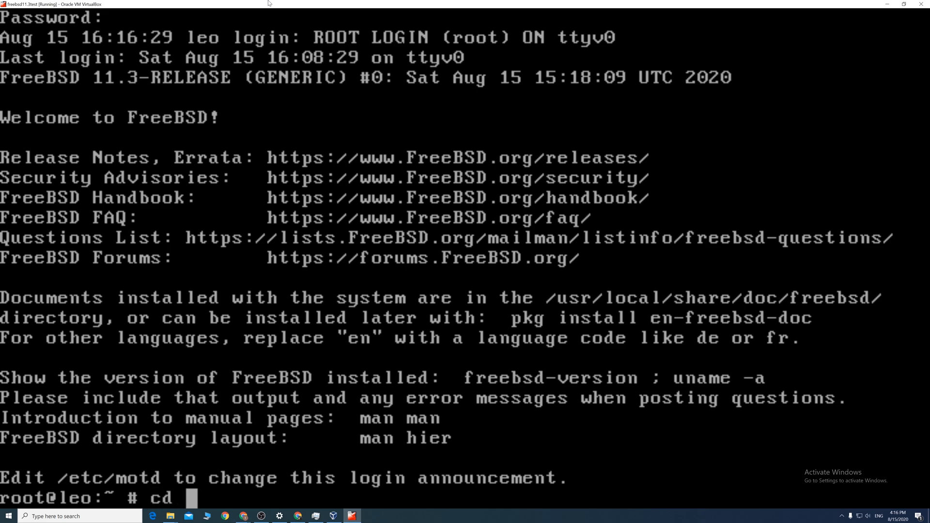
text(/mnt)
text(ls)
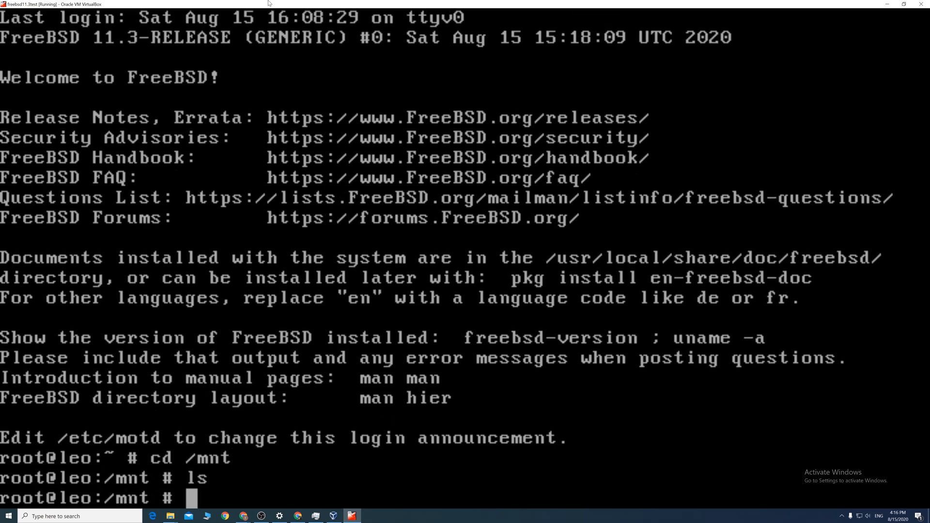
Step: Mount /dev/da0s1 as msdosfs with -o large at /mnt
text(mount -t)
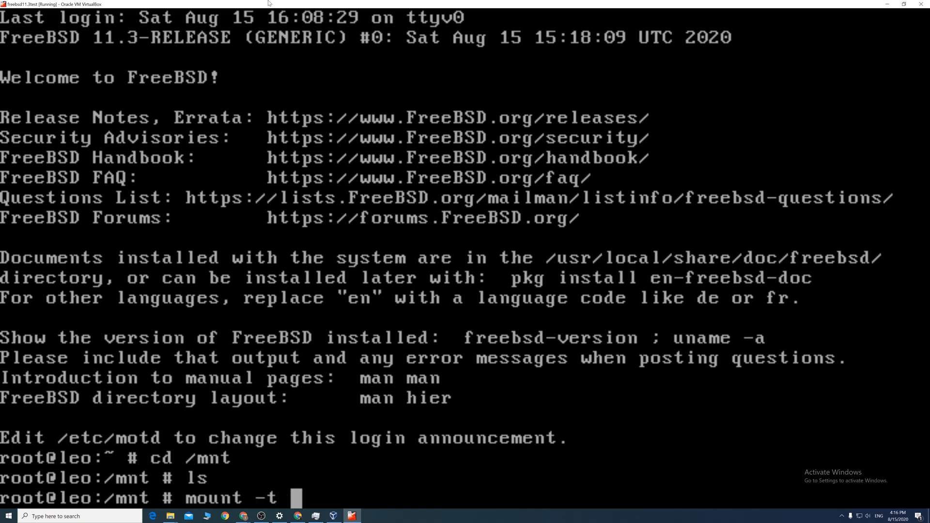
text(msdos)
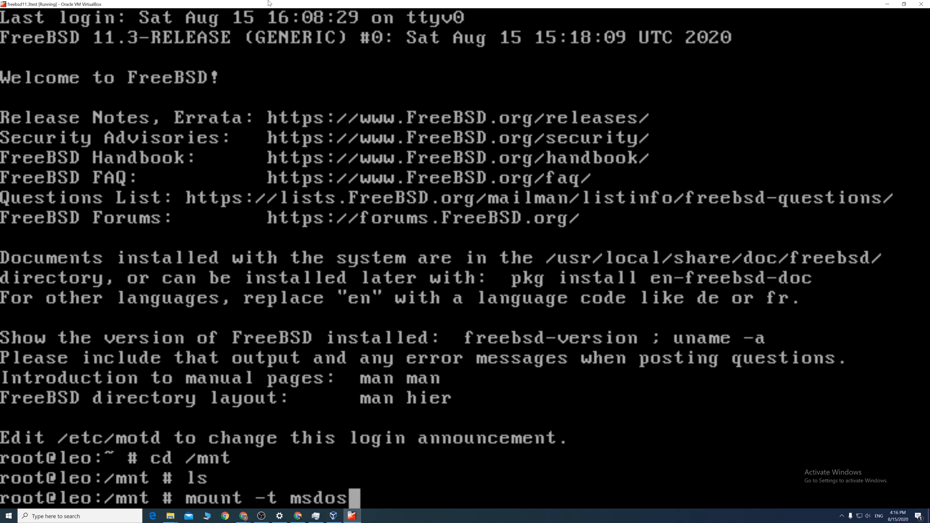
text(fs)
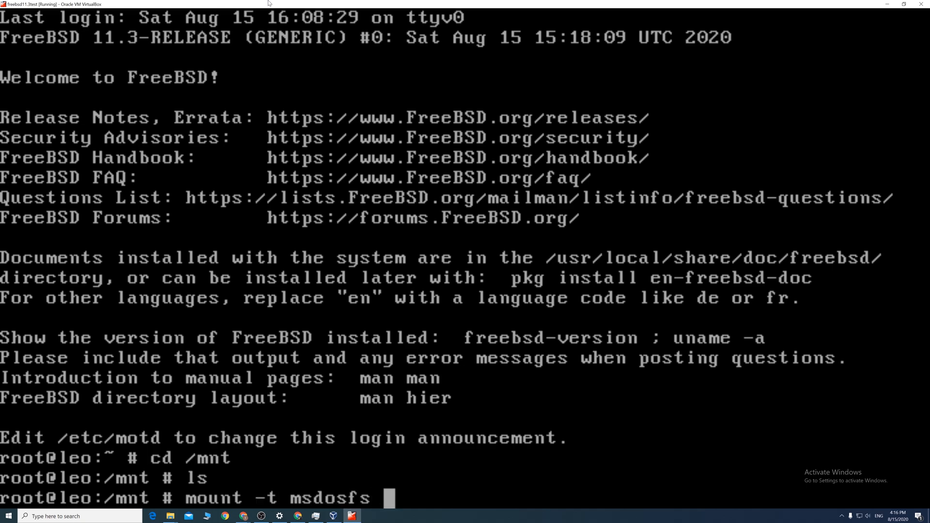
text(-o)
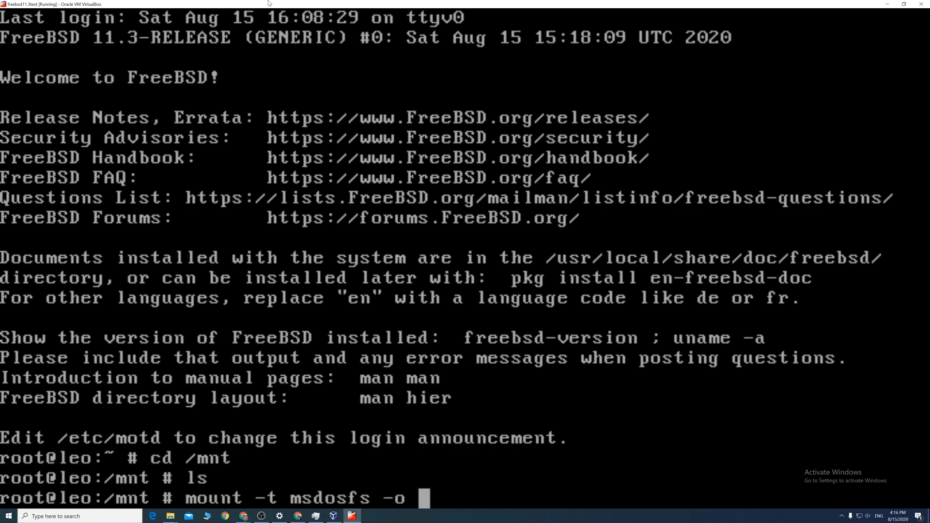
text(large /d)
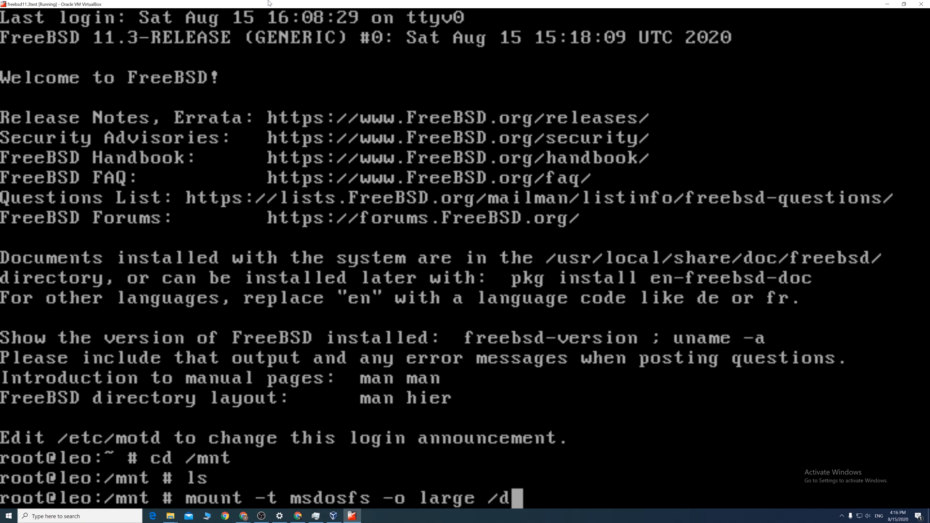
text(ev/da)
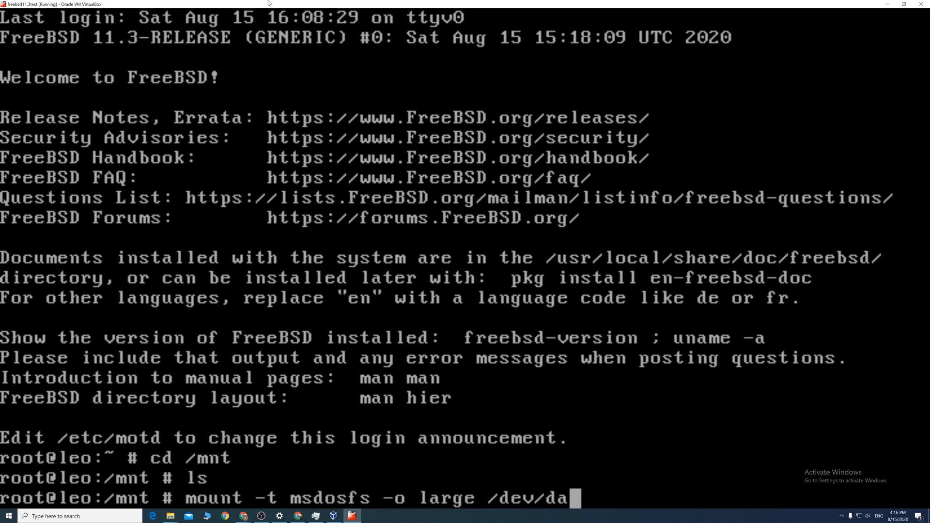
text(0s1 /mnt)
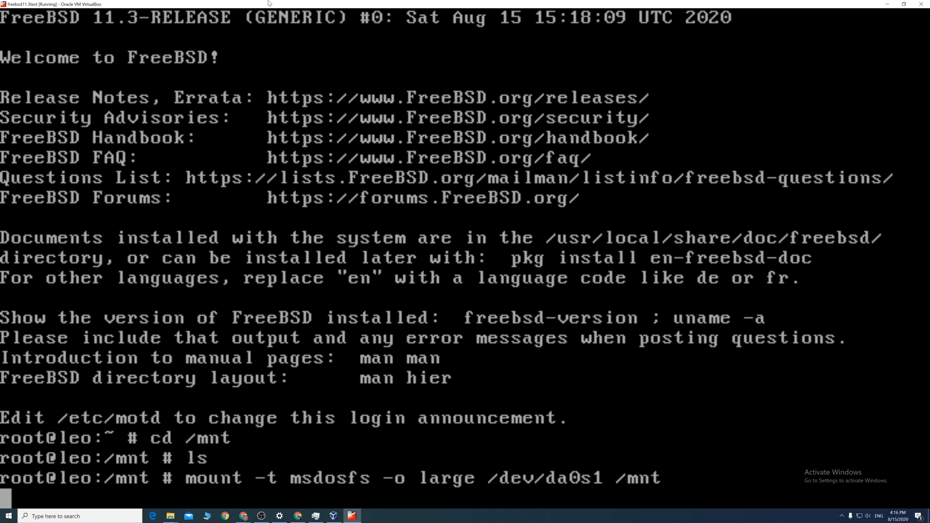
Step: Copy /boot/kernel/if_re.ko and if_re.ko.backup into /mnt/output on the USB drive
text(cp /)
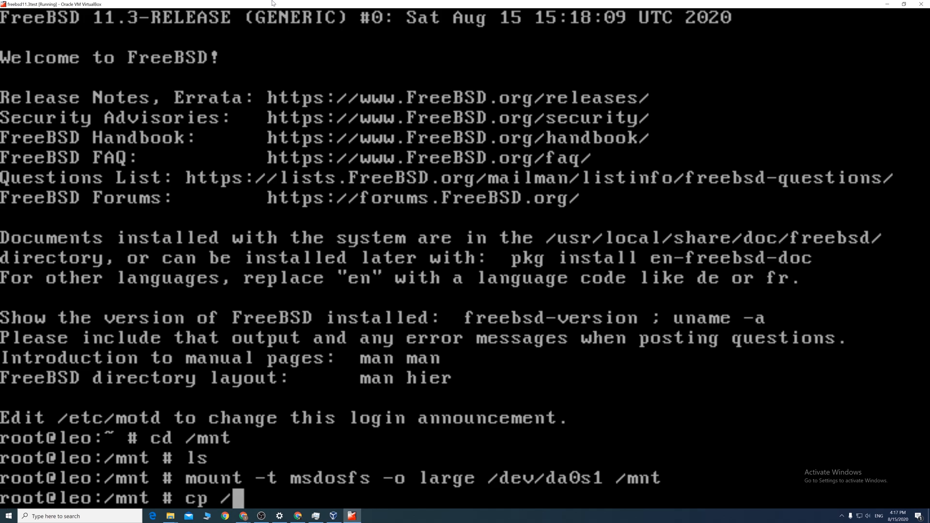
text(boot/k)
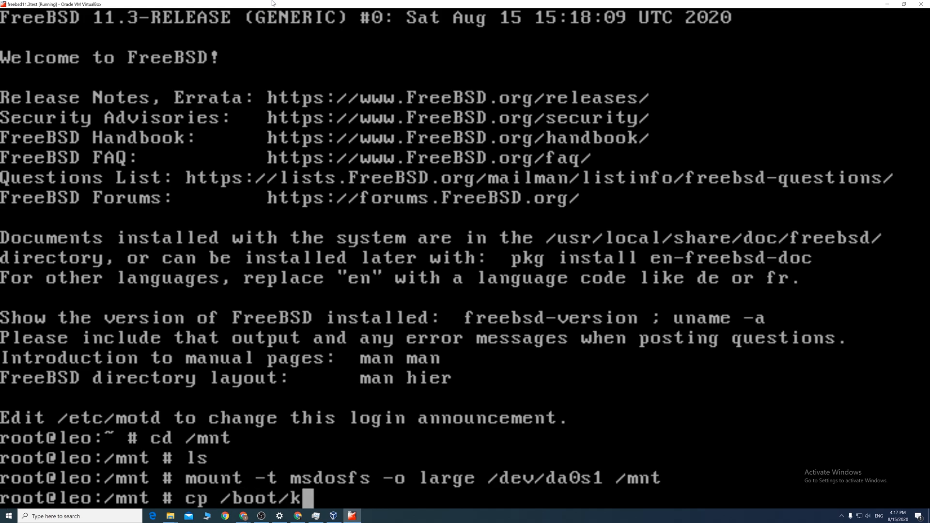
text(ernel)
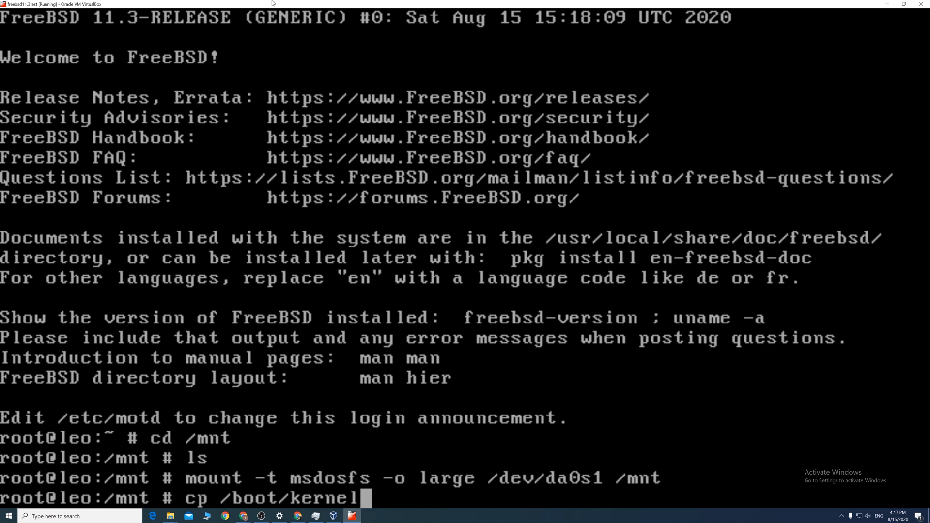
text(/)
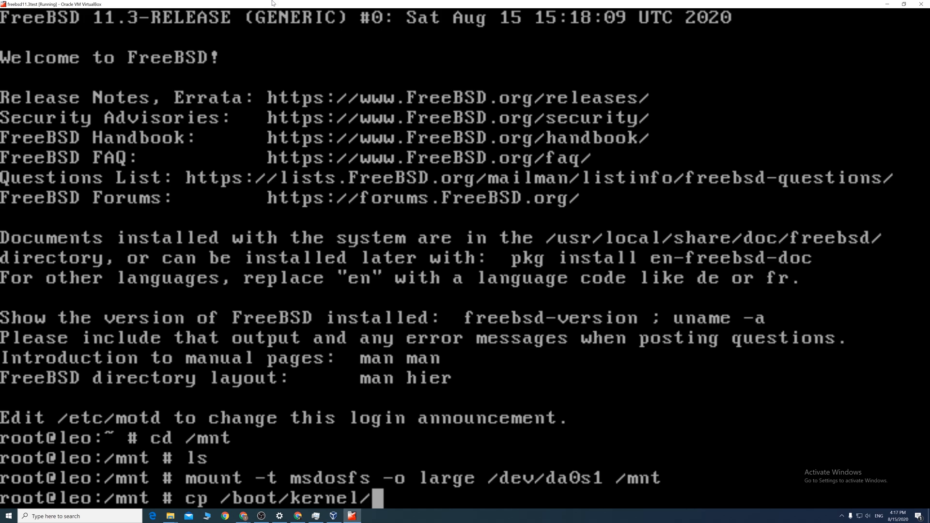
text(if_)
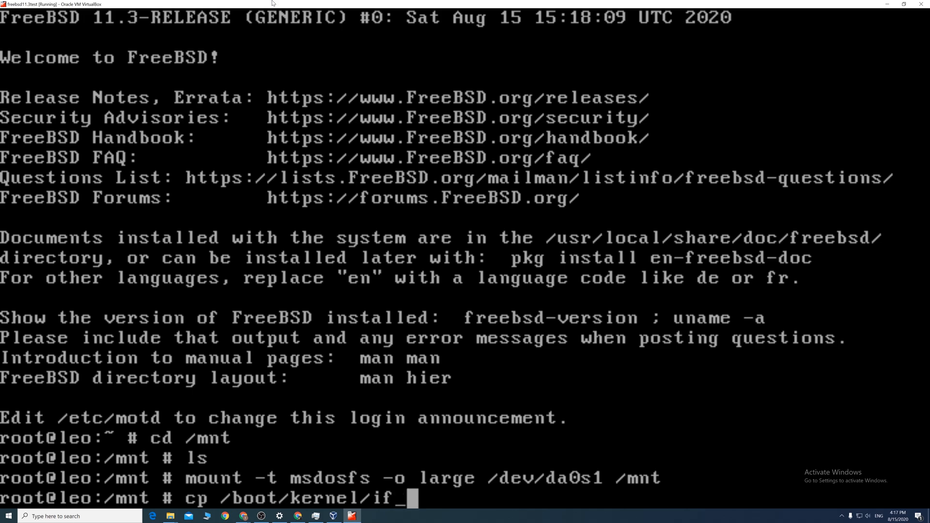
text(re.ko)
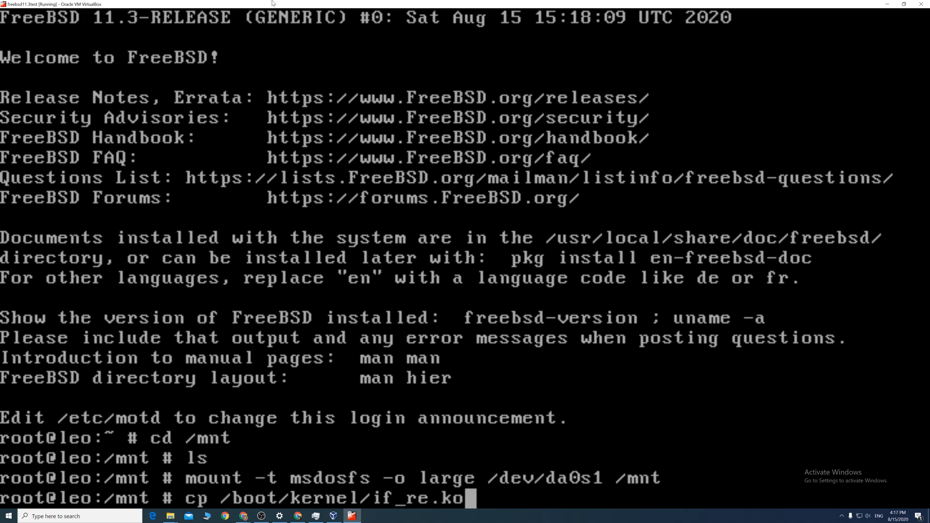
text(/)
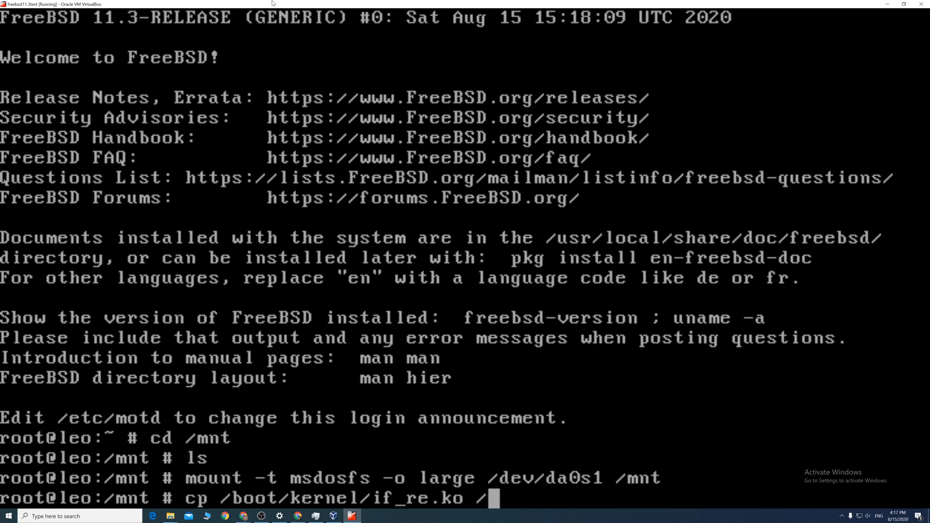
text(mnt/)
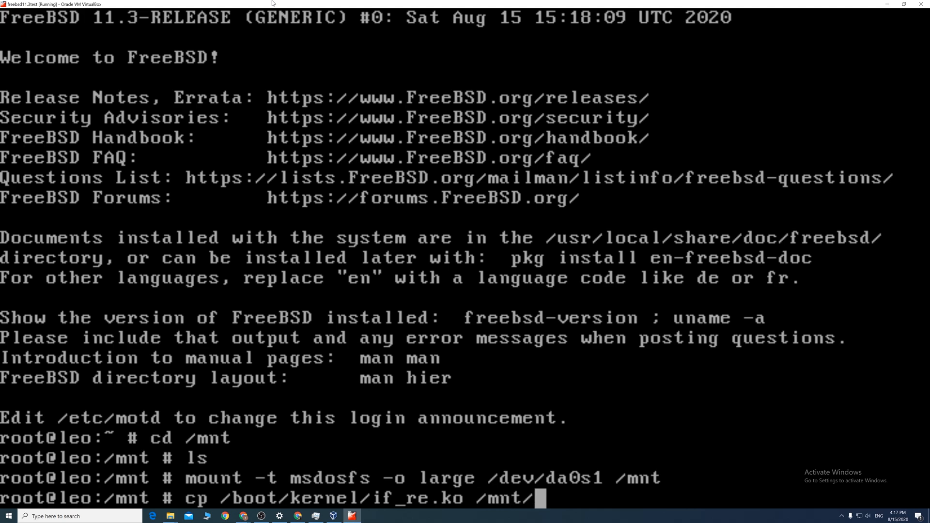
text(out)
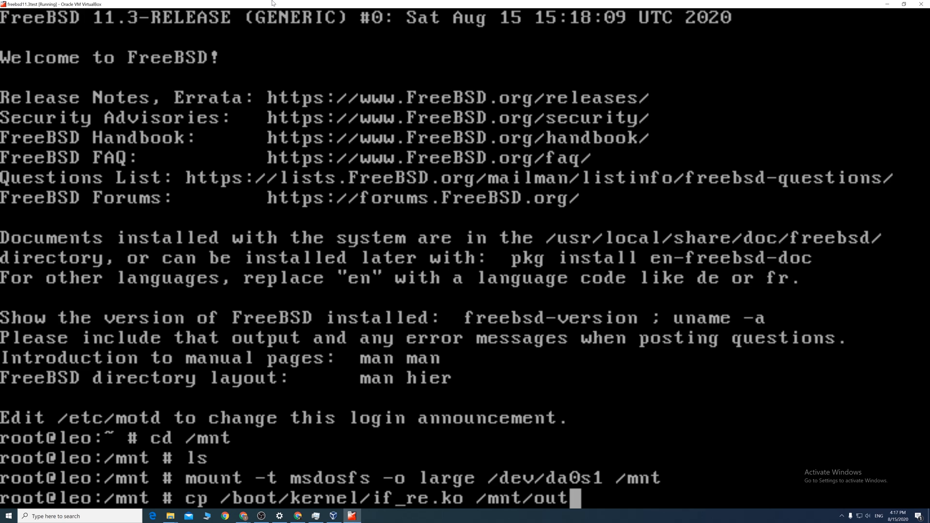
text(put)
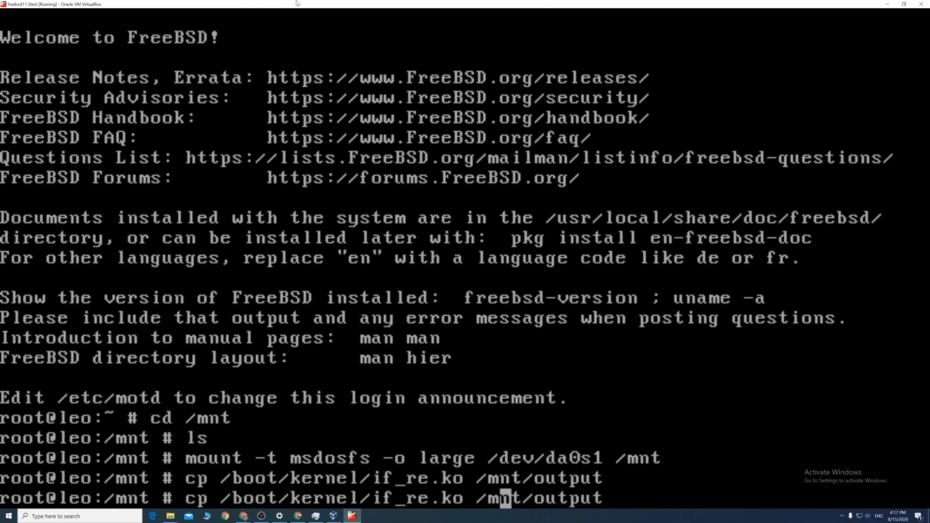
text(.backup)
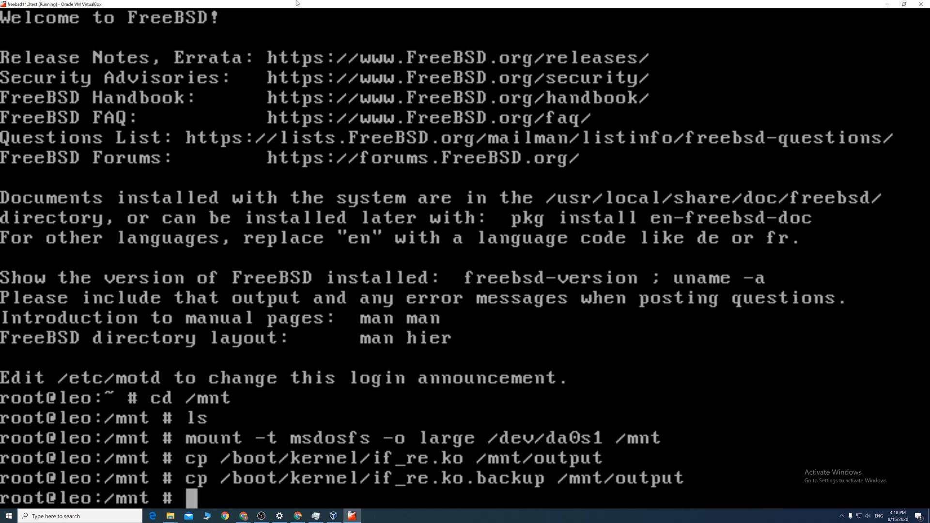
Step: Unmount the USB device (/dev/da) from the FreeBSD guest
text(umount -)
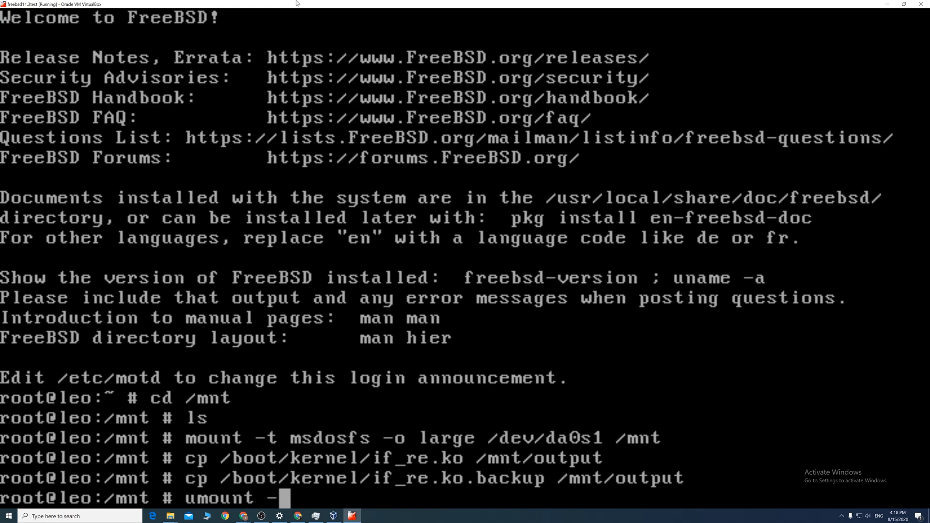
text(/dev/da)
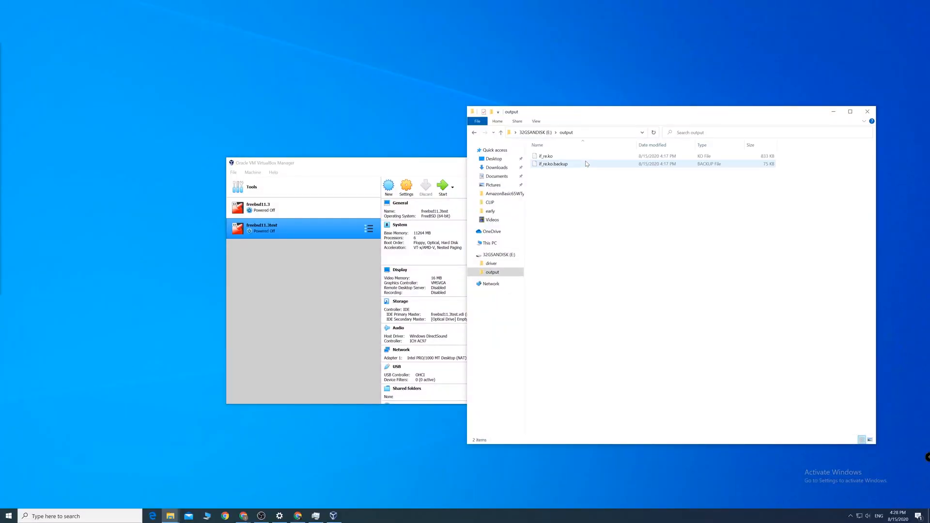
click(545, 156)
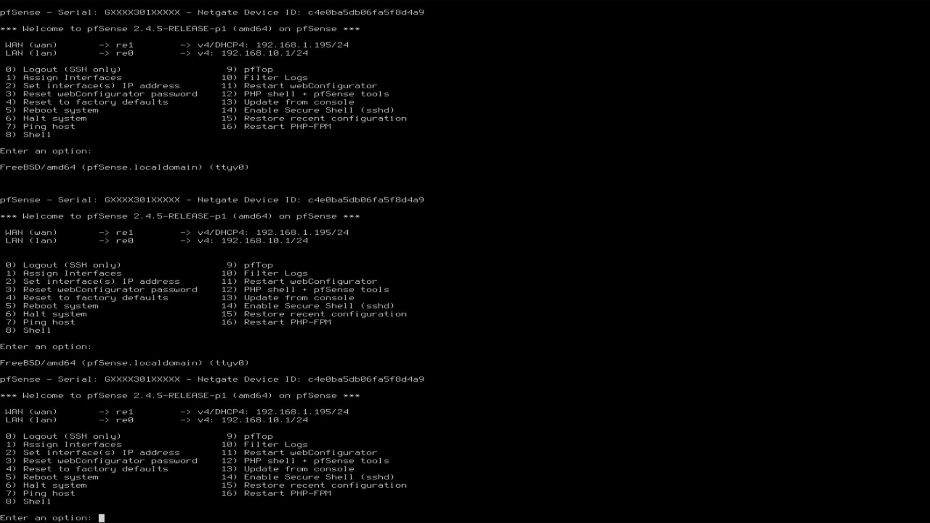
Step: Enter the pfSense shell (option 8) and mount /dev/da1s1 as msdosfs with -o large at /mnt
text(8)
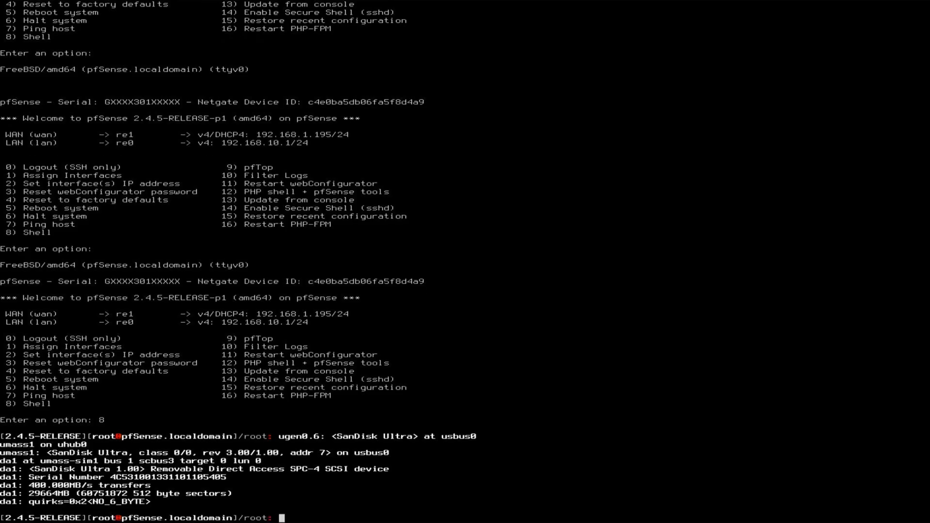
text(mount -t)
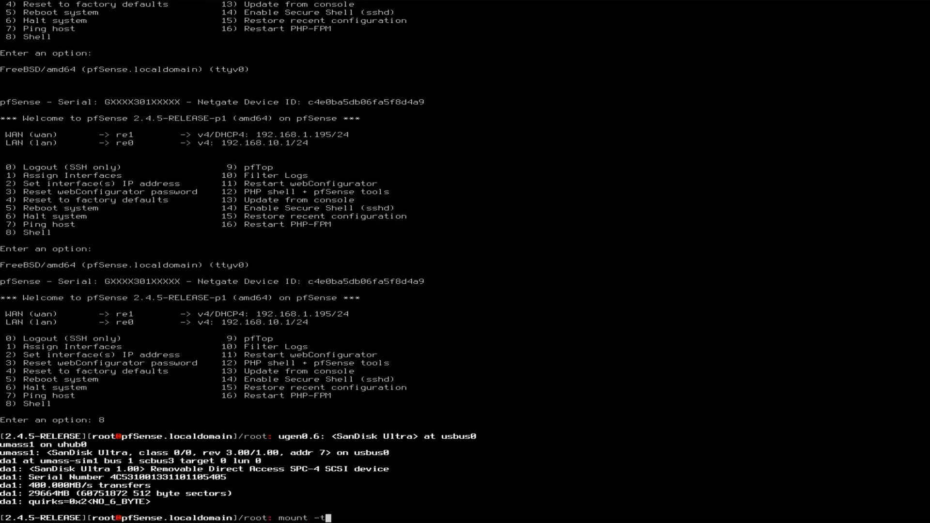
text(msdosfs -o large /dev/d)
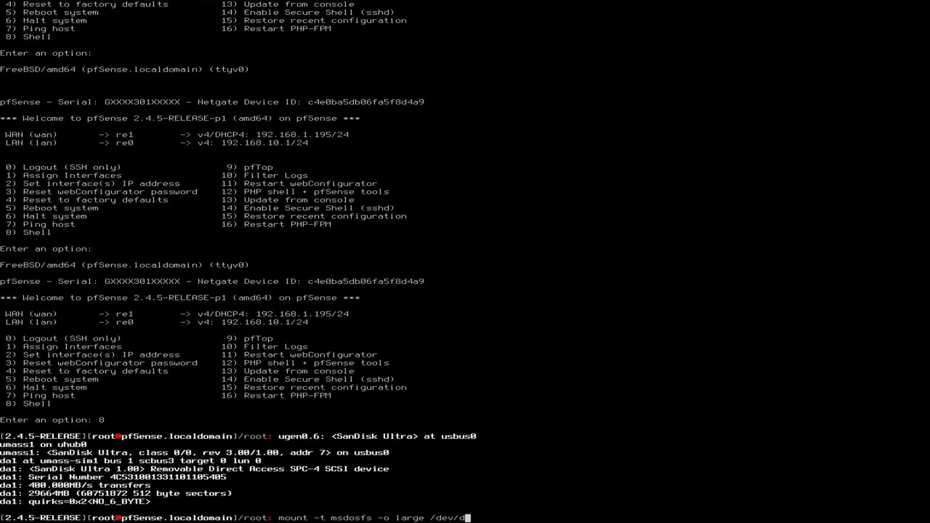
text(a1s1 /mnt)
text(cp)
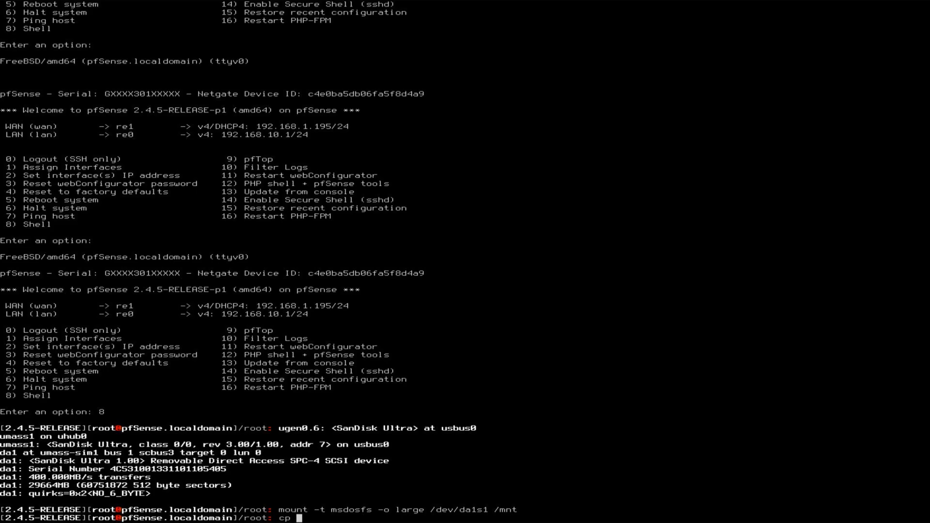
Step: Copy /mnt/output/if_re.ko into /boot/kernel on the pfSense box
text(/mnt/output)
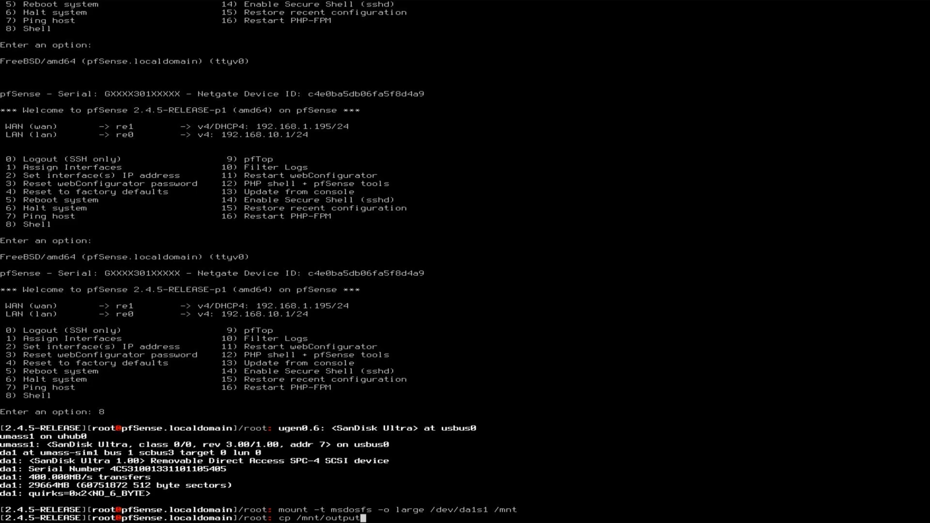
text(/)
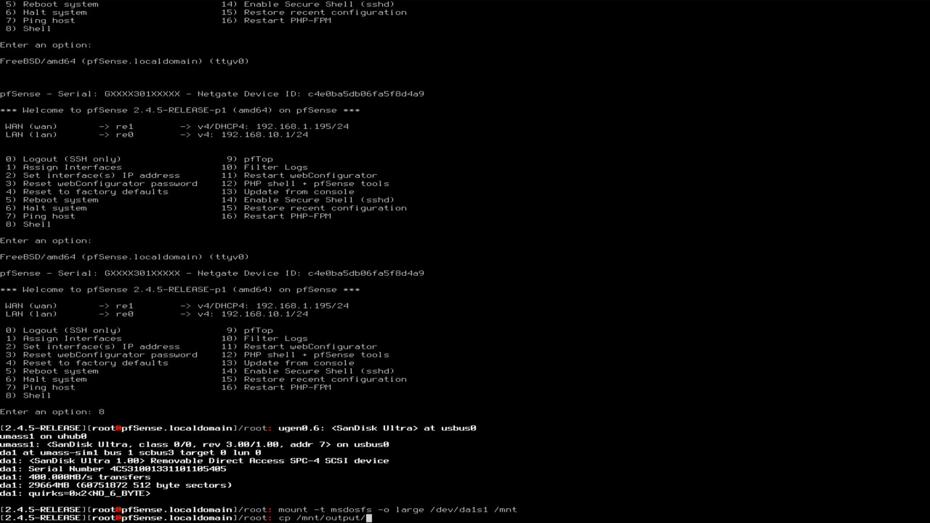
text(if)
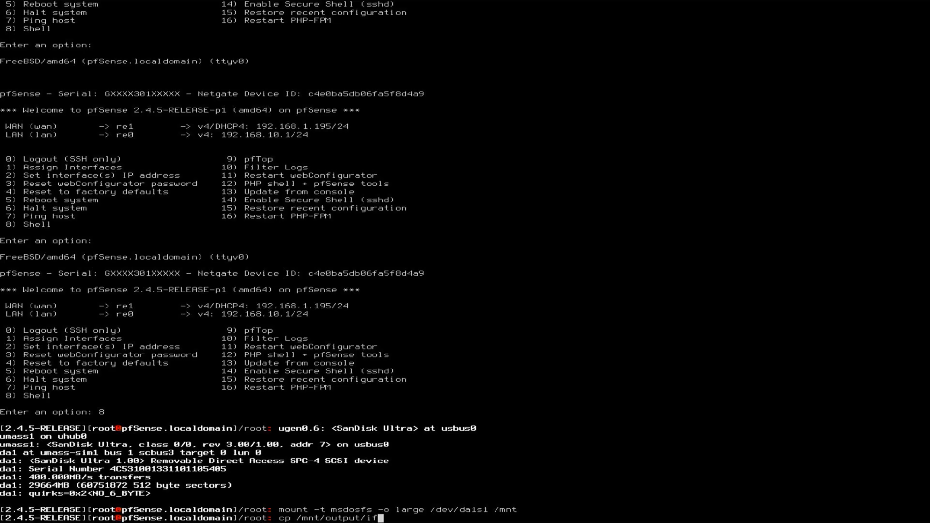
text(re.ko)
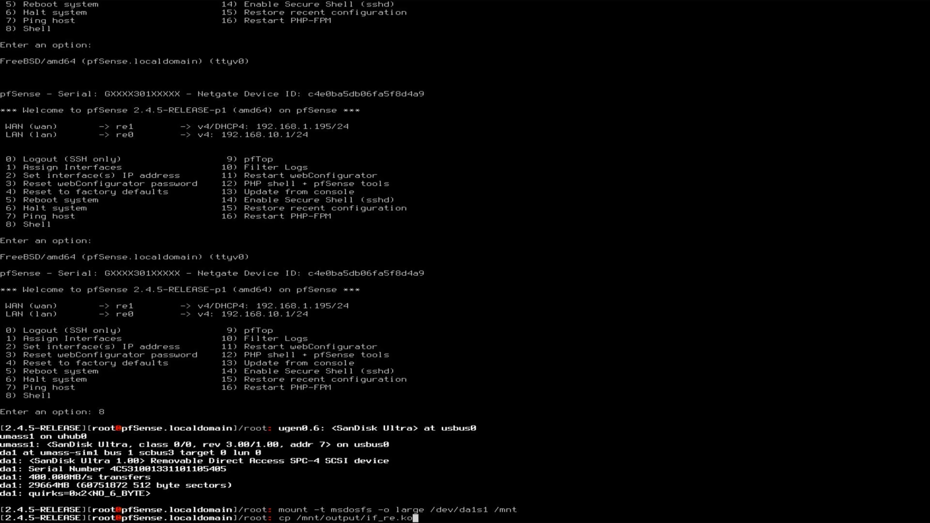
text(/)
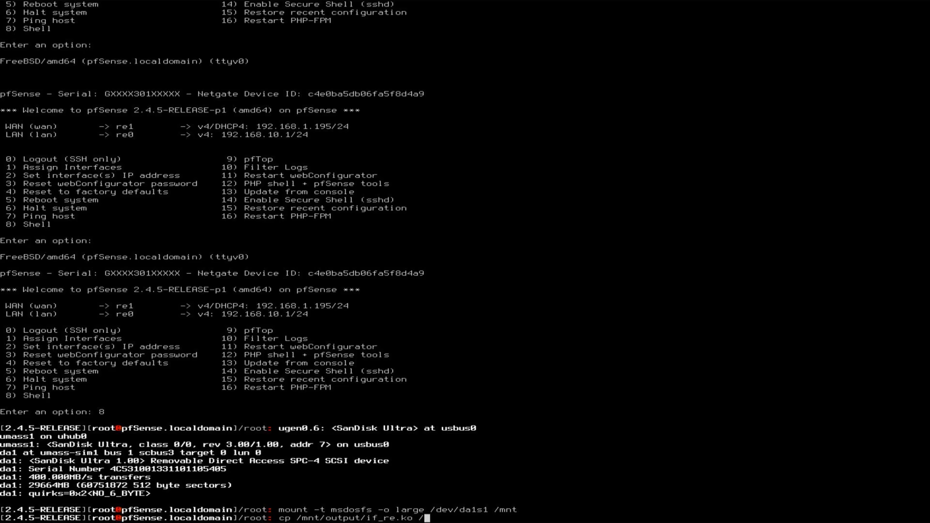
text(boo)
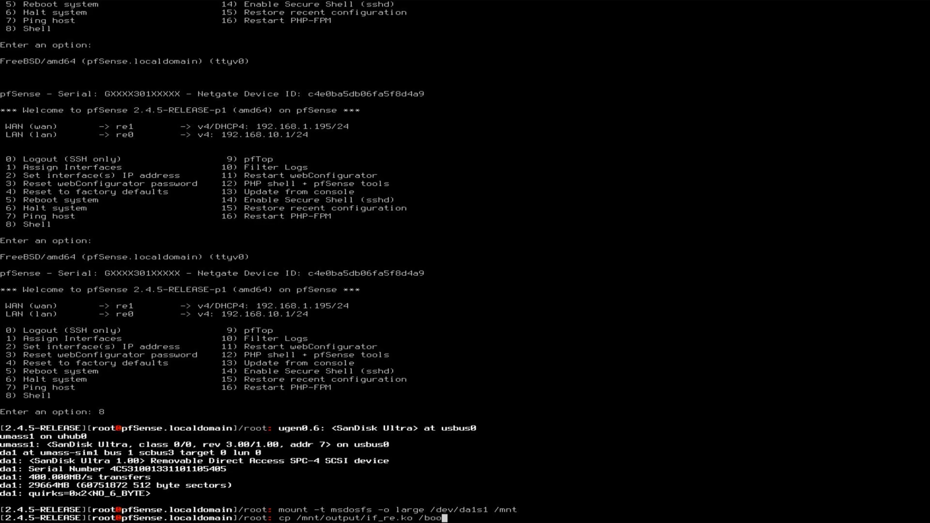
text(ker)
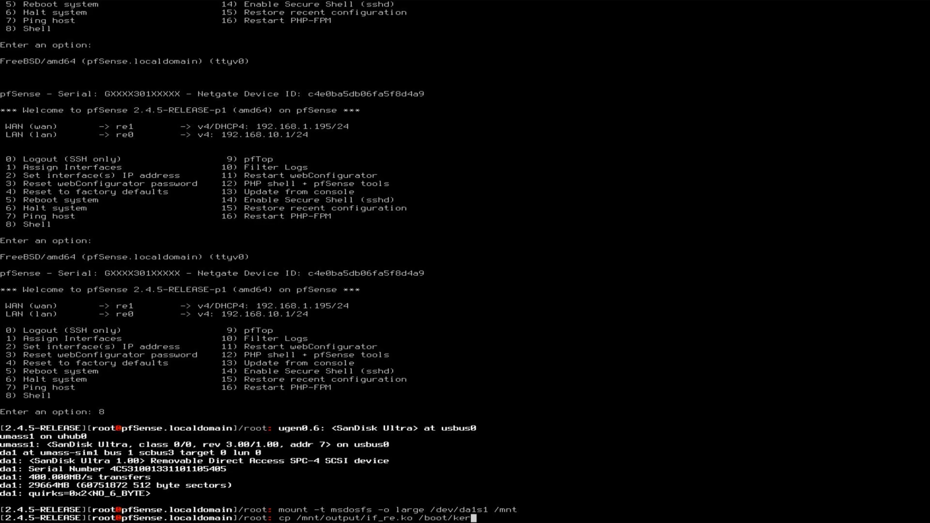
text(chmod)
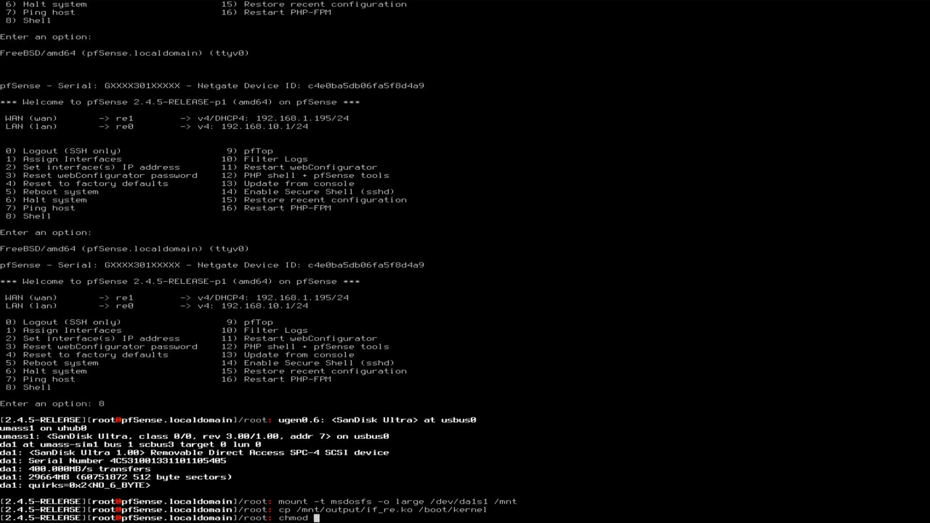
Step: Run chmod 0555 and chown root:wheel on /boot/kernel/if_re.ko in one && command
text(005)
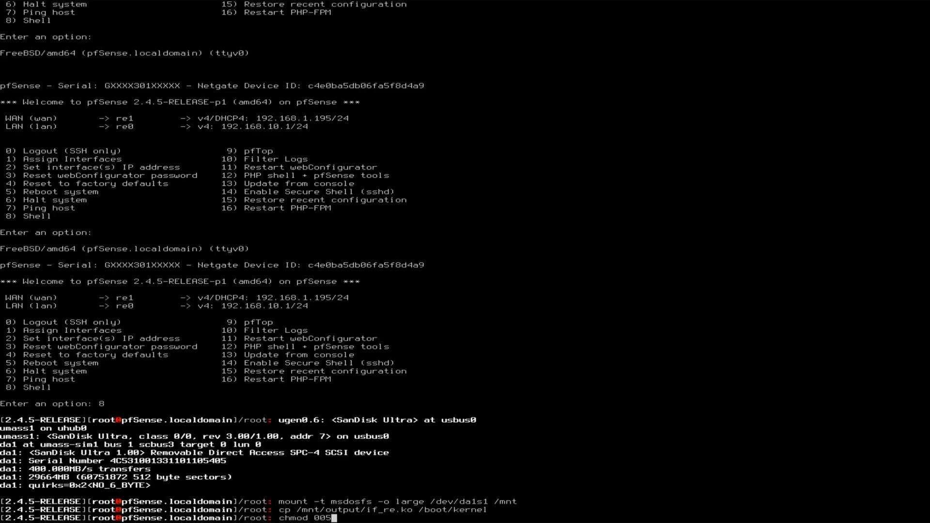
text(55)
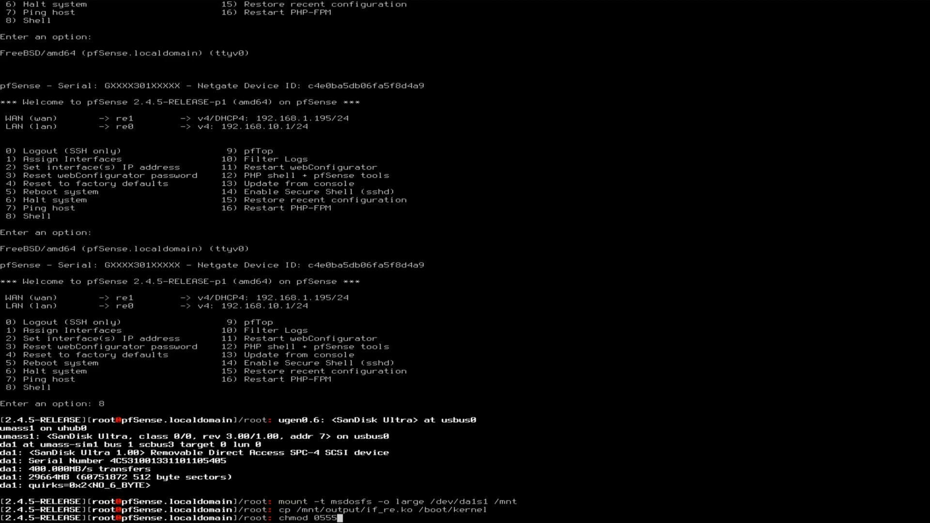
text(/bo)
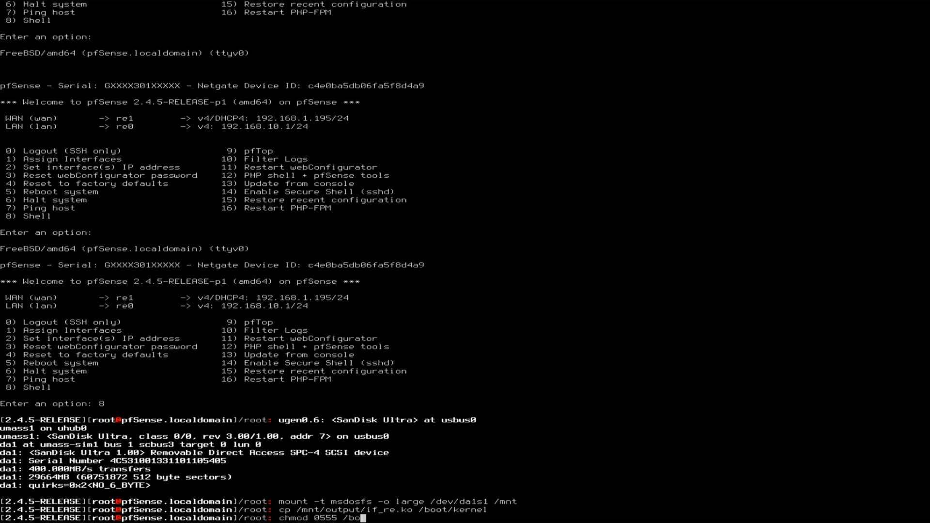
text(ot/kerne)
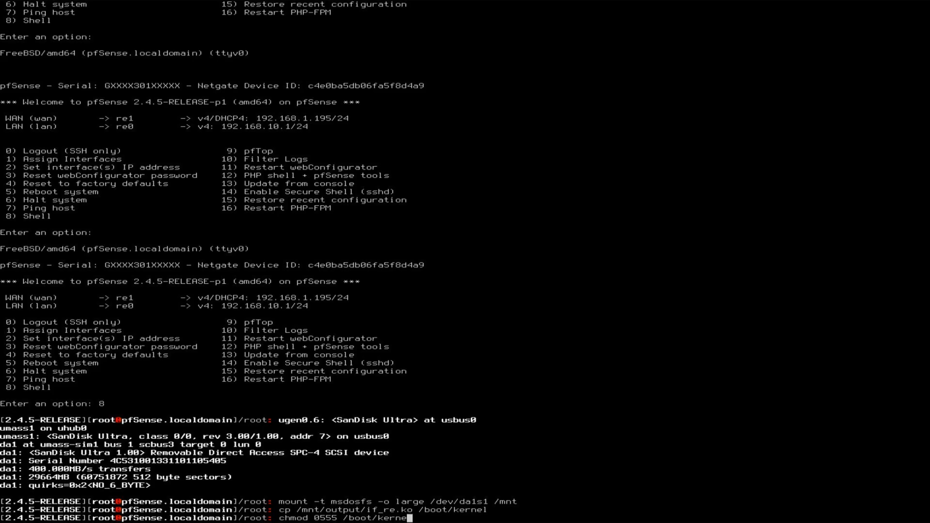
text(l/if_)
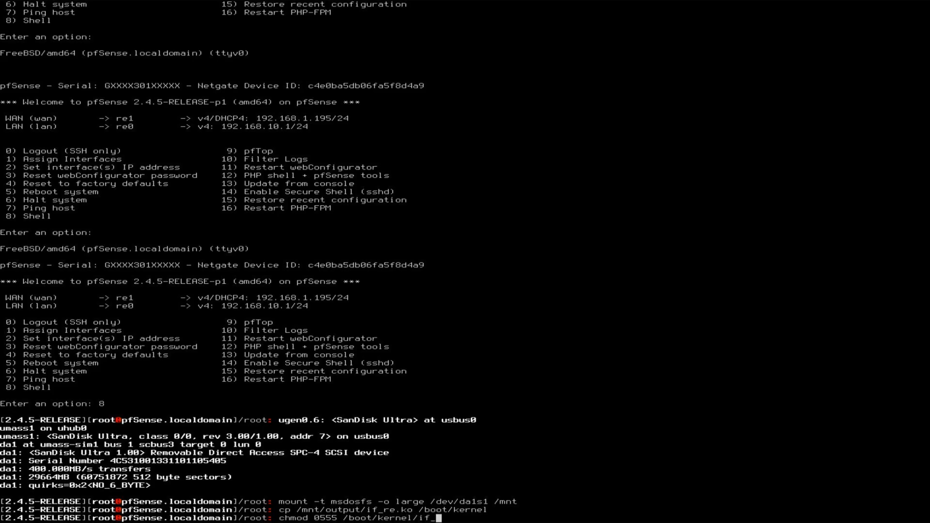
text(e.ko)
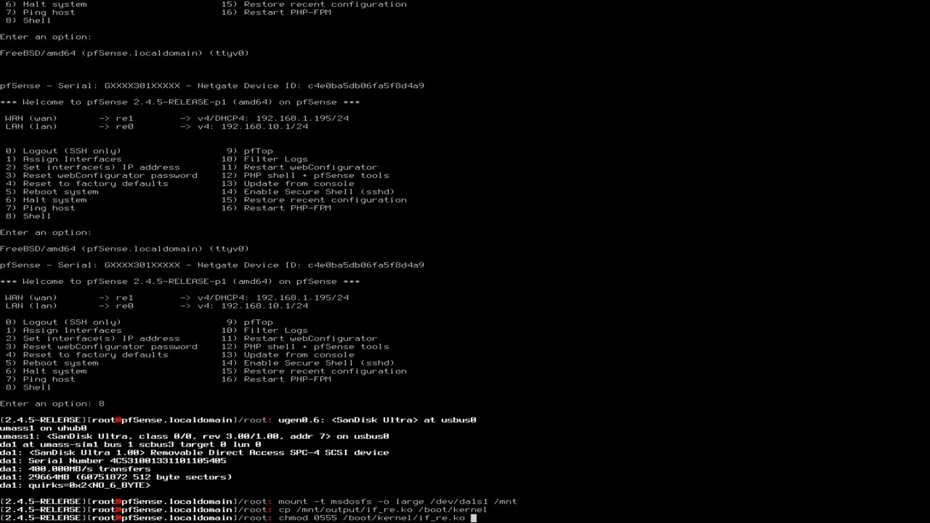
text(&&)
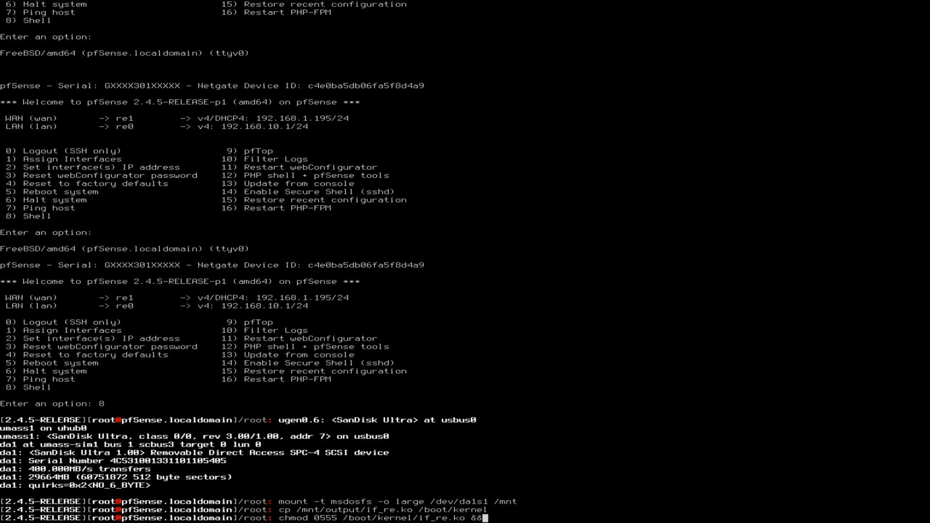
text(chown)
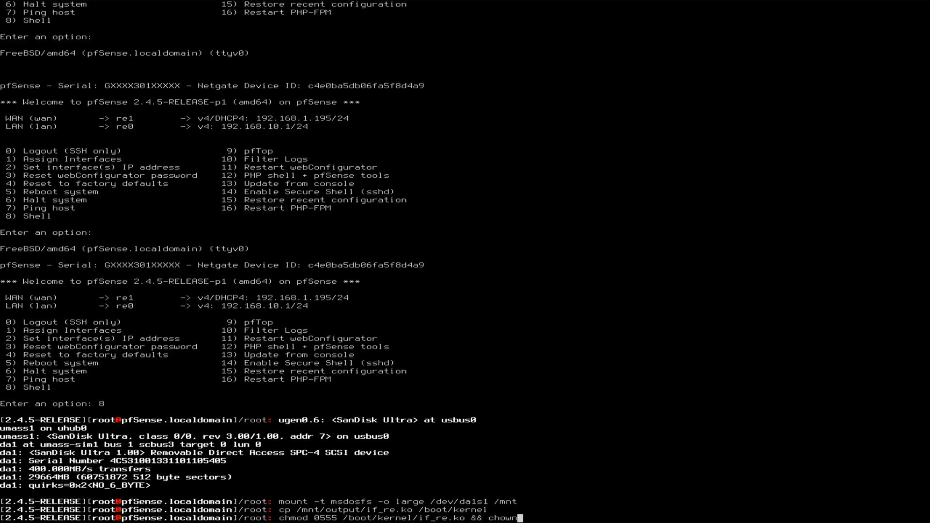
text(root:)
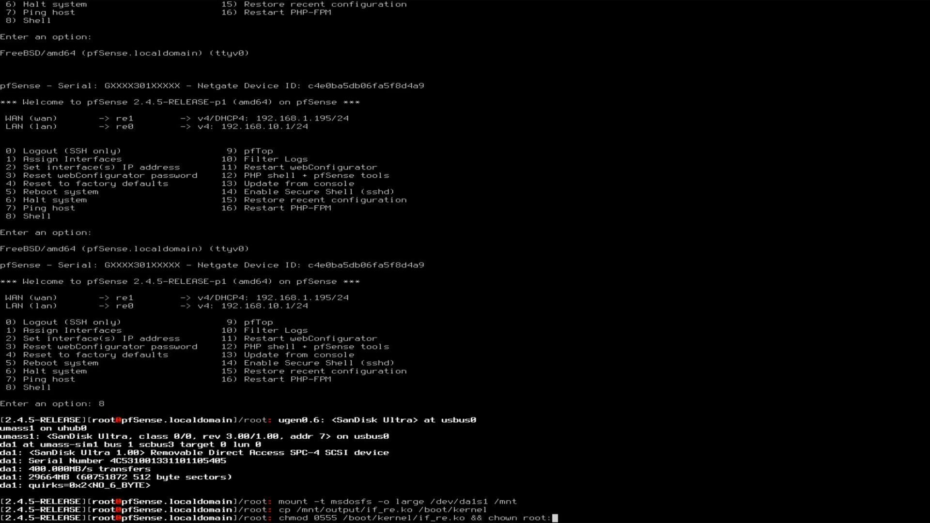
text(wheel /boot/kernel/if_re.ko)
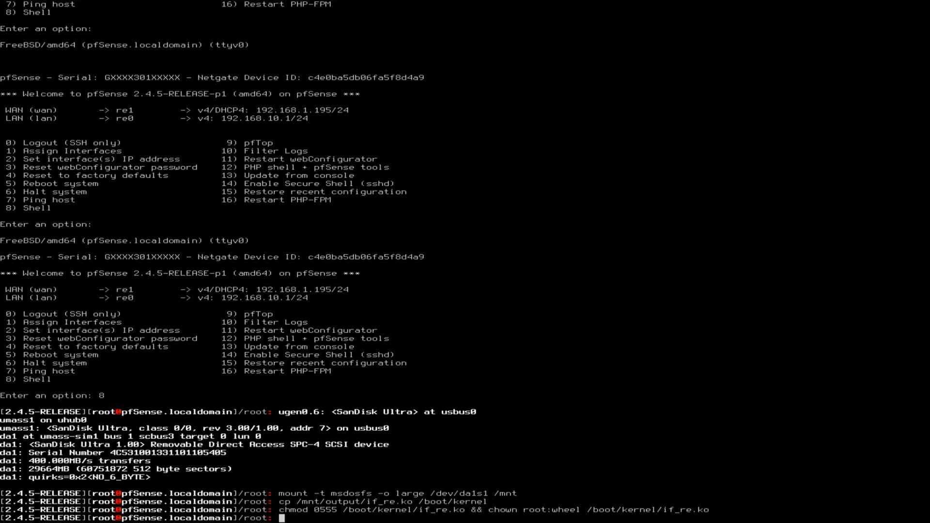
Step: View /boot/loader.conf in vi to confirm if_re_load="YES", quit with :q, then reboot pfSense
text(vi)
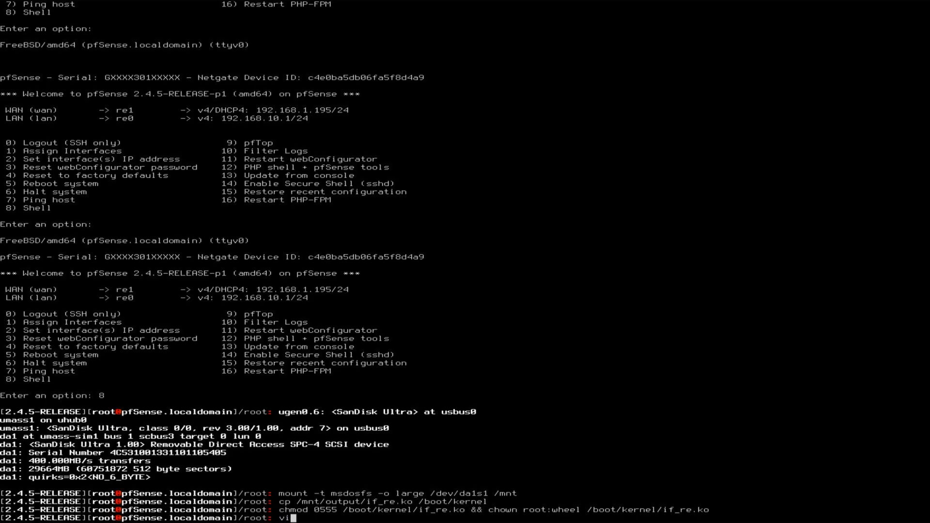
text(/boot/)
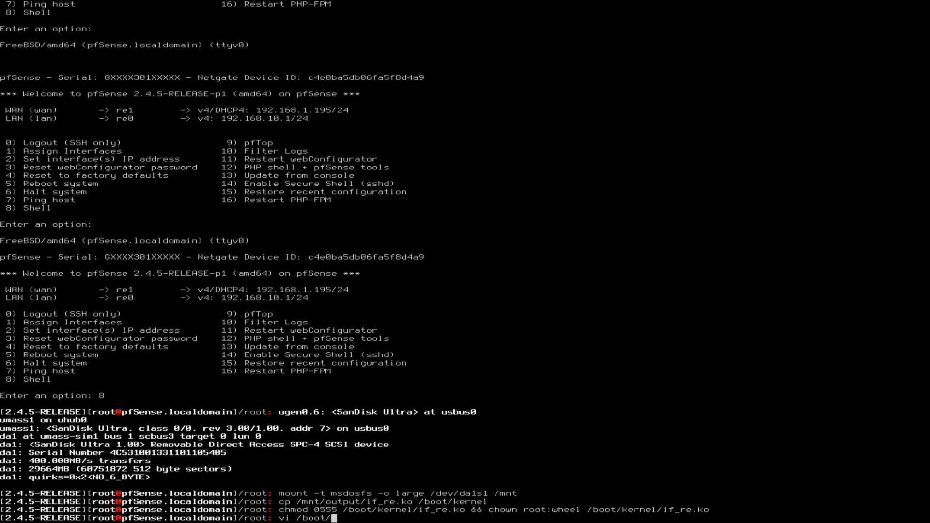
text(loa)
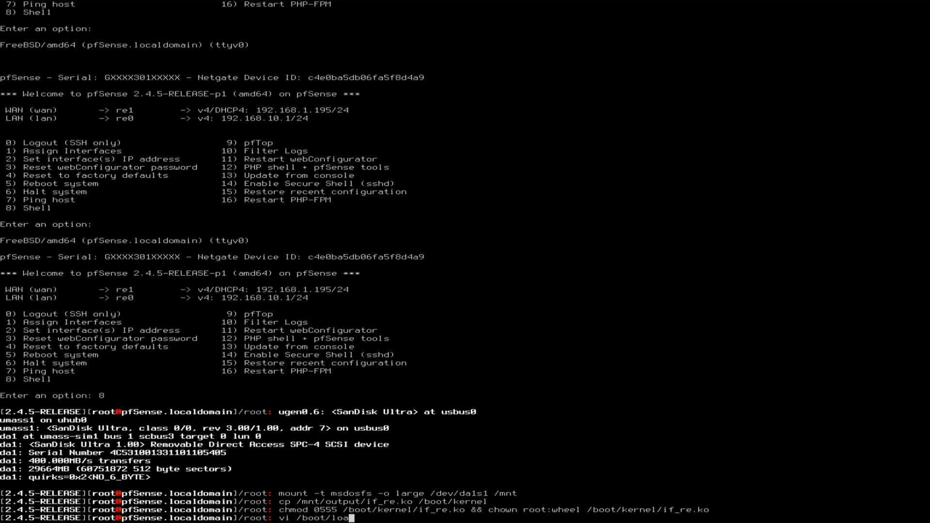
text(er.)
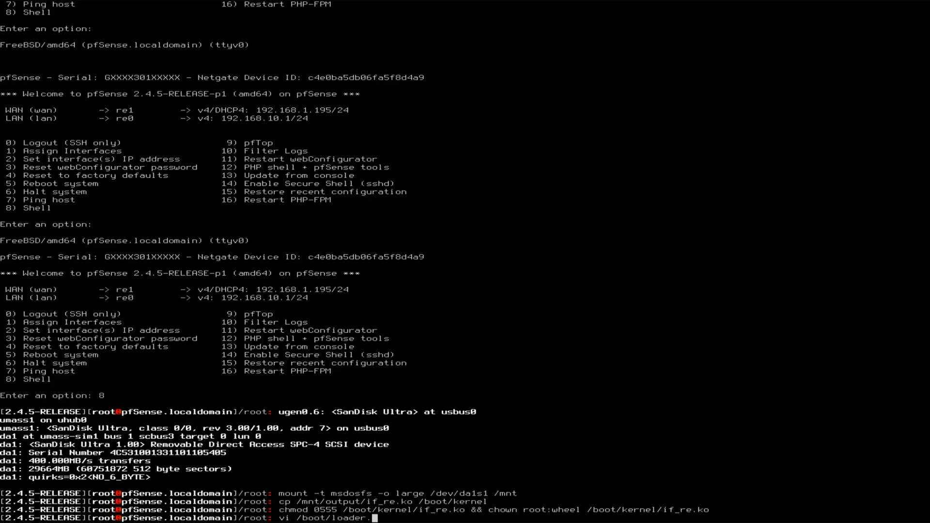
text(conf)
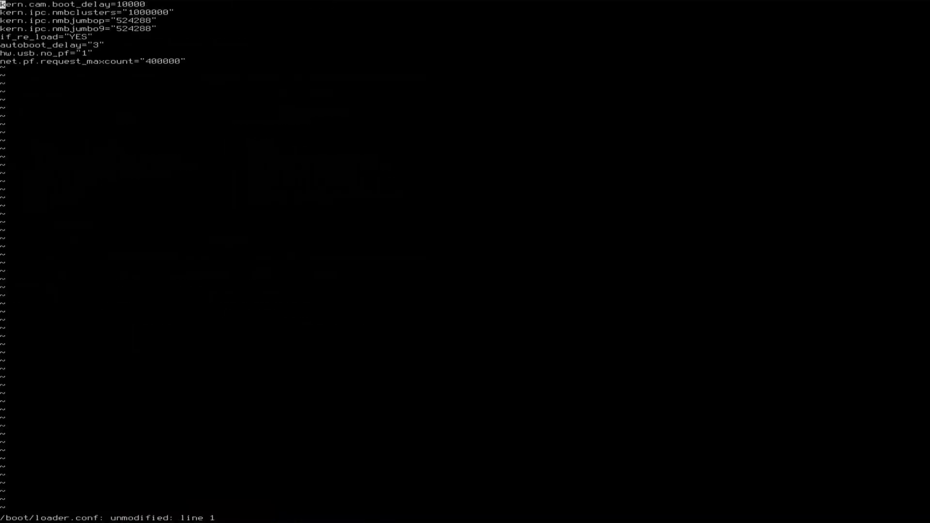
key(Down)
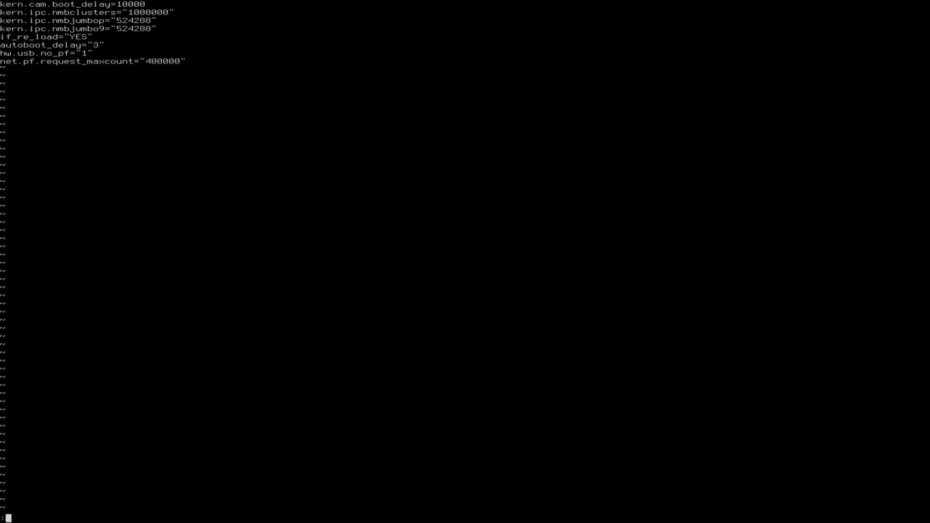
text(q)
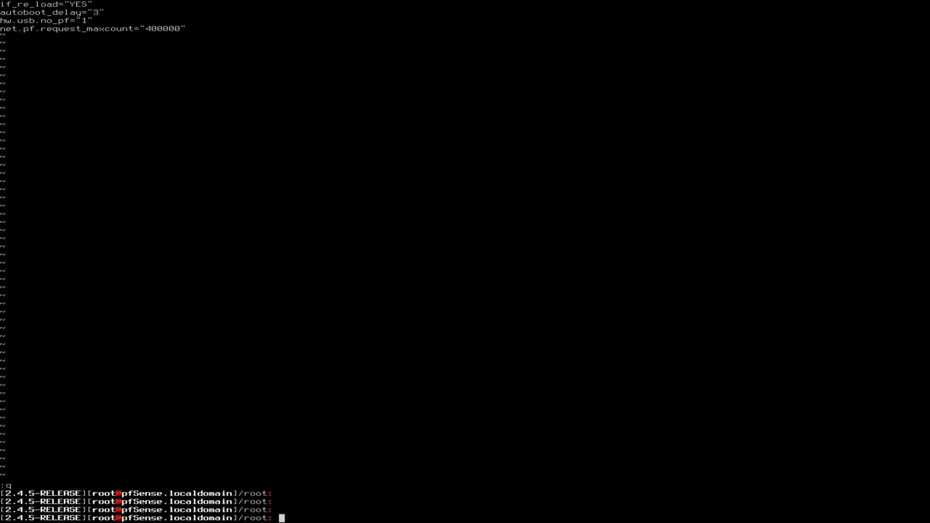
text(reboot)
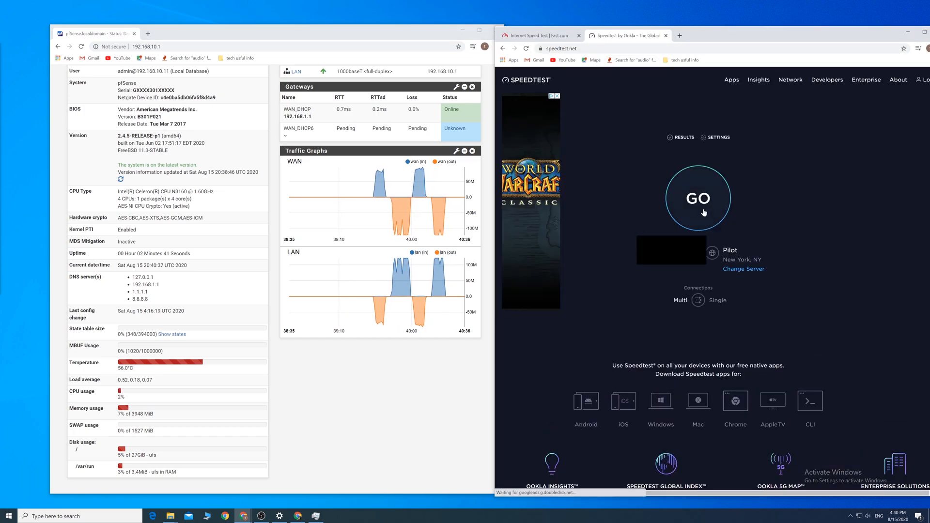
Step: Start the Speedtest run with GO, measuring about 4 ms ping and ~606 Mbps download
click(697, 197)
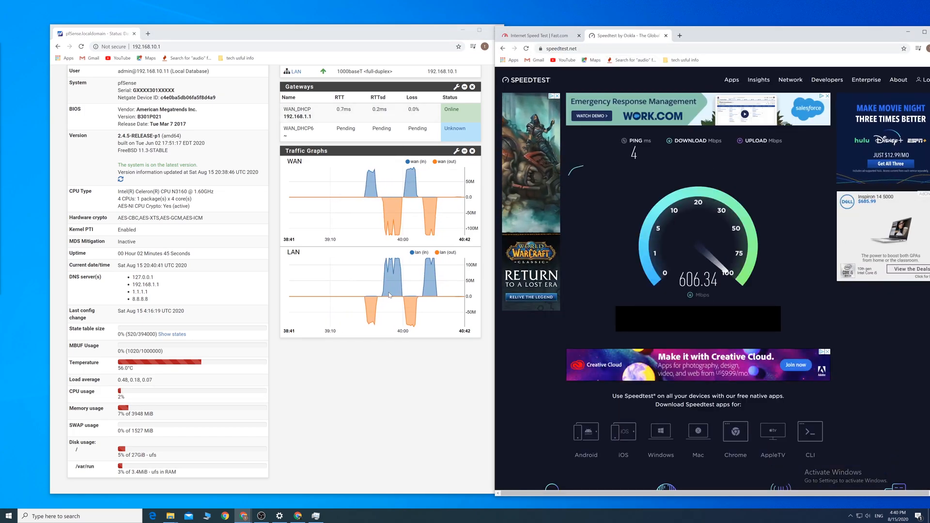